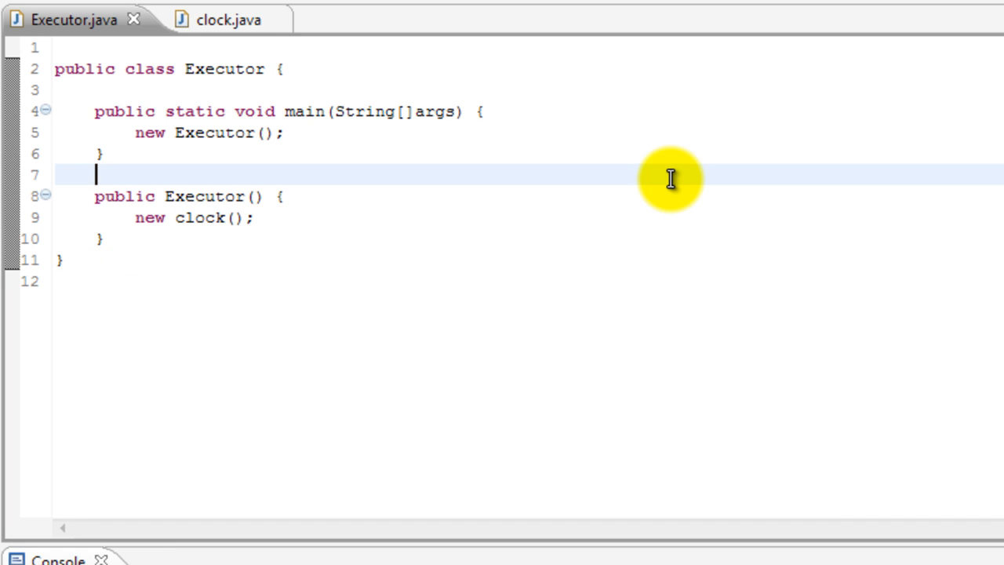
{"action": "mouse_move", "coordinate": [24, 306]}
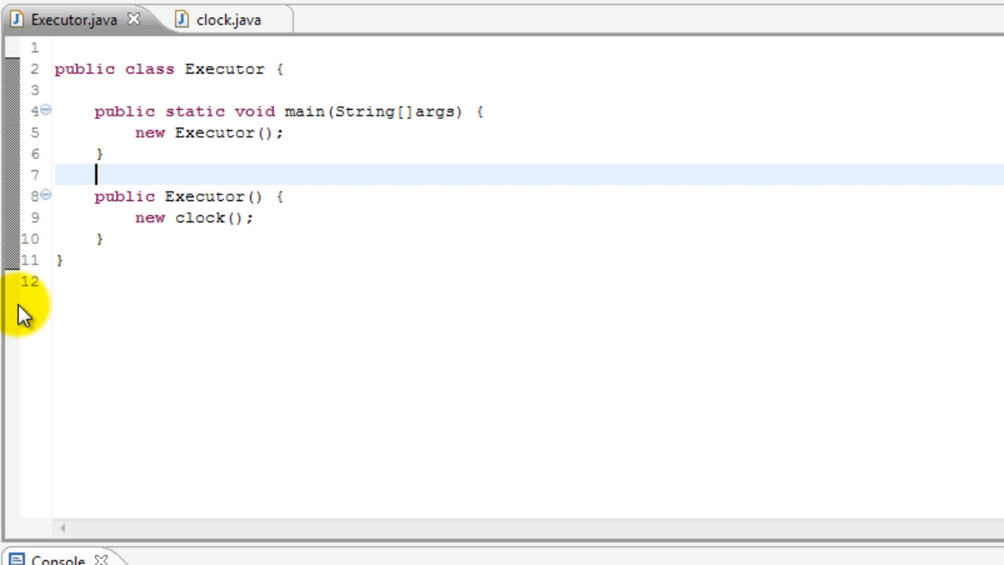
{"action": "mouse_move", "coordinate": [157, 69]}
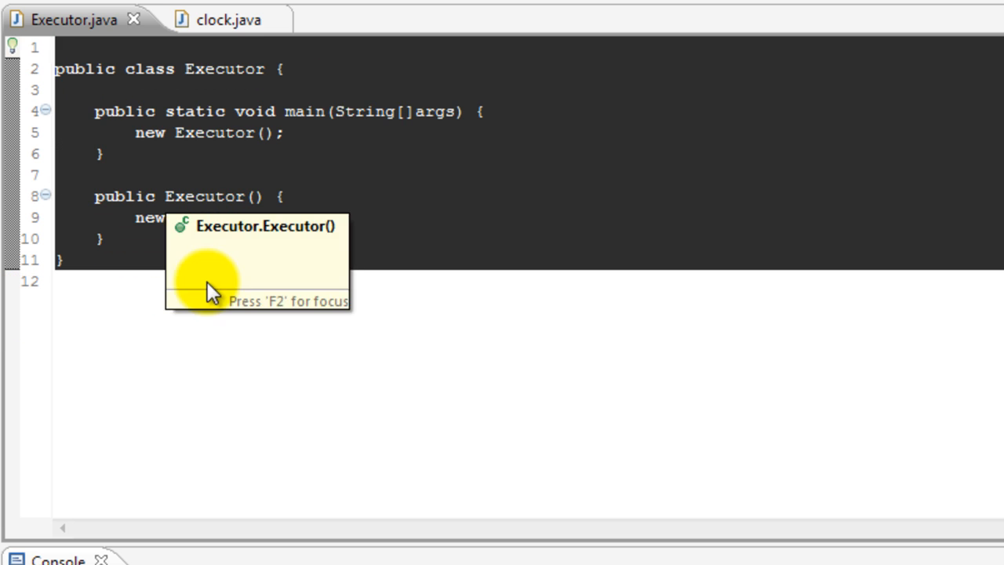
Step: Show clock.java's constructor with the cursor placed in it, then view the Executor class tab
{"action": "left_click", "coordinate": [211, 19]}
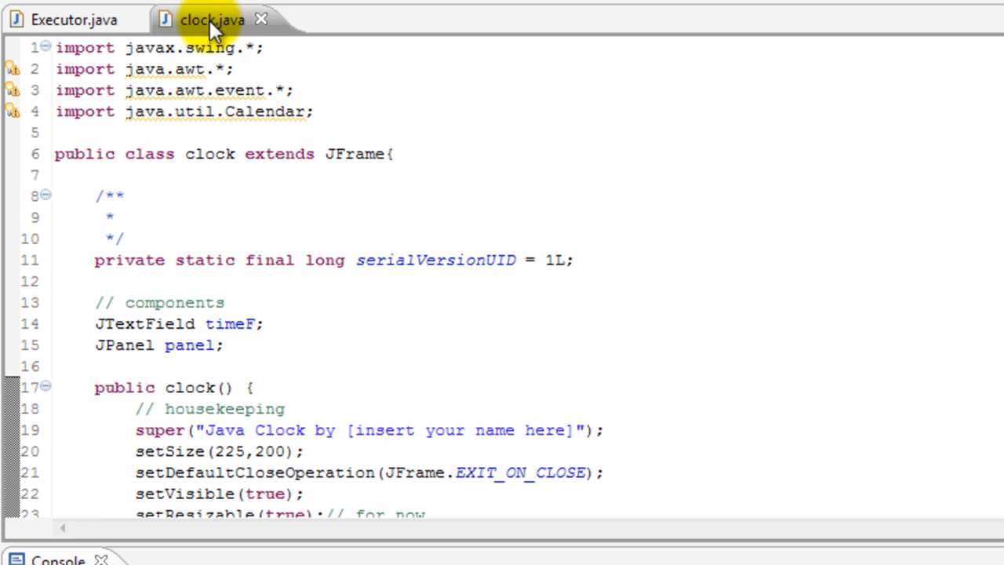
{"action": "mouse_move", "coordinate": [333, 171]}
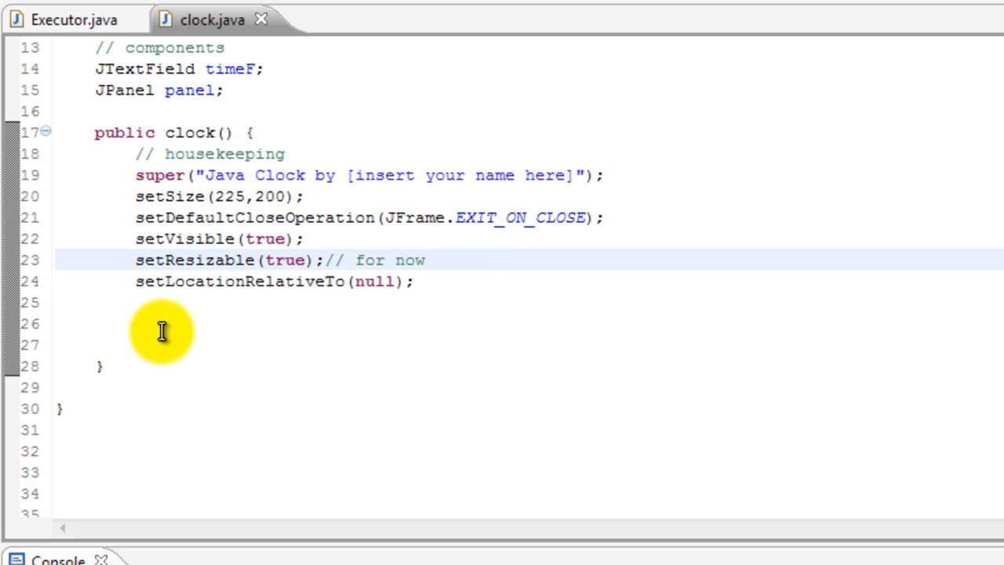
{"action": "left_click", "coordinate": [427, 260]}
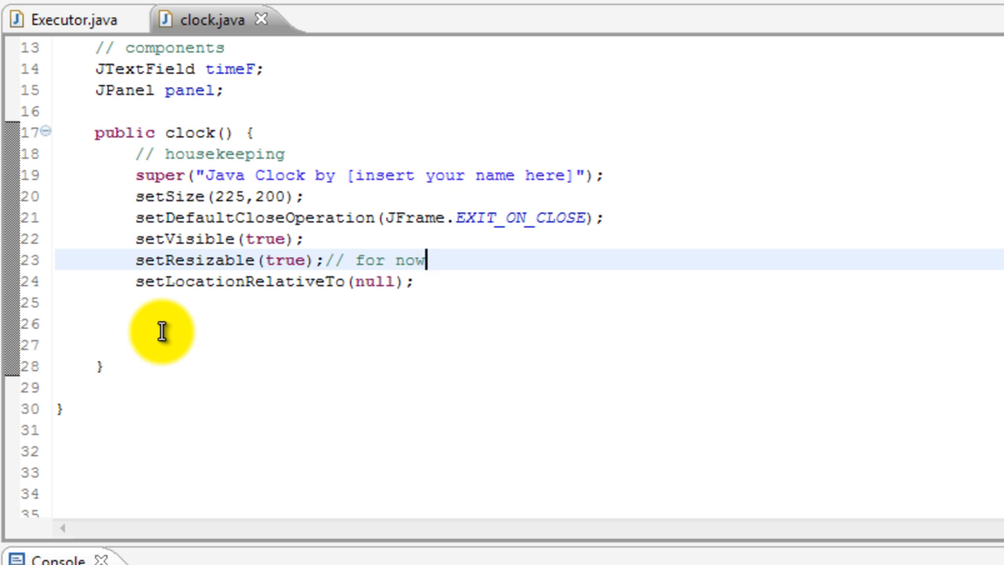
{"action": "mouse_move", "coordinate": [62, 20]}
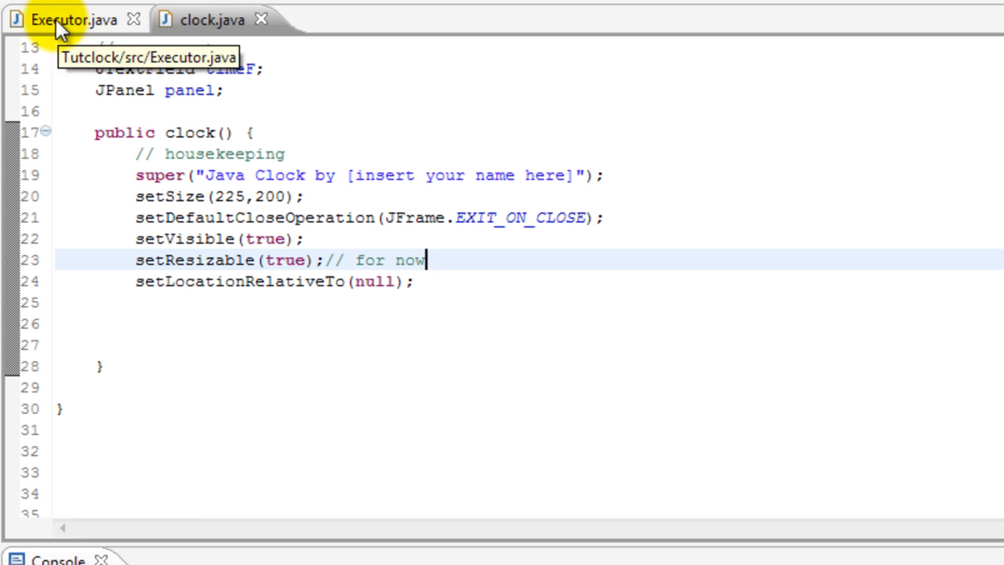
{"action": "left_click", "coordinate": [75, 19]}
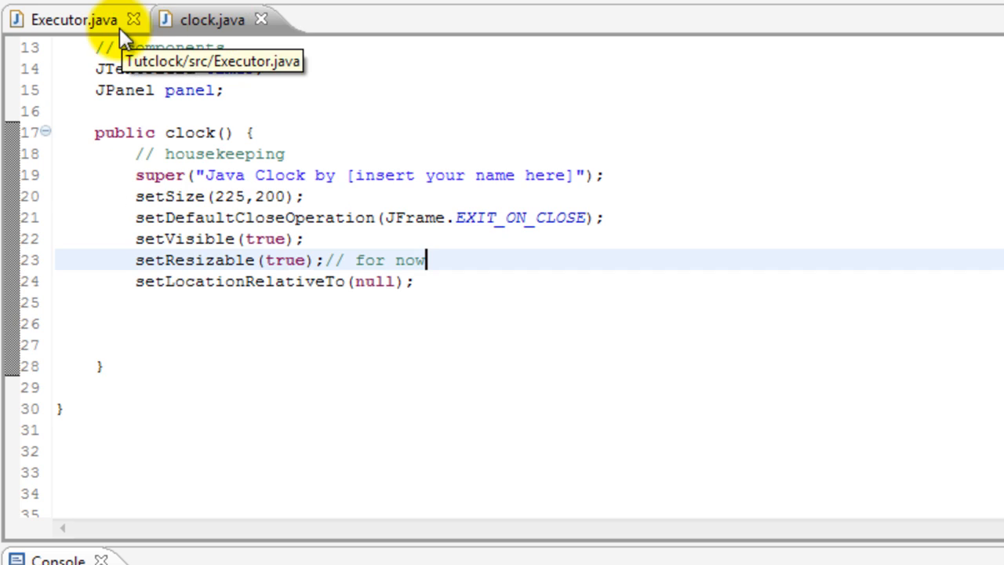
{"action": "left_click", "coordinate": [73, 19]}
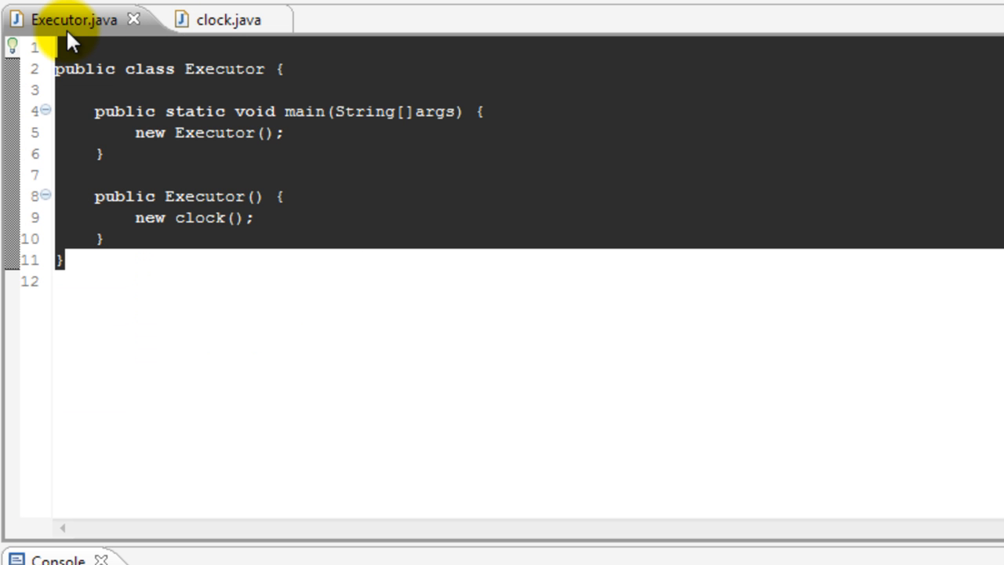
{"action": "mouse_move", "coordinate": [332, 158]}
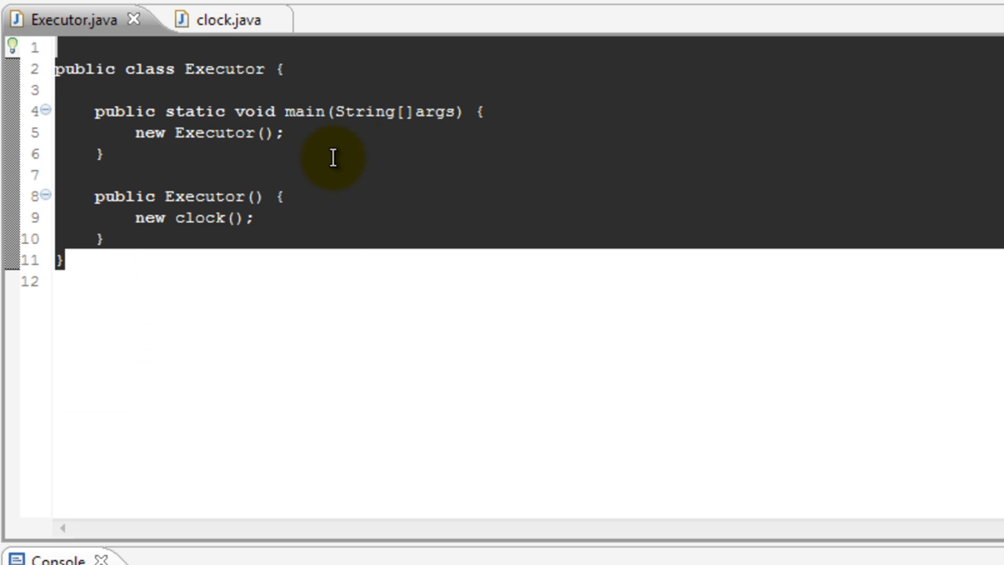
{"action": "left_click", "coordinate": [133, 133]}
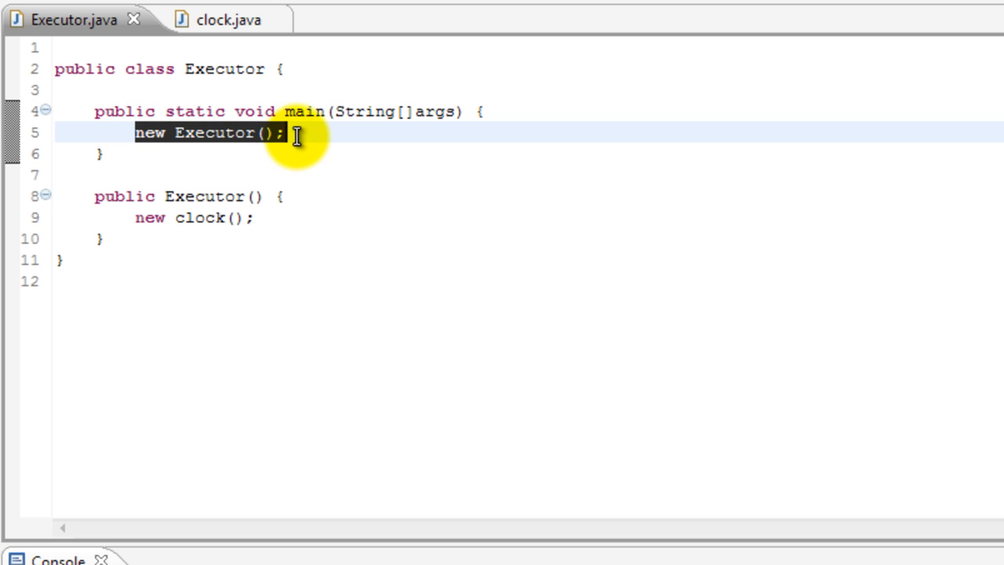
{"action": "left_click", "coordinate": [173, 196]}
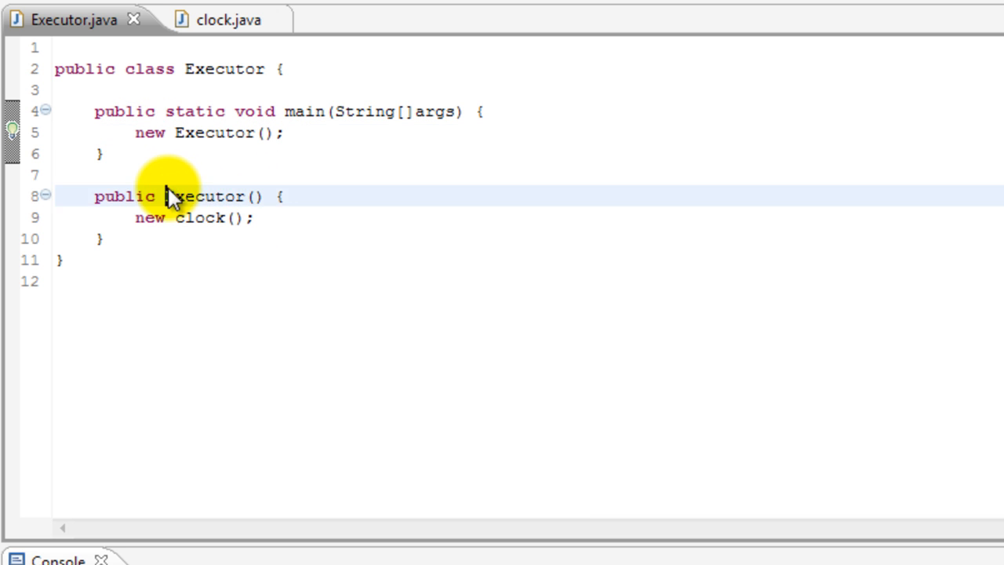
{"action": "double_click", "coordinate": [206, 196]}
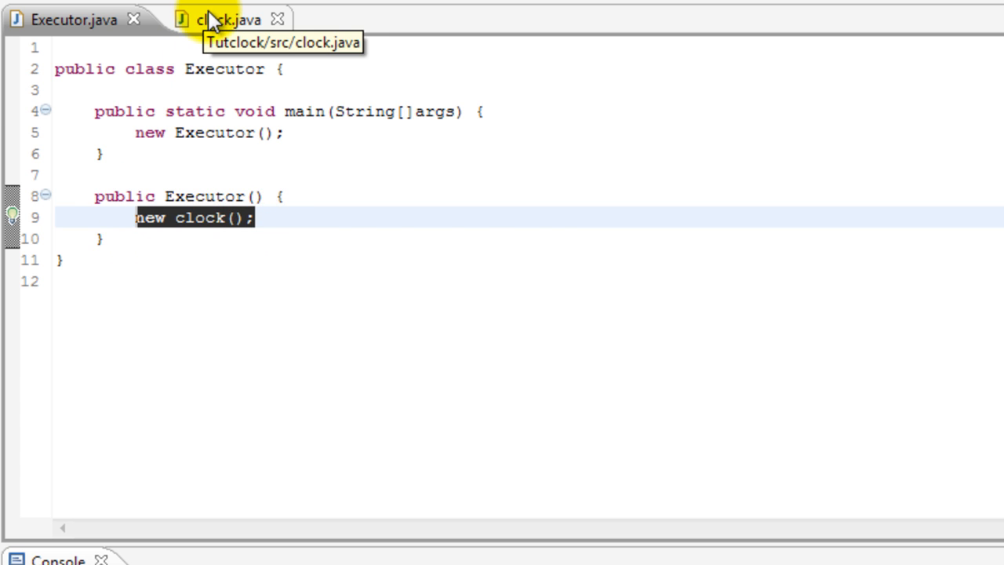
{"action": "left_click", "coordinate": [224, 19]}
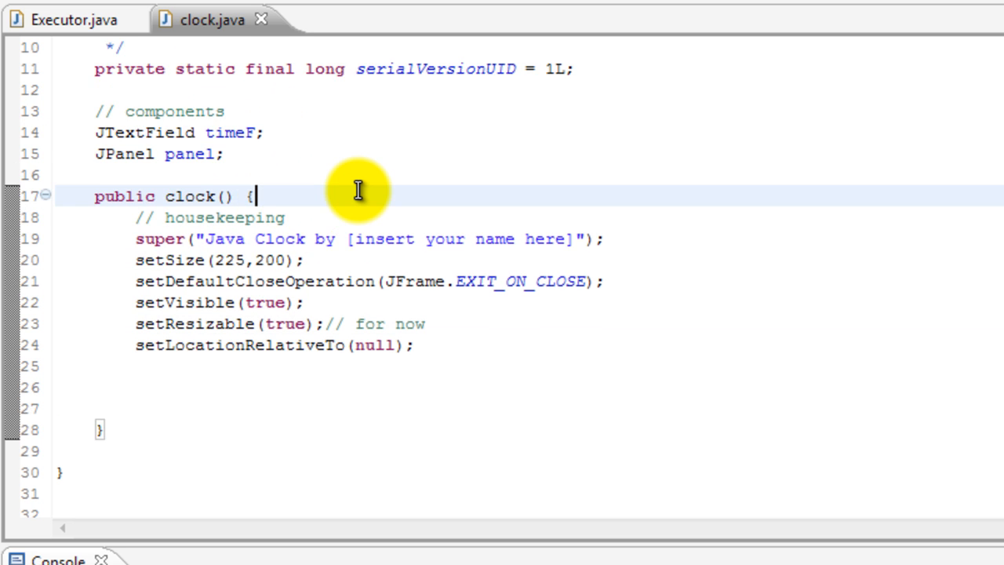
{"action": "scroll", "scroll_direction": "up", "scroll_amount": 3}
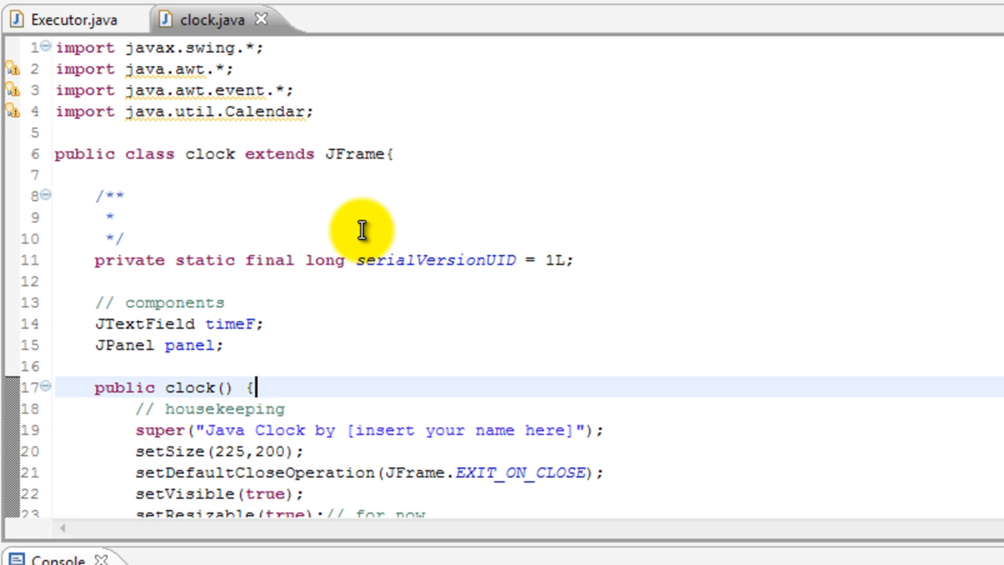
{"action": "mouse_move", "coordinate": [332, 112]}
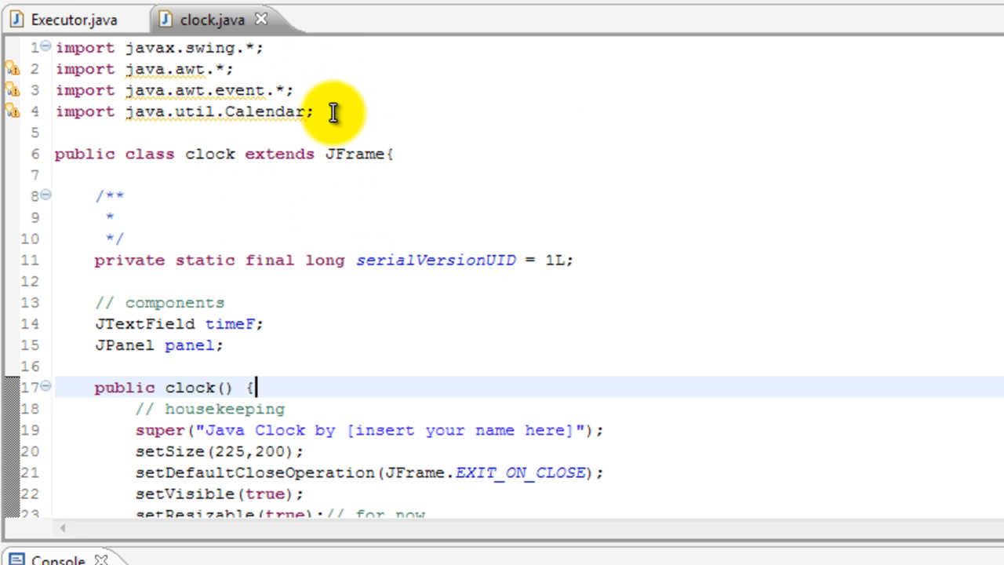
{"action": "scroll", "scroll_direction": "up", "scroll_amount": 3}
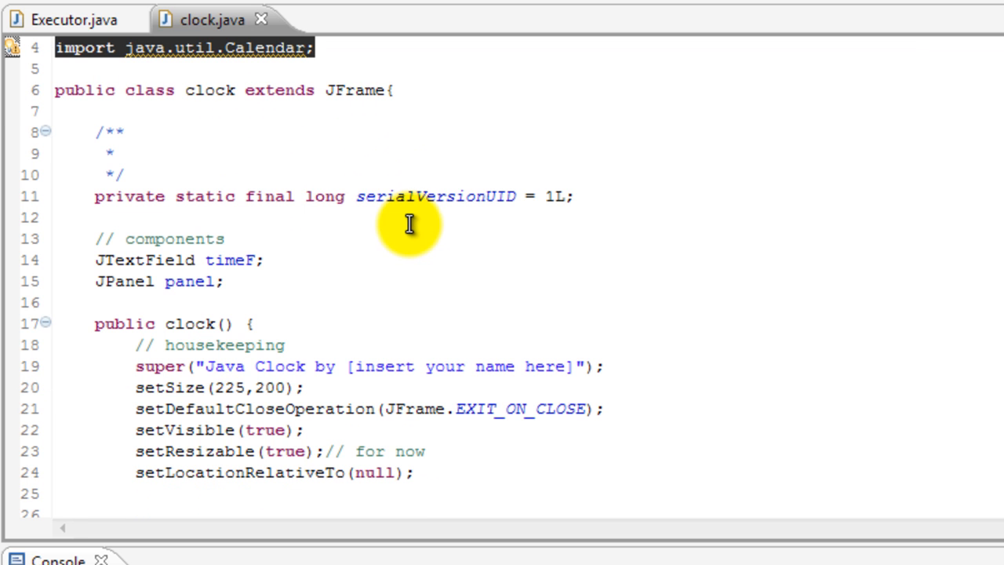
{"action": "double_click", "coordinate": [354, 90]}
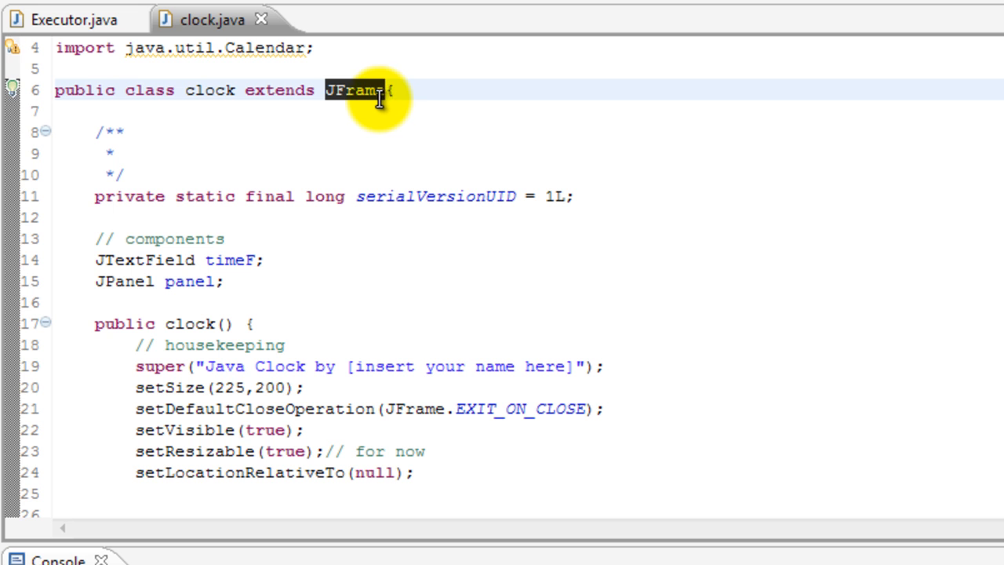
{"action": "scroll", "scroll_direction": "down", "scroll_amount": 3}
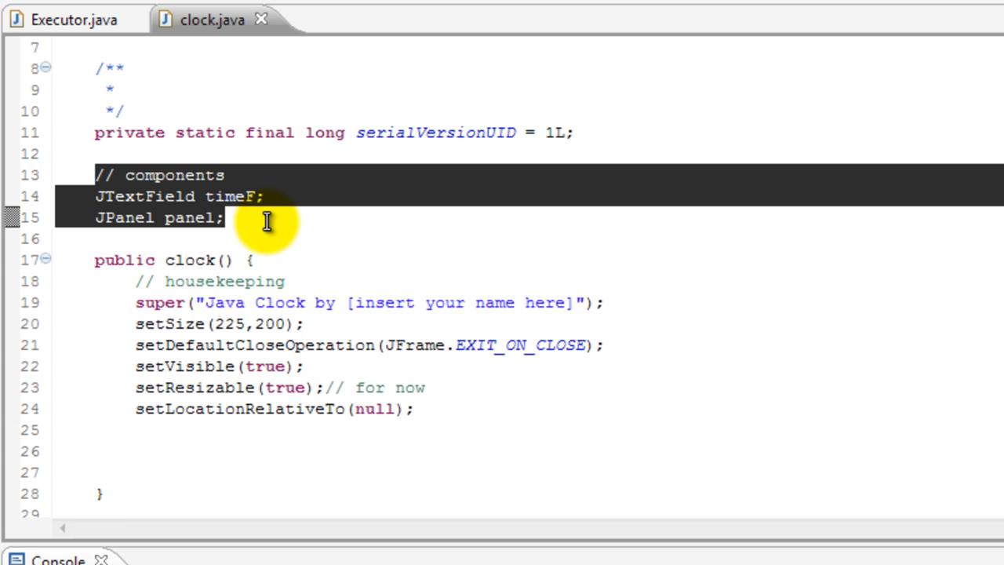
{"action": "left_click", "coordinate": [266, 217]}
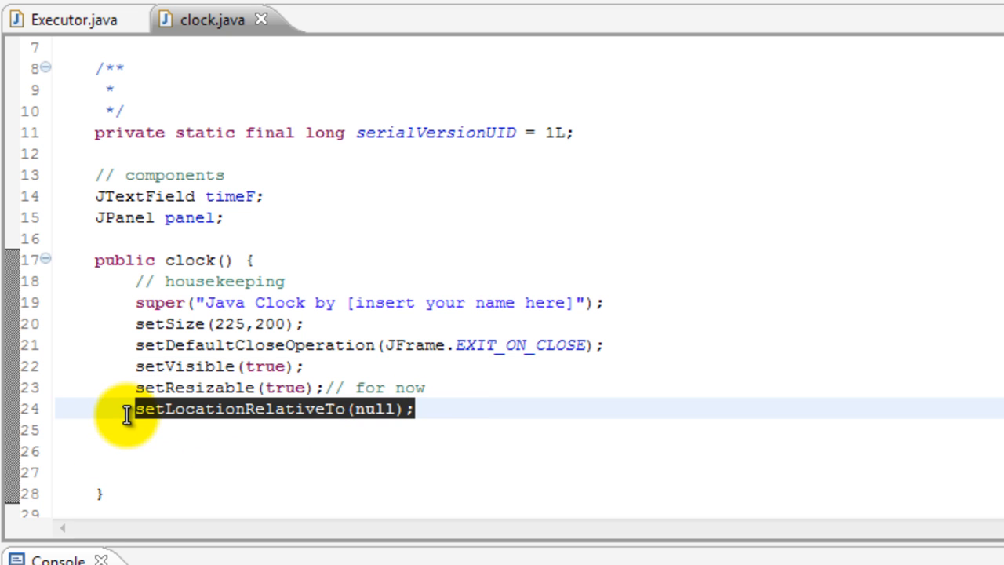
{"action": "mouse_move", "coordinate": [70, 432]}
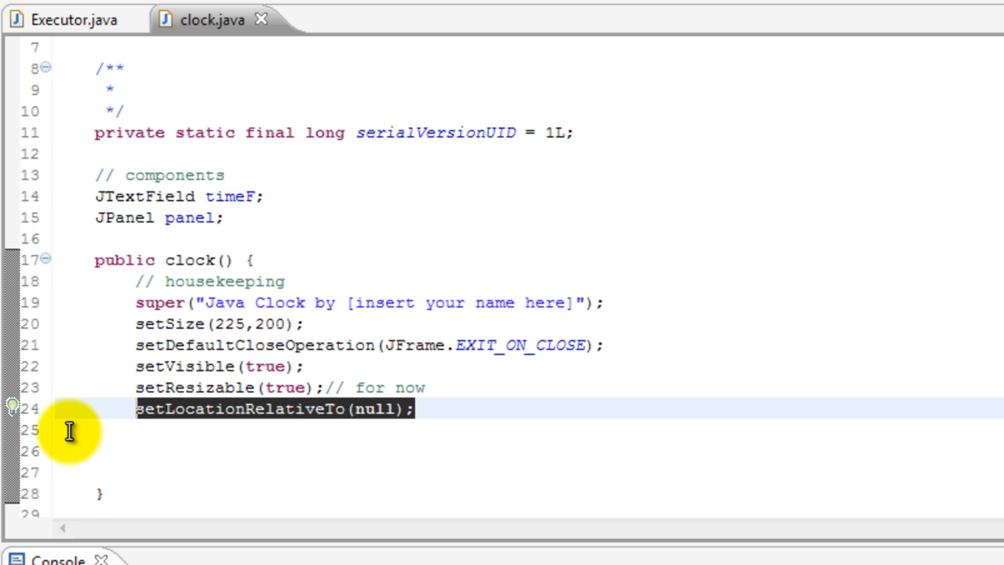
{"action": "mouse_move", "coordinate": [983, 434]}
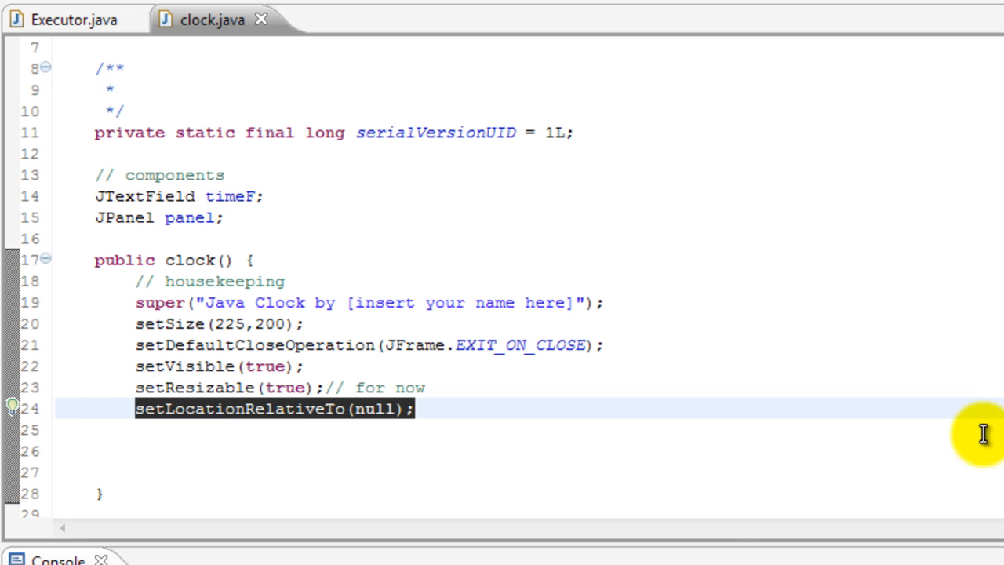
{"action": "mouse_move", "coordinate": [854, 468]}
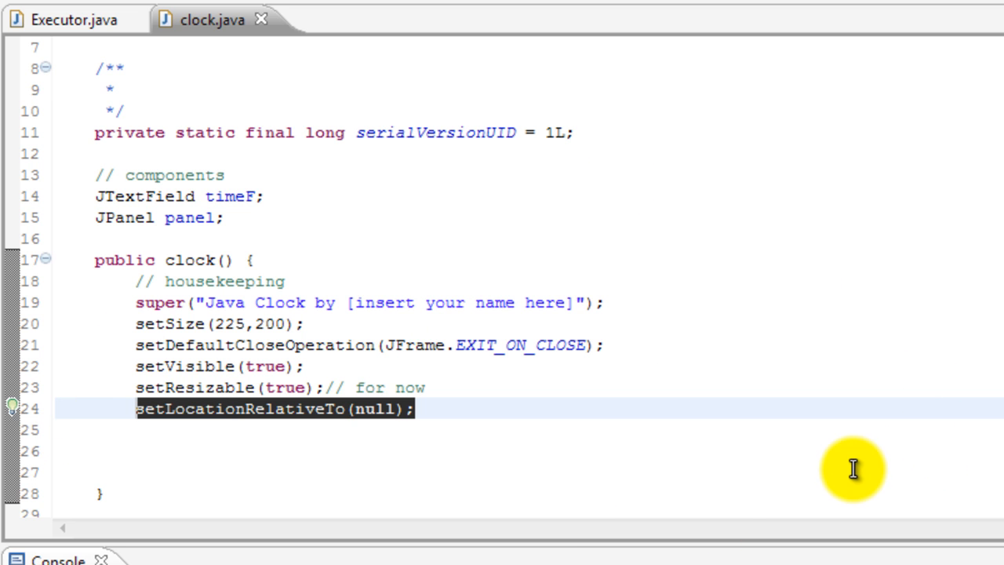
{"action": "mouse_move", "coordinate": [536, 405]}
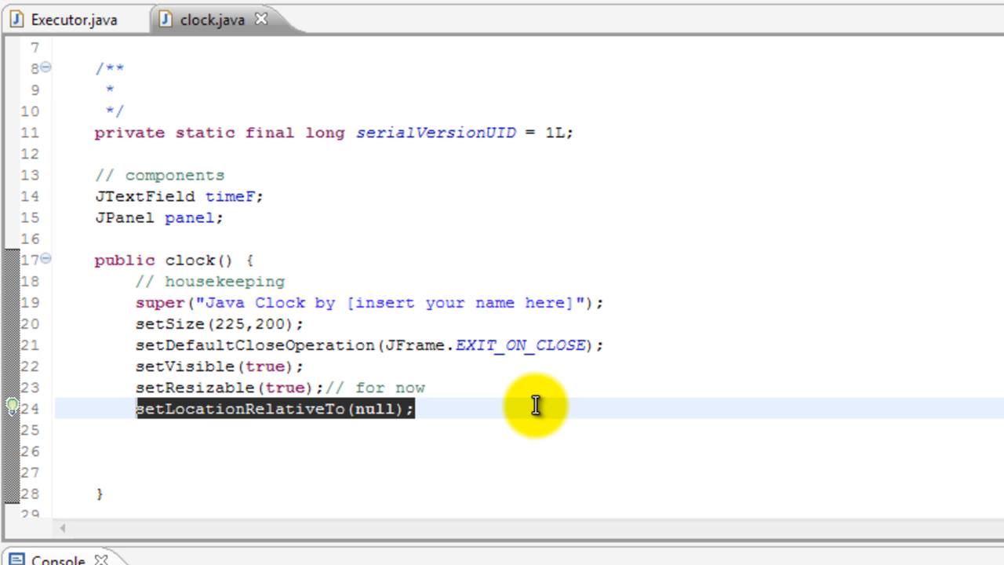
{"action": "scroll", "scroll_direction": "down", "scroll_amount": 3}
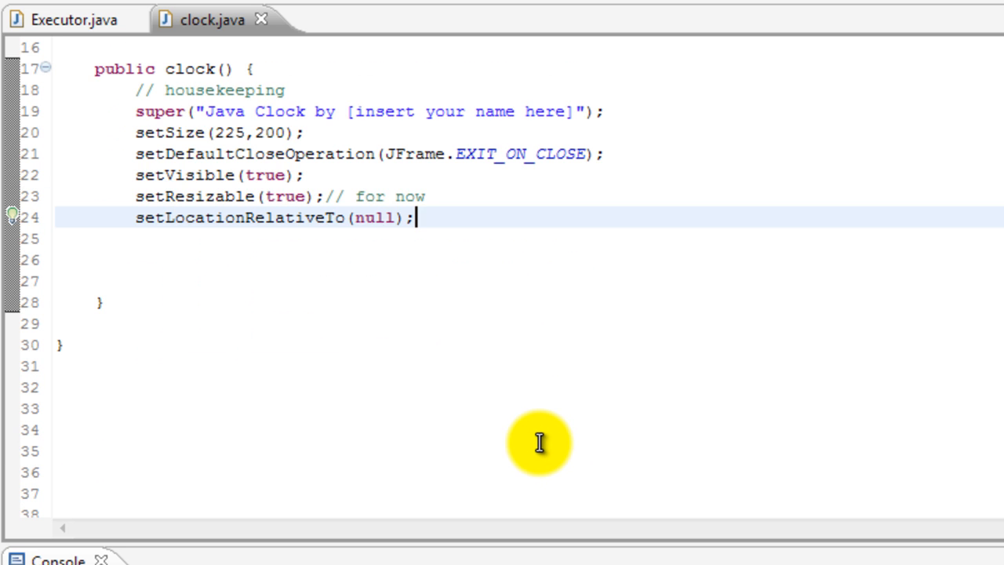
{"action": "scroll", "scroll_direction": "up", "scroll_amount": 3}
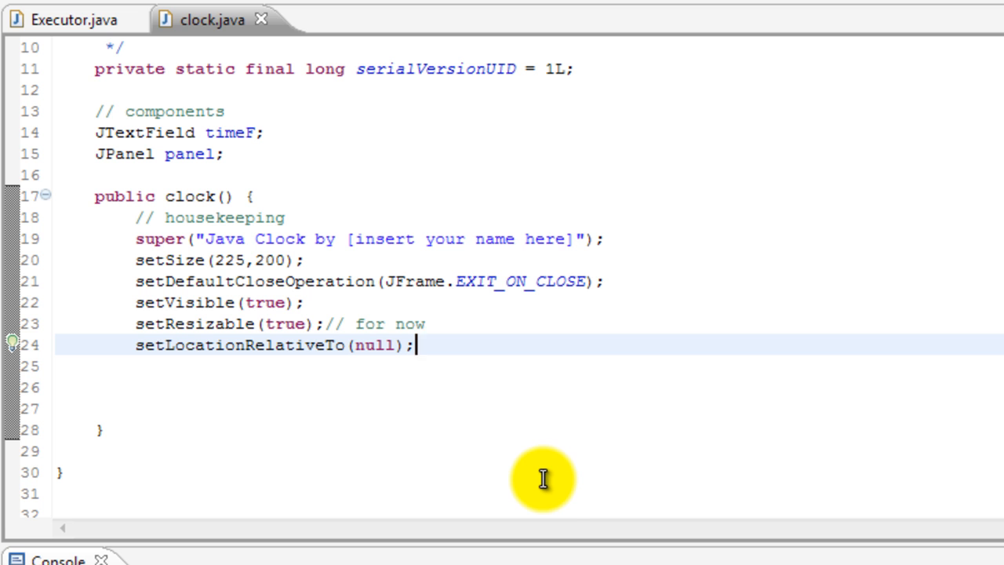
{"action": "mouse_move", "coordinate": [133, 435]}
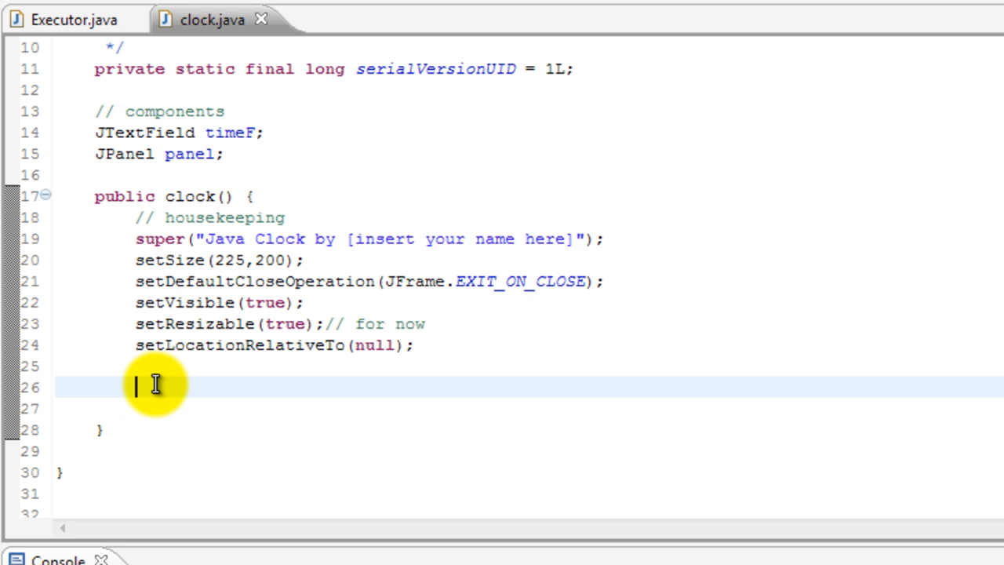
Step: Add an 'initialize the panel' comment and create panel = new JPanel() with FlowLayout
{"action": "type", "text": "// init"}
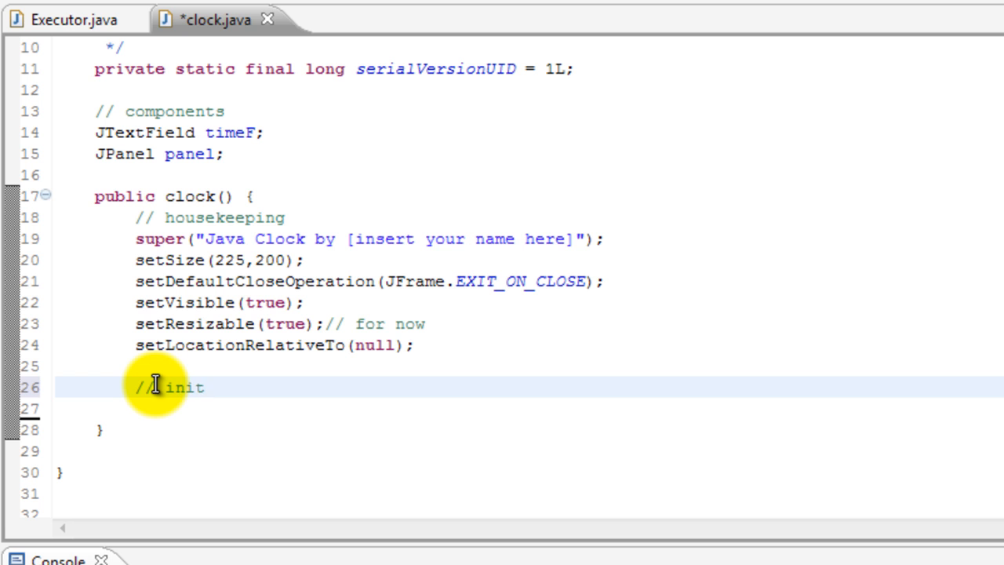
{"action": "type", "text": "ili"}
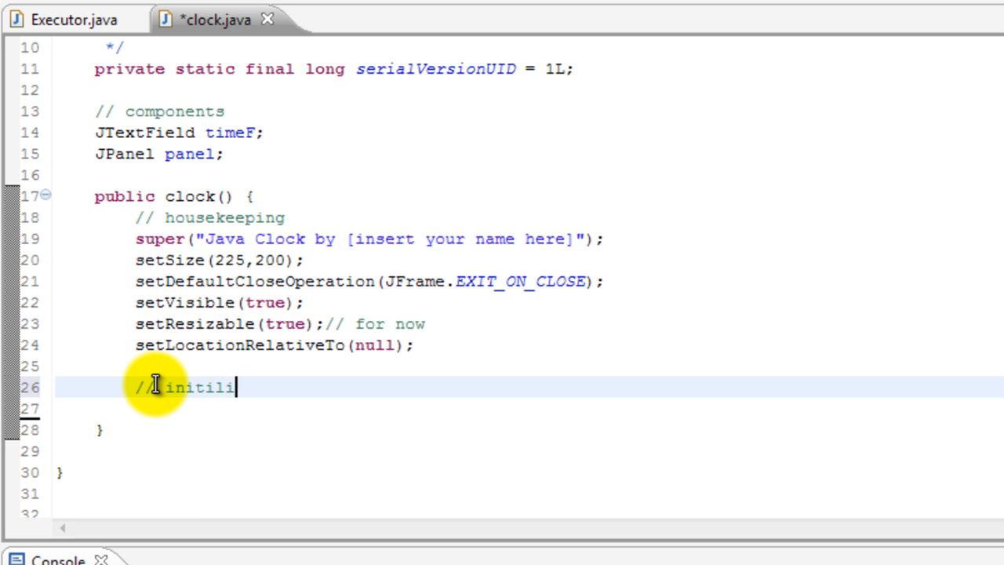
{"action": "type", "text": "aze the pa"}
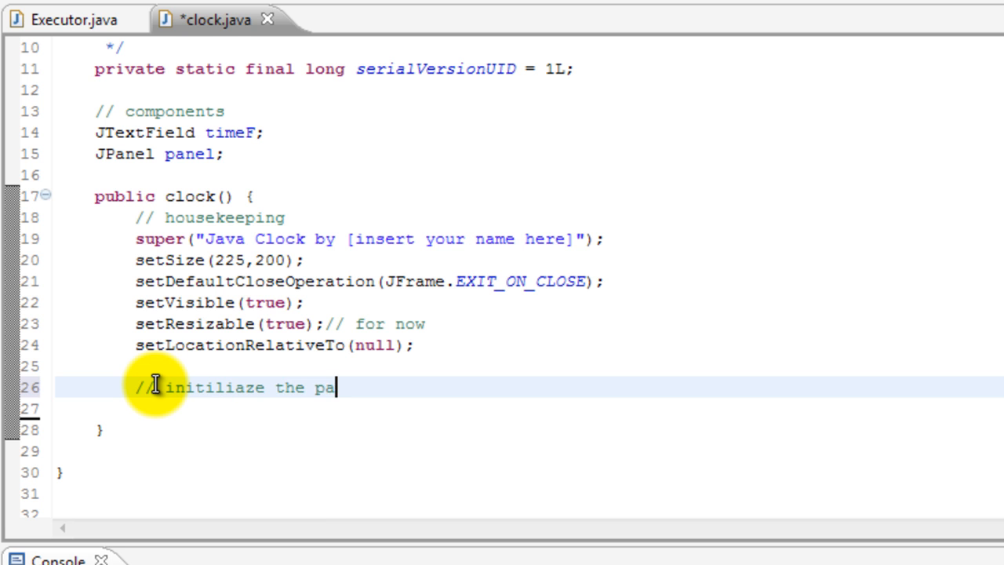
{"action": "type", "text": "nel"}
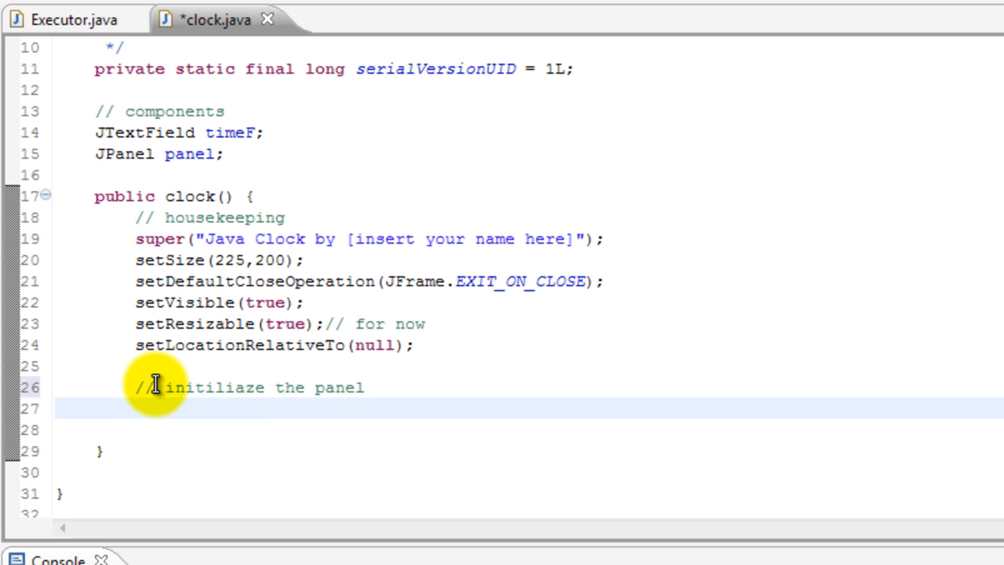
{"action": "type", "text": "panel = new"}
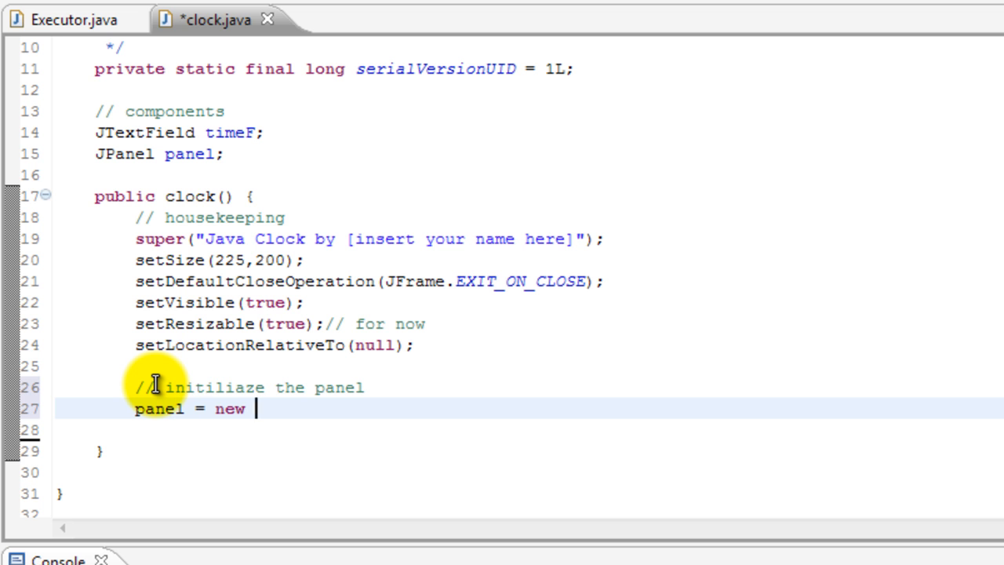
{"action": "type", "text": "JPanel();"}
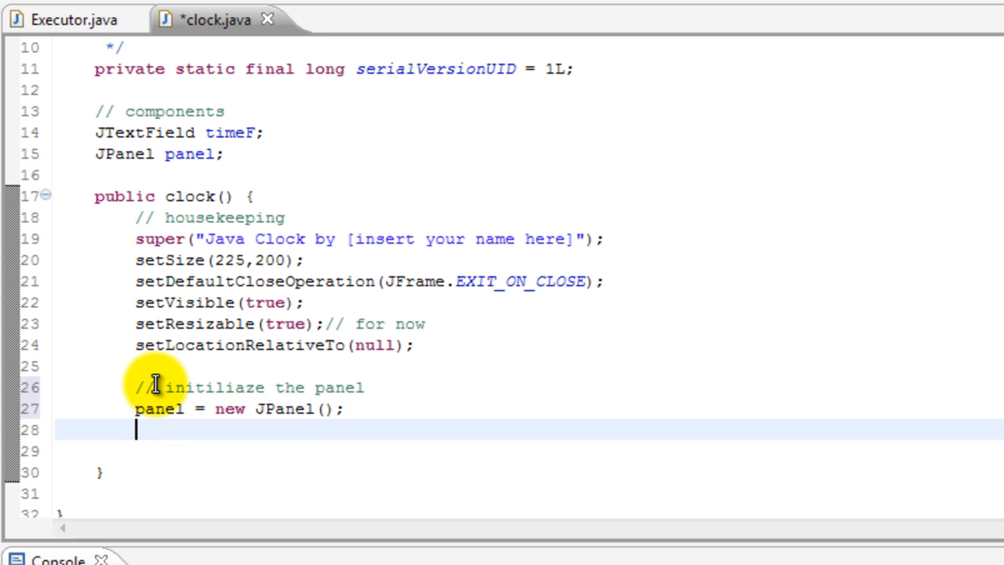
{"action": "type", "text": "panel."}
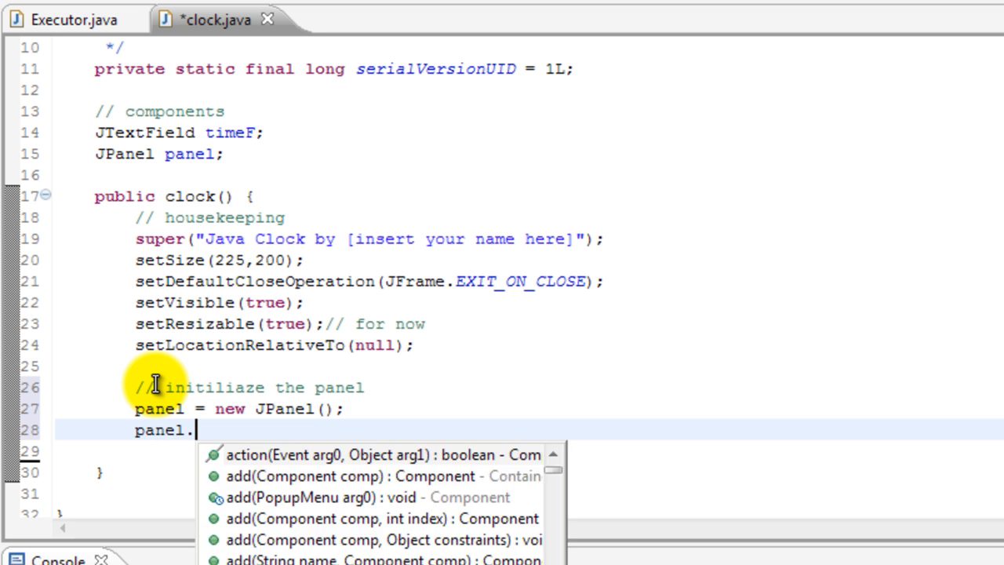
{"action": "type", "text": "setLay"}
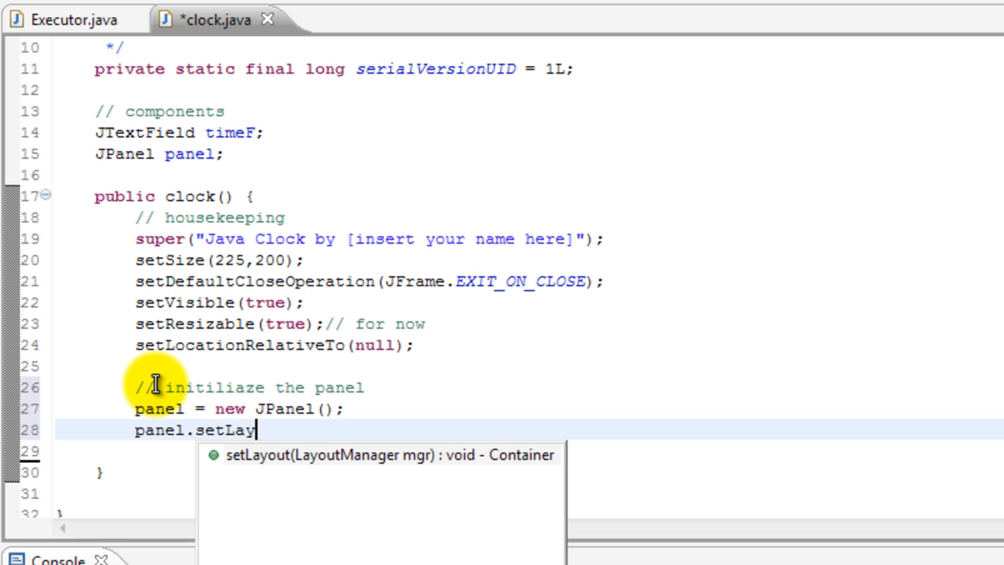
{"action": "type", "text": "out(new FlowLayout());"}
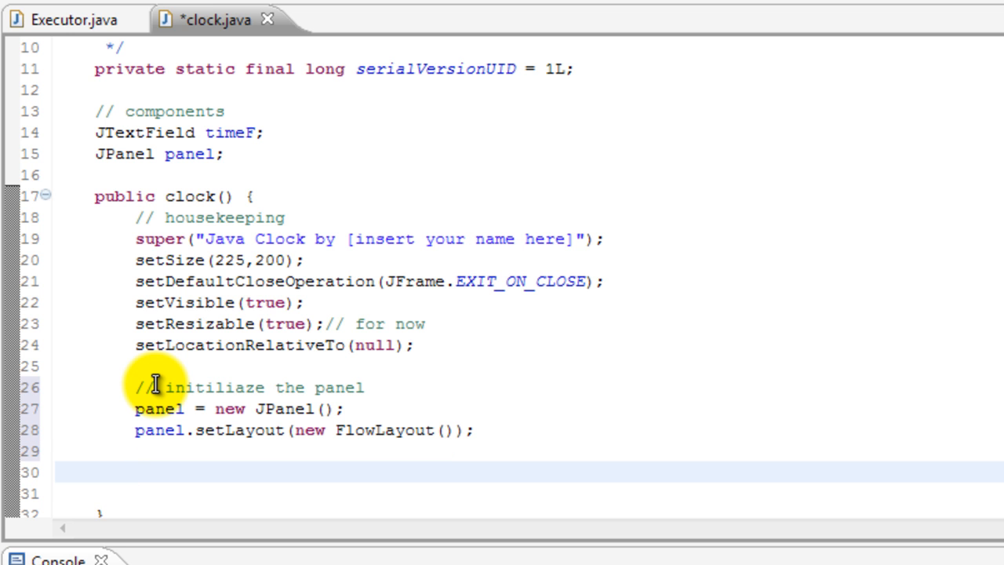
Step: Create timeF as a new 10-column JTextField
{"action": "type", "text": "time"}
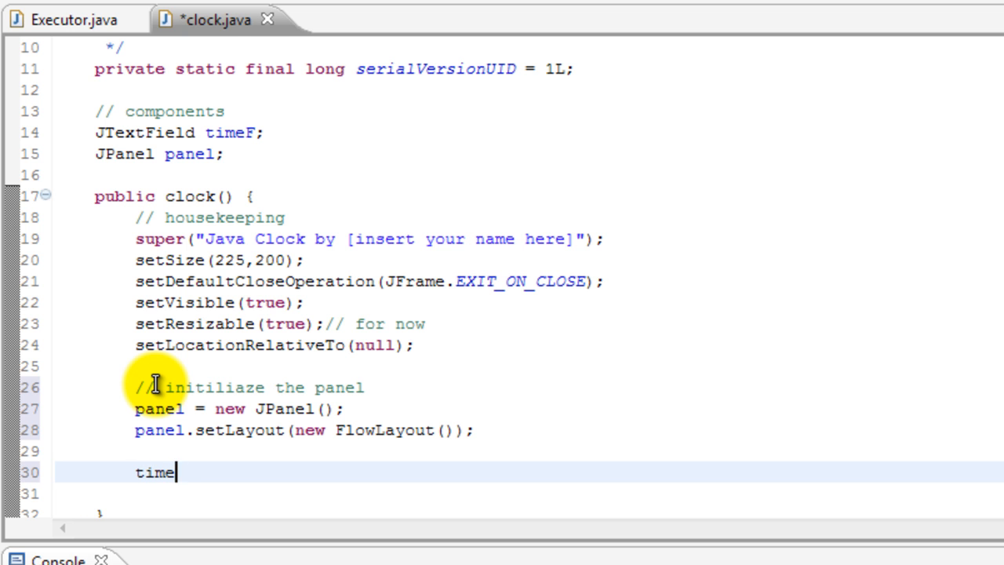
{"action": "type", "text": "F"}
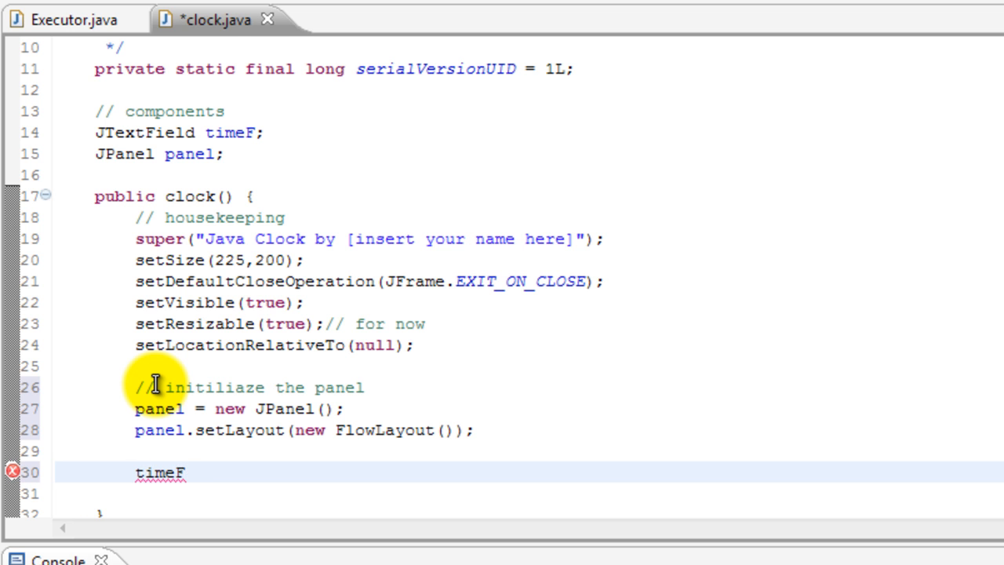
{"action": "type", "text": "= new"}
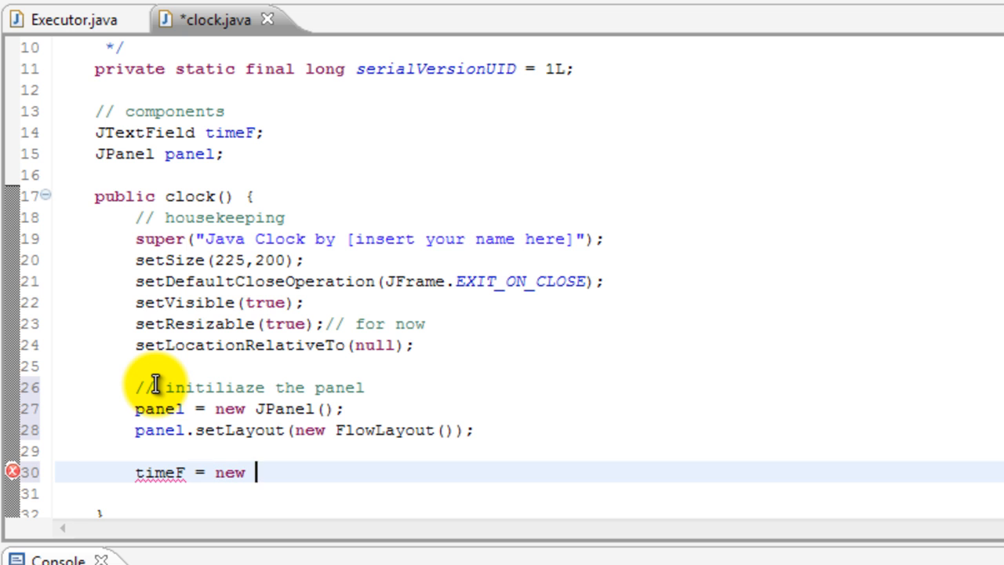
{"action": "type", "text": "JText"}
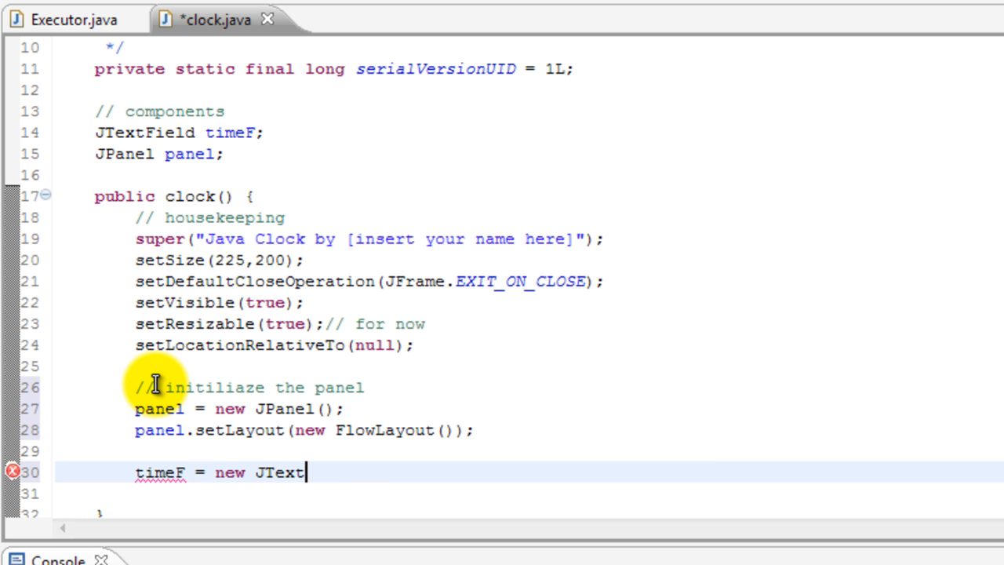
{"action": "type", "text": "Field();"}
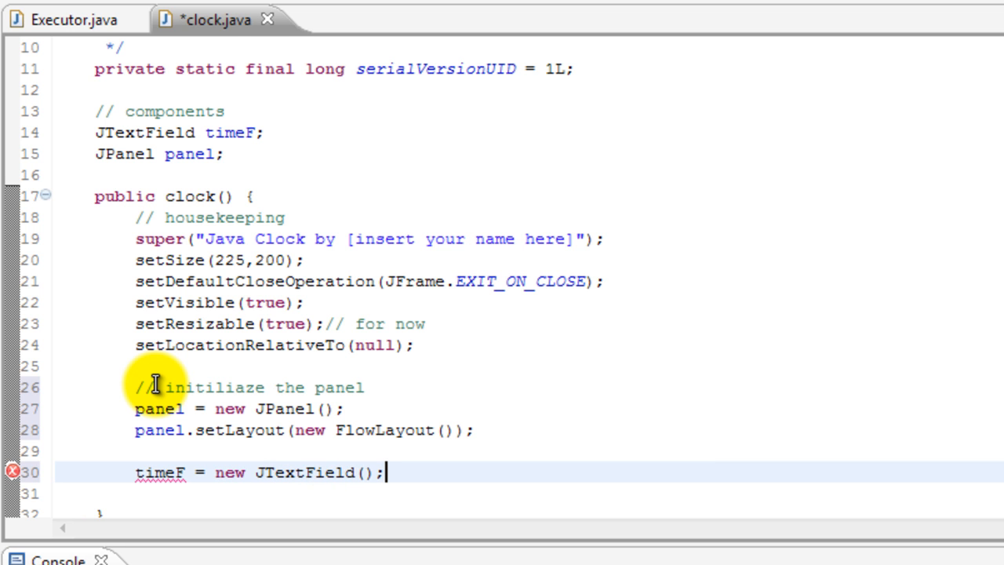
{"action": "type", "text": "10"}
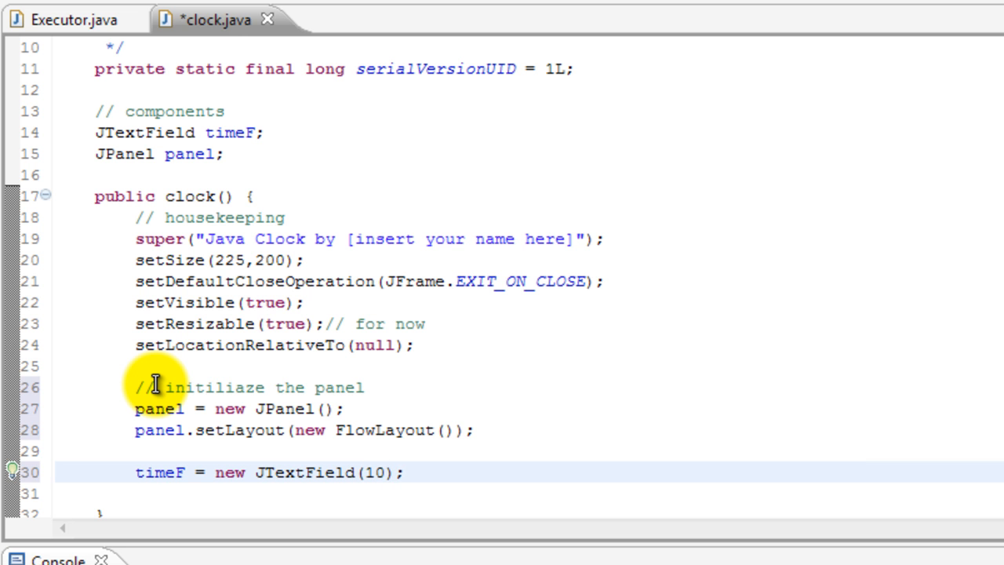
{"action": "scroll", "scroll_direction": "down", "scroll_amount": 3}
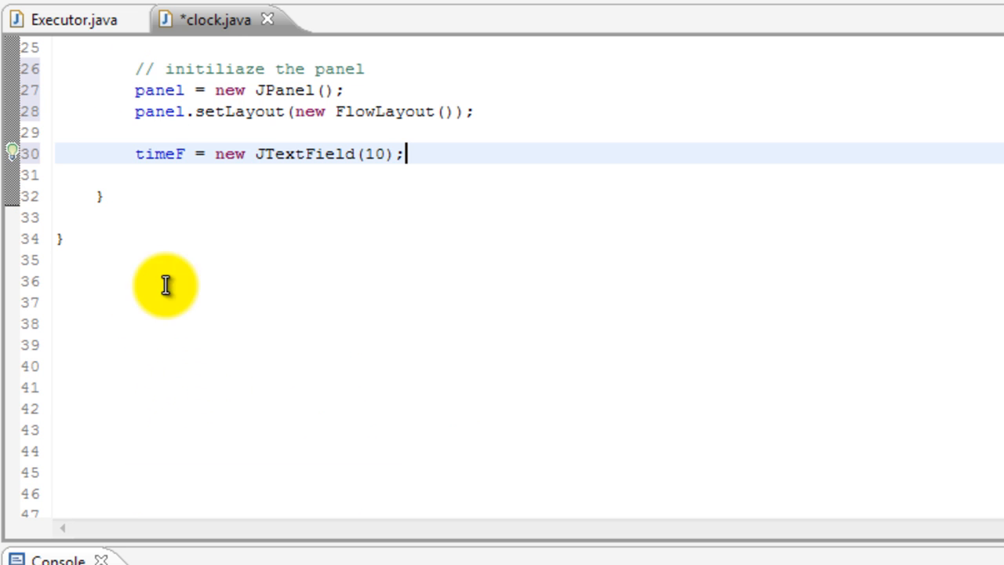
{"action": "mouse_move", "coordinate": [414, 216]}
{"action": "type", "text": "time"}
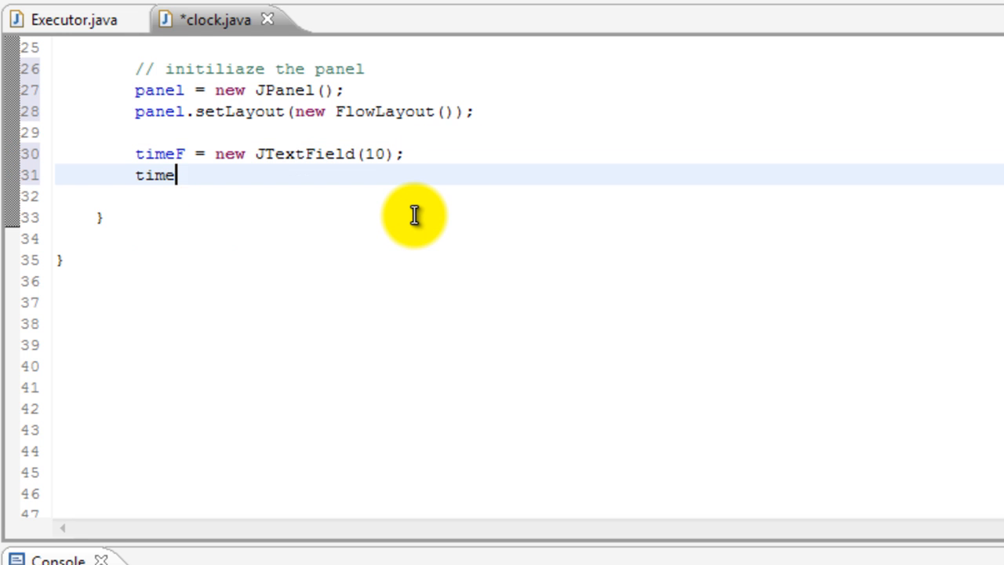
Step: Add timeF.setEditable(false); using autocomplete and start a new line
{"action": "type", "text": "F."}
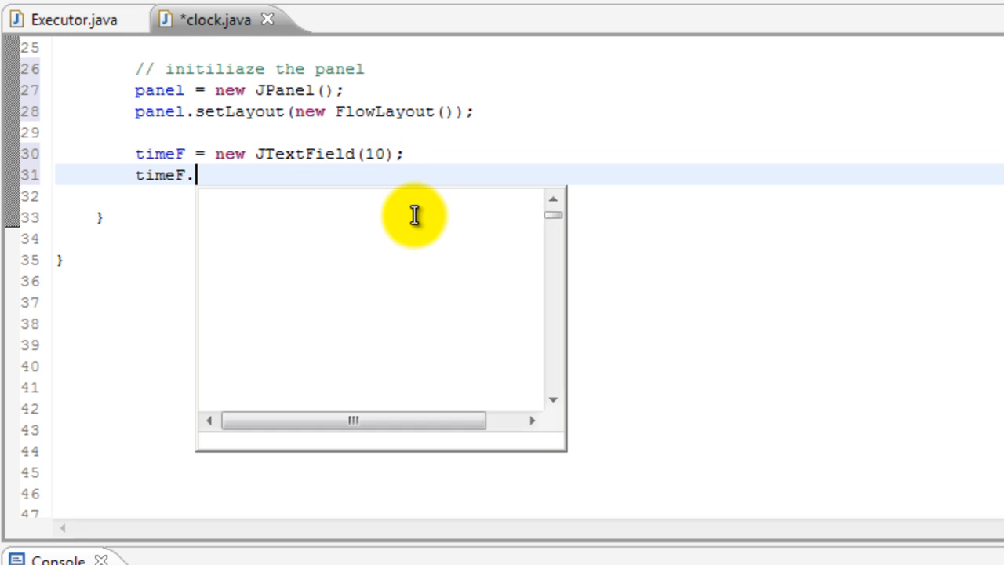
{"action": "type", "text": "set"}
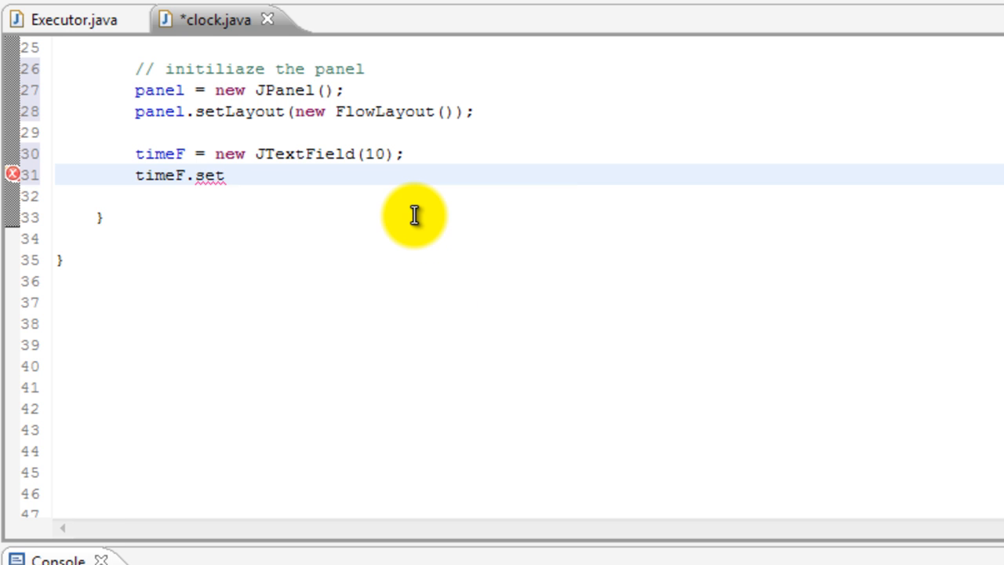
{"action": "type", "text": "Editable"}
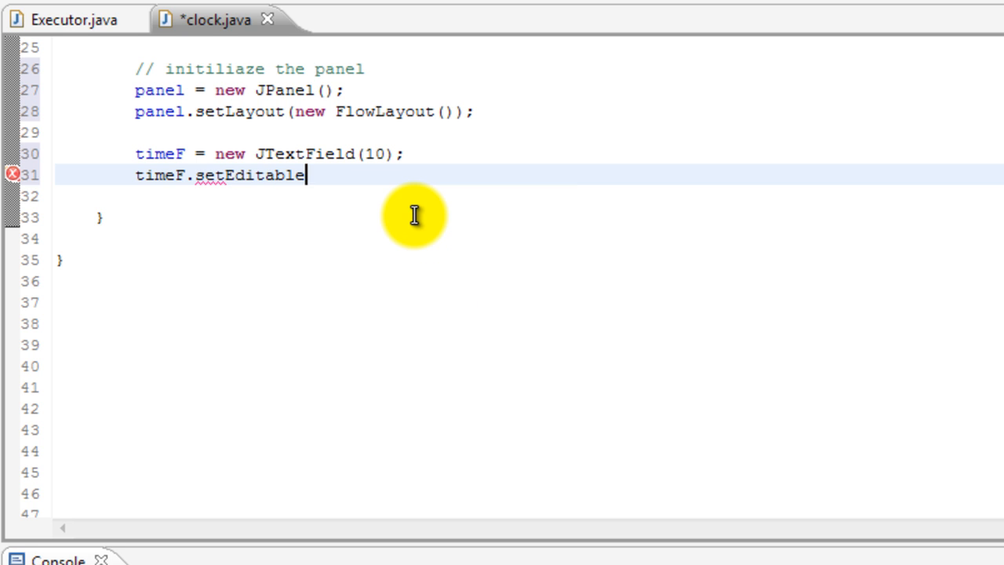
{"action": "type", "text": "(false);"}
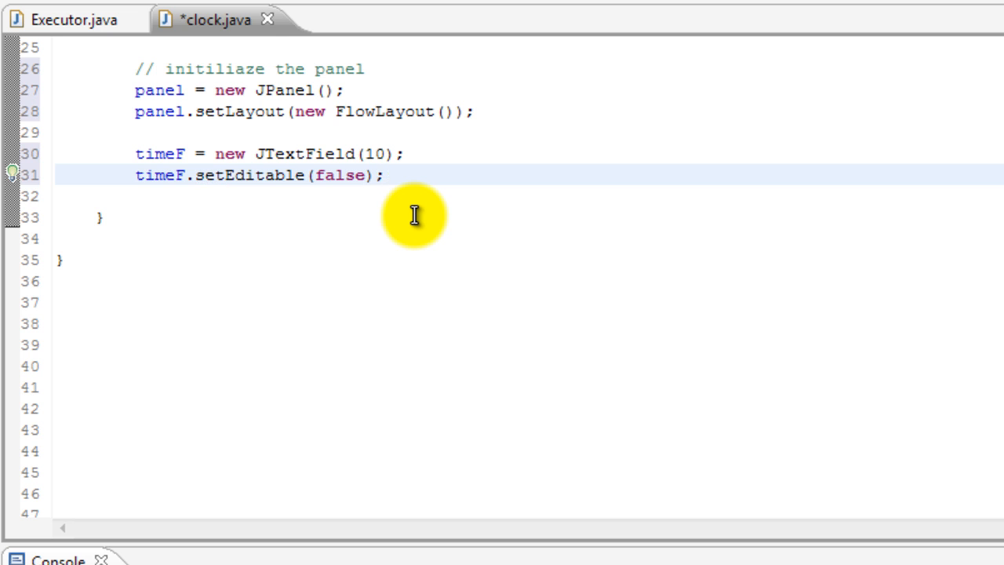
{"action": "key", "text": "enter"}
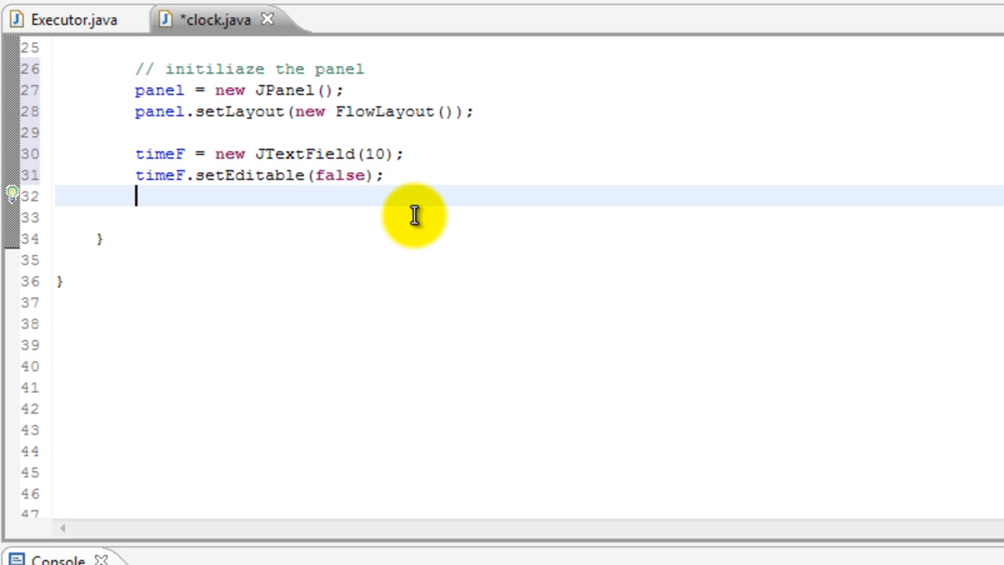
Step: Write timeF.setFont(new Font("Arial", Font.PLAIN, 48)), changing the size from 3 to 48
{"action": "type", "text": "time"}
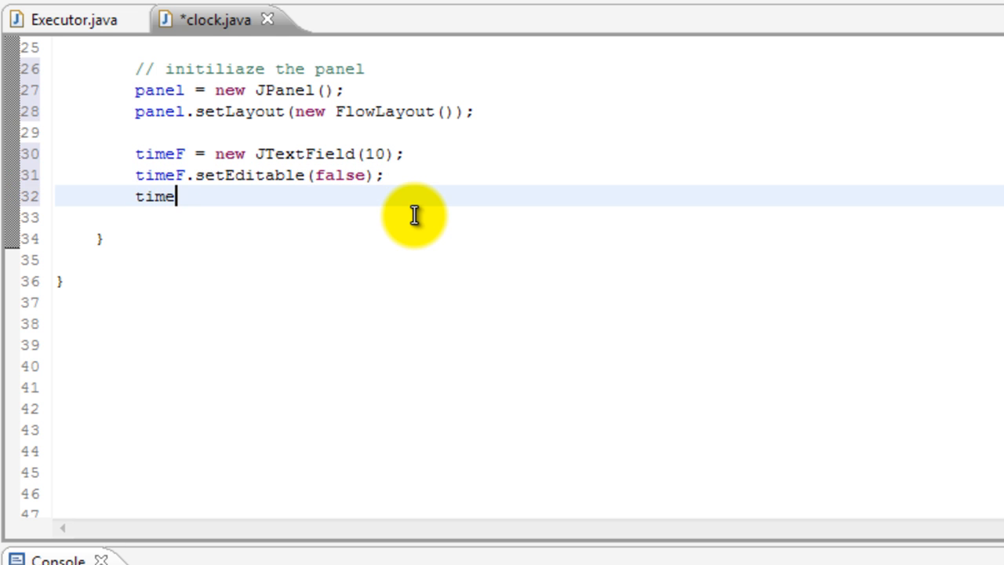
{"action": "type", "text": "F.font();"}
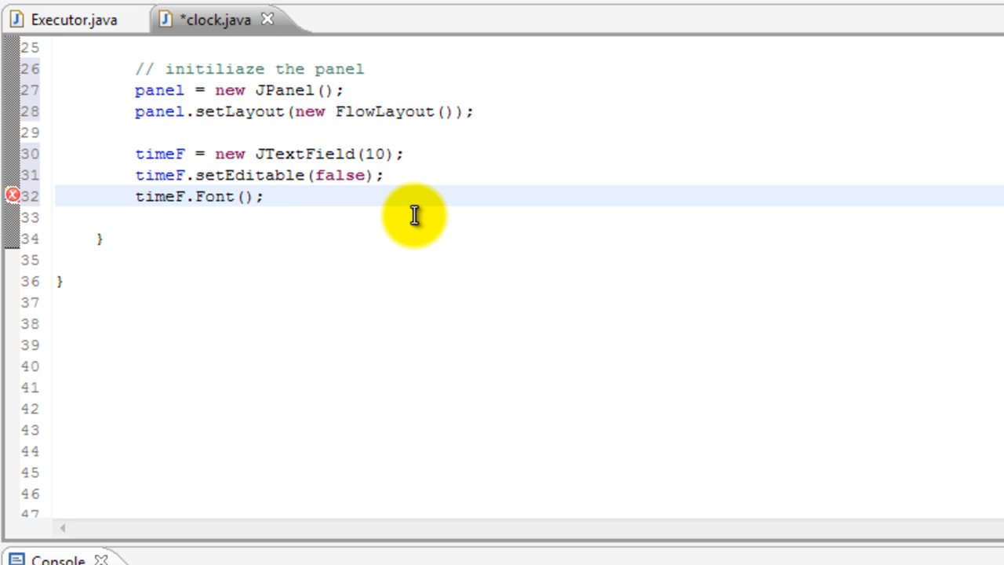
{"action": "type", "text": "new"}
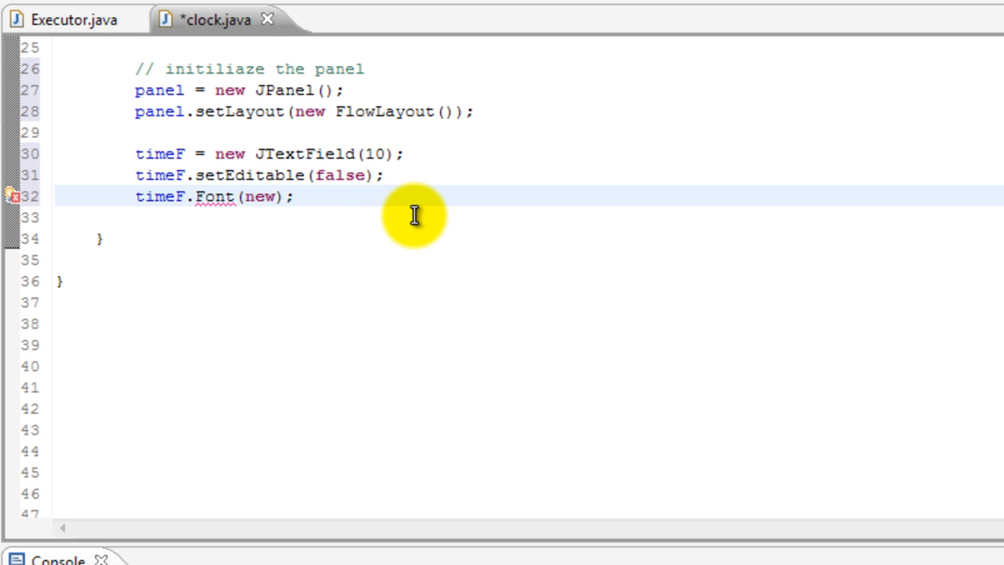
{"action": "type", "text": "Font("}
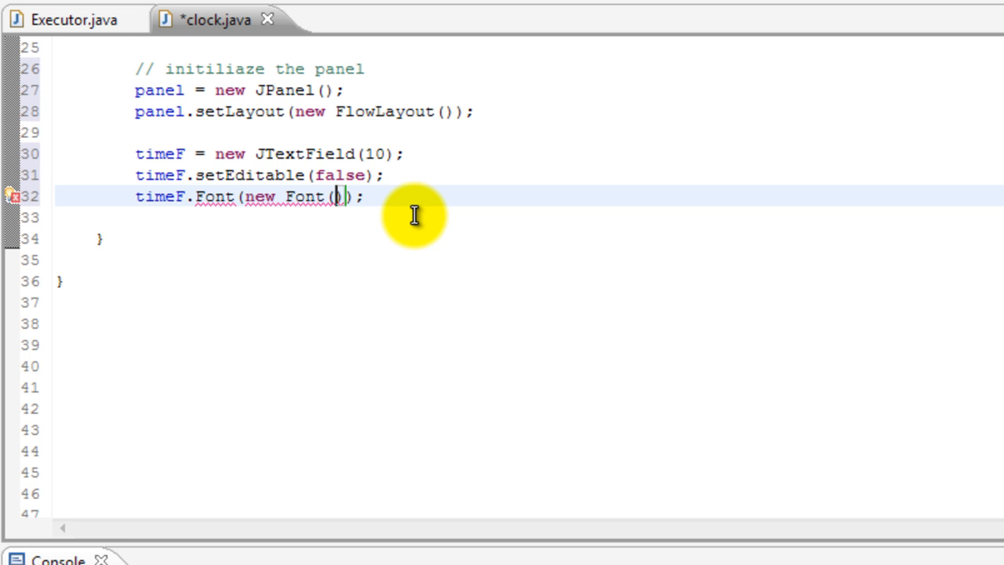
{"action": "type", "text": "set"}
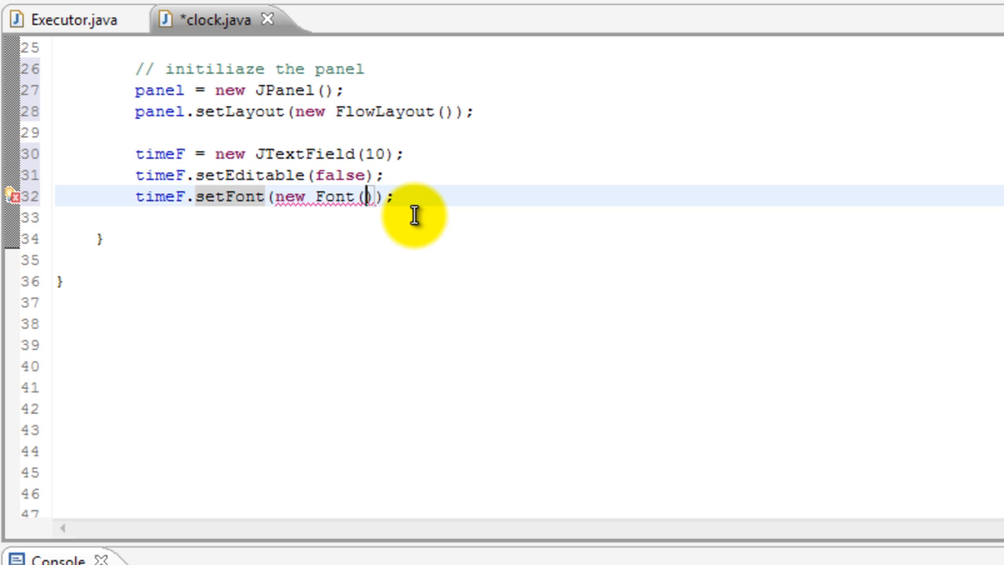
{"action": "type", "text": "\""}
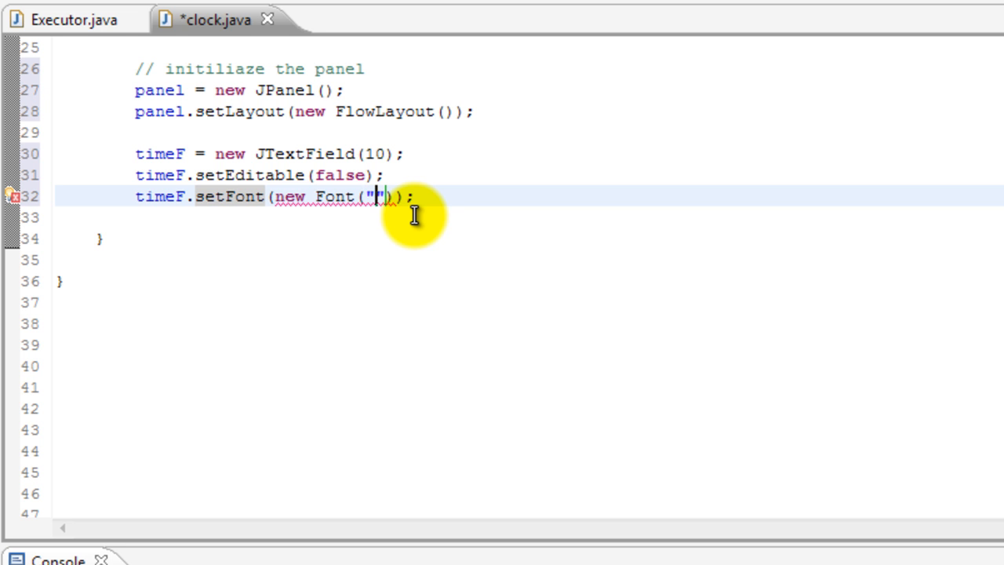
{"action": "type", "text": "rial"}
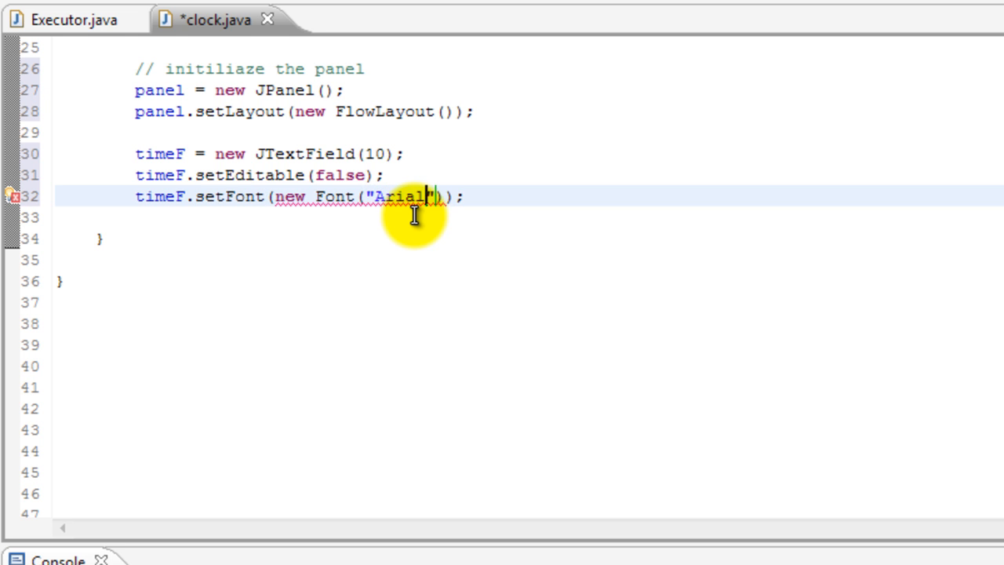
{"action": "type", "text": ","}
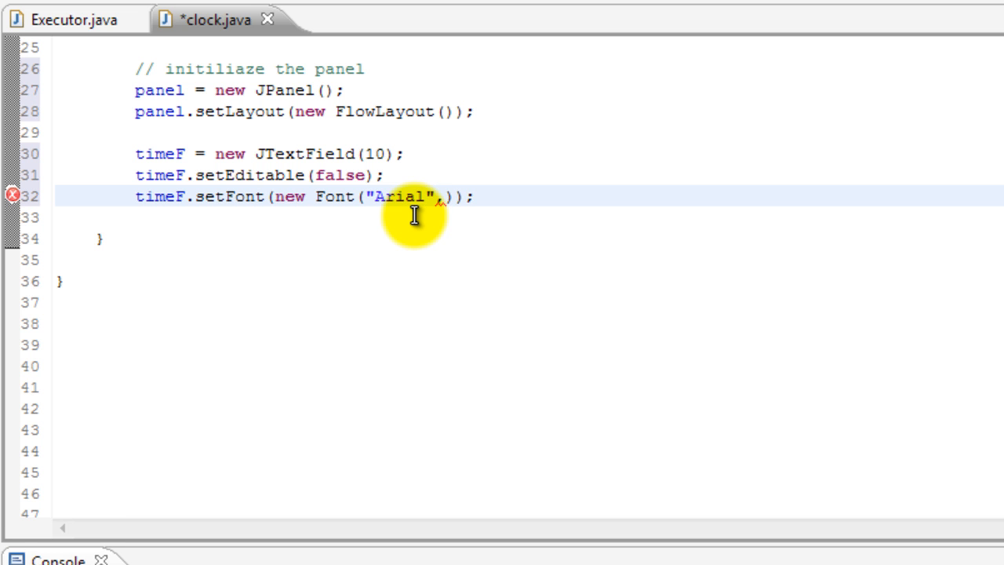
{"action": "type", "text": "Font.P"}
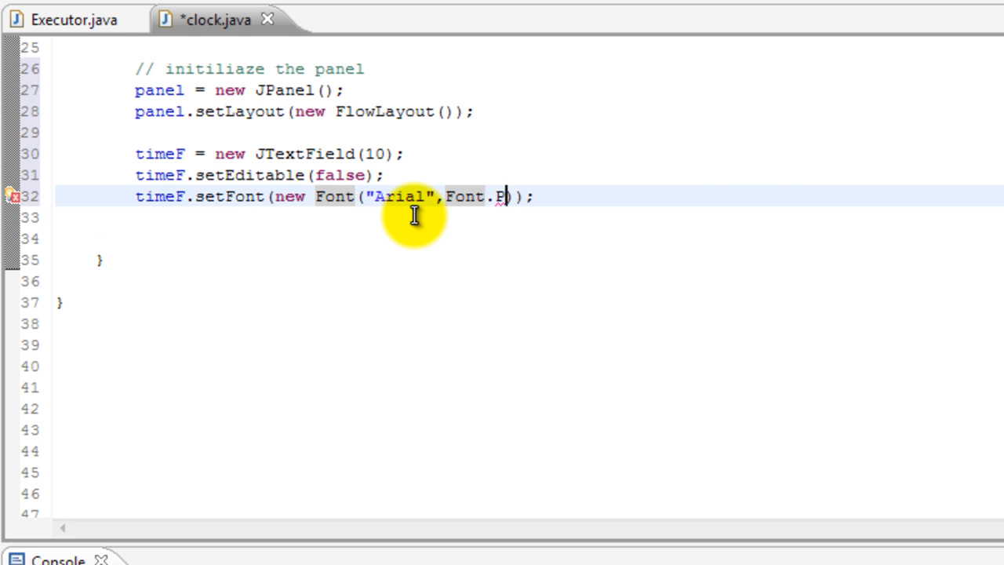
{"action": "type", "text": "LAI"}
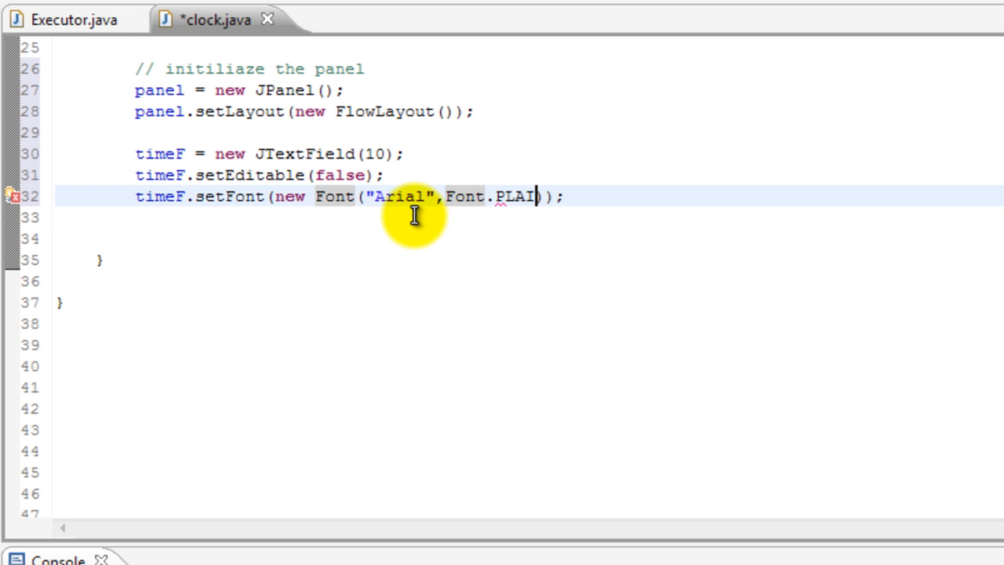
{"action": "type", "text": "N,"}
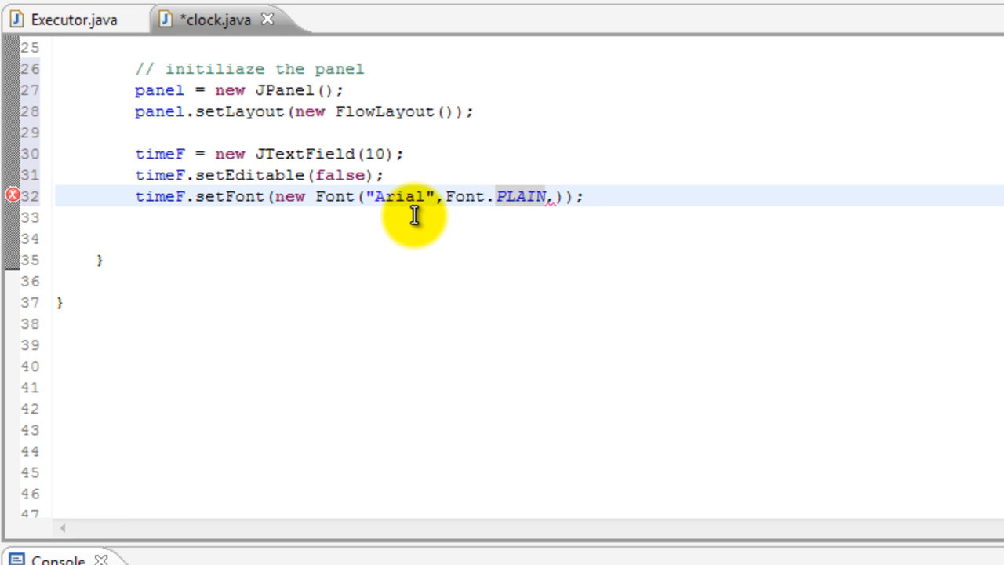
{"action": "type", "text": "3"}
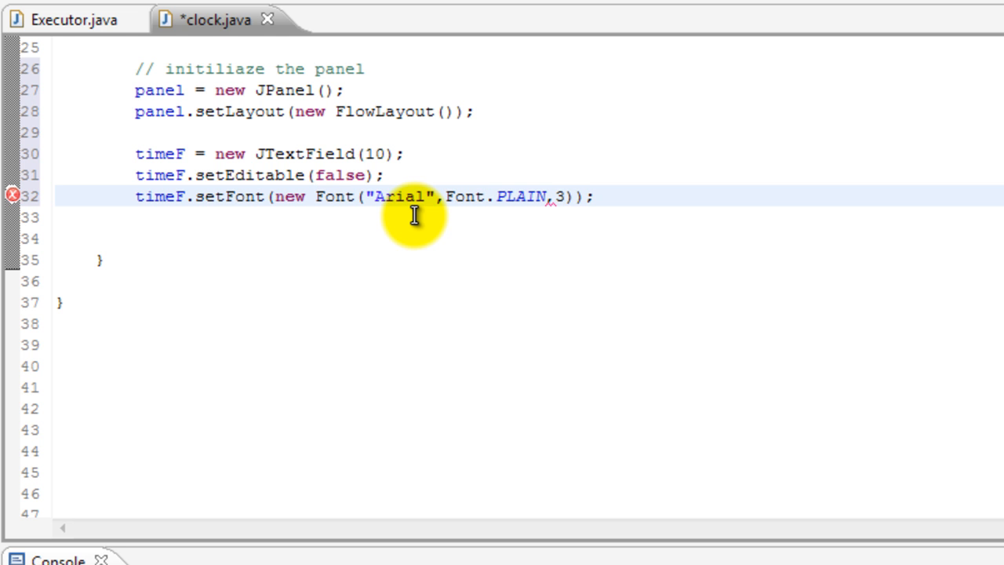
{"action": "type", "text": "48"}
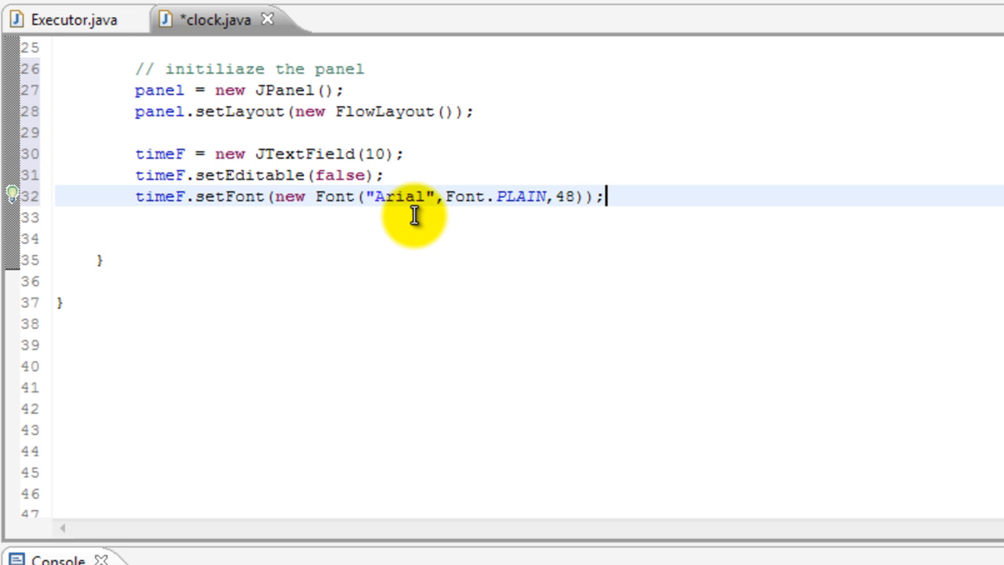
Step: Add the comment '// initliaze the textField' above the timeF setup code
{"action": "left_click", "coordinate": [405, 154]}
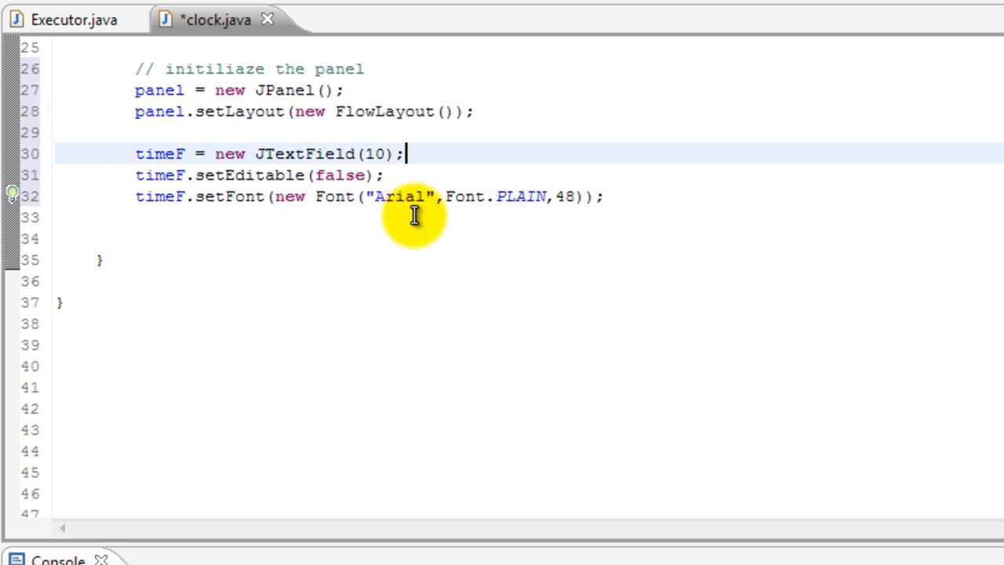
{"action": "type", "text": "// initli"}
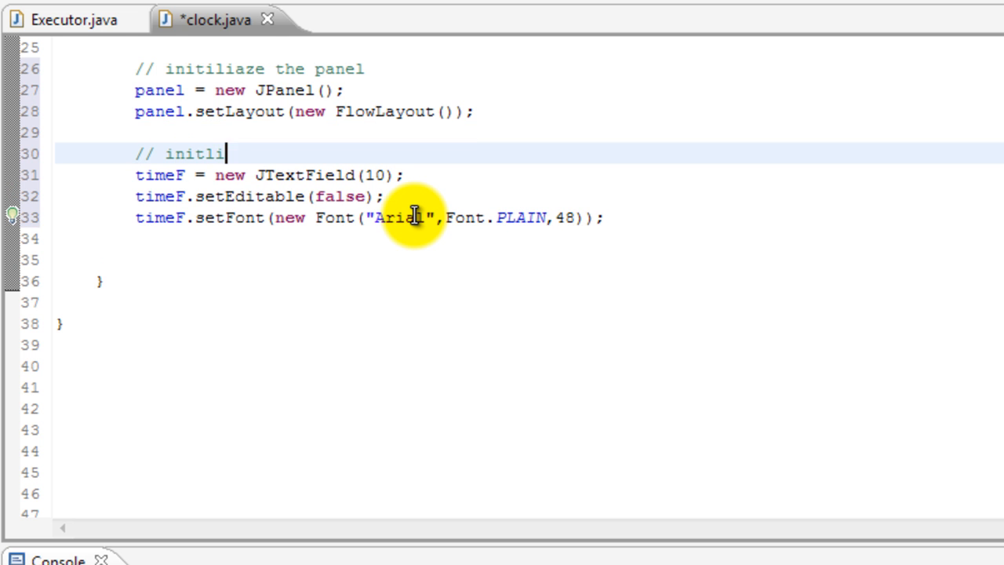
{"action": "type", "text": "aze the text"}
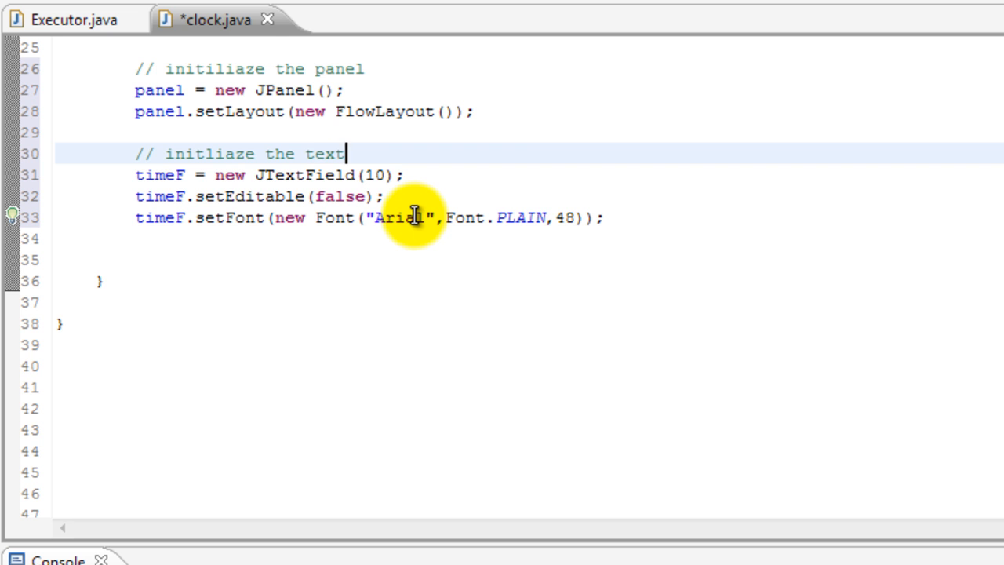
{"action": "type", "text": "Field"}
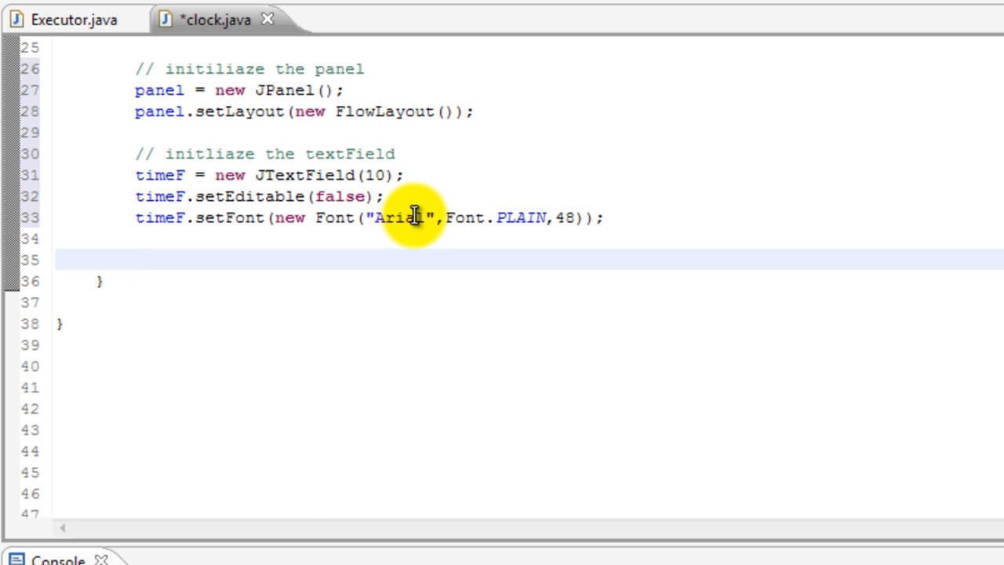
Step: Add the statements panel.add(timeF); and add(panel); to the constructor
{"action": "type", "text": "panel.a"}
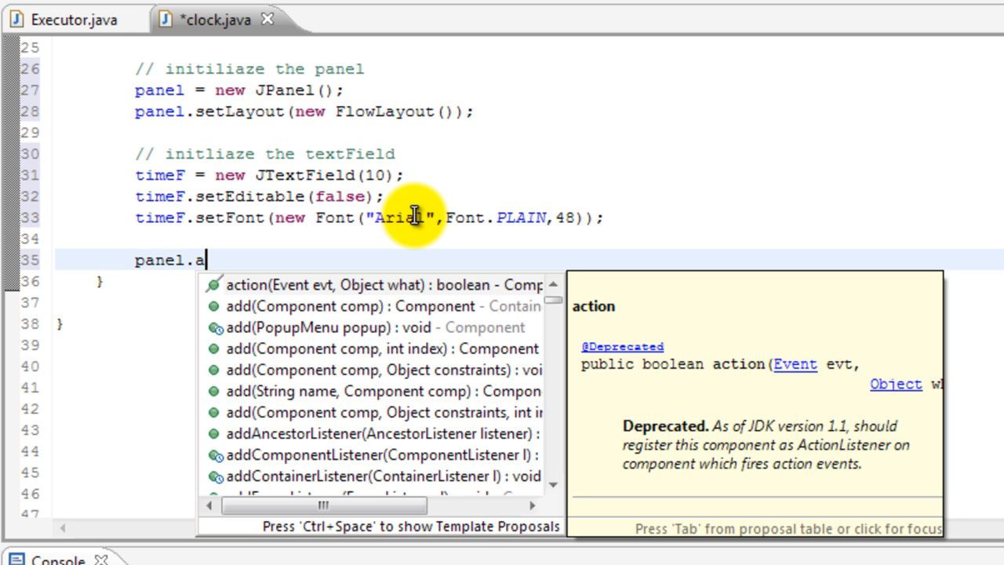
{"action": "type", "text": "dd(timeF);"}
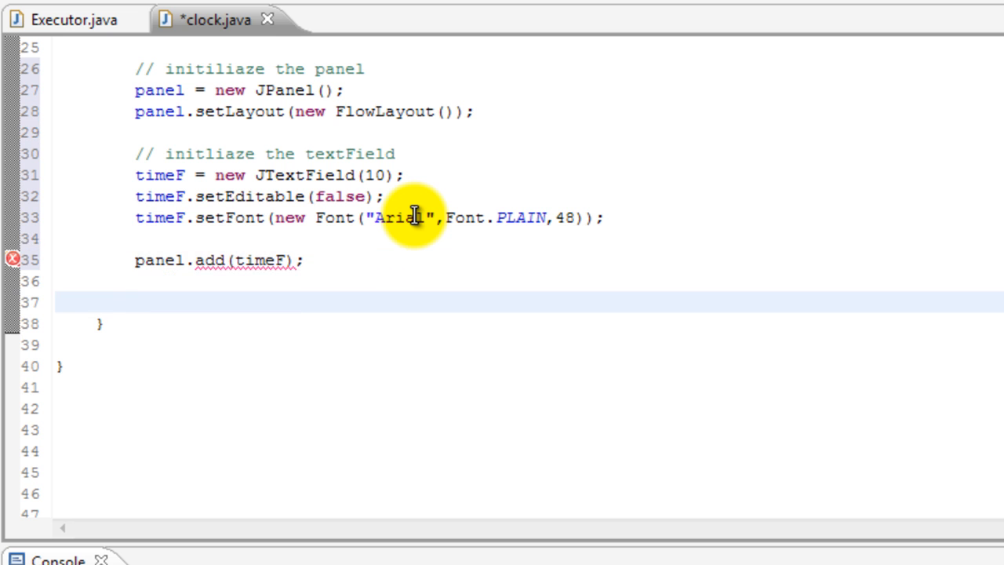
{"action": "type", "text": "add(pan"}
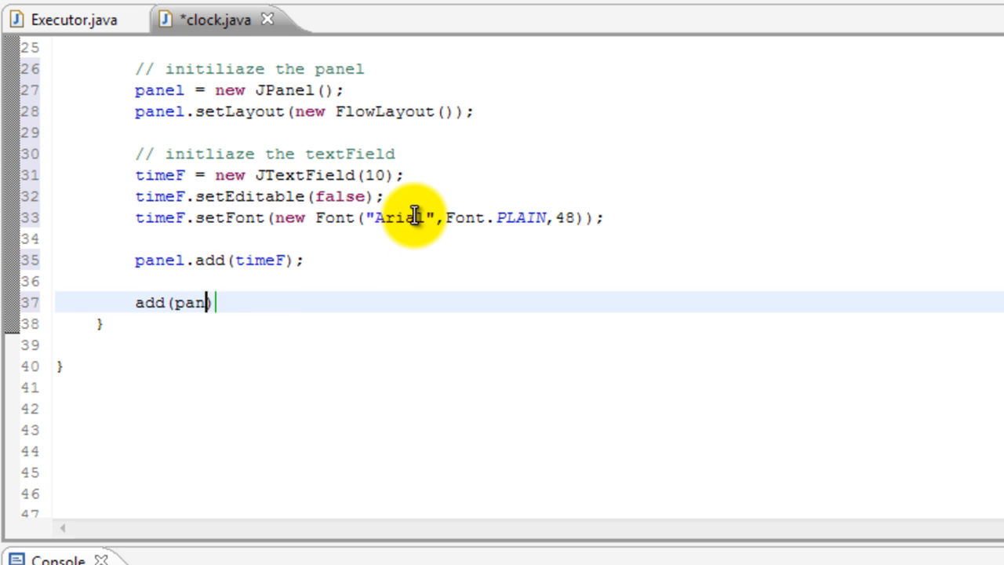
{"action": "type", "text": "el);"}
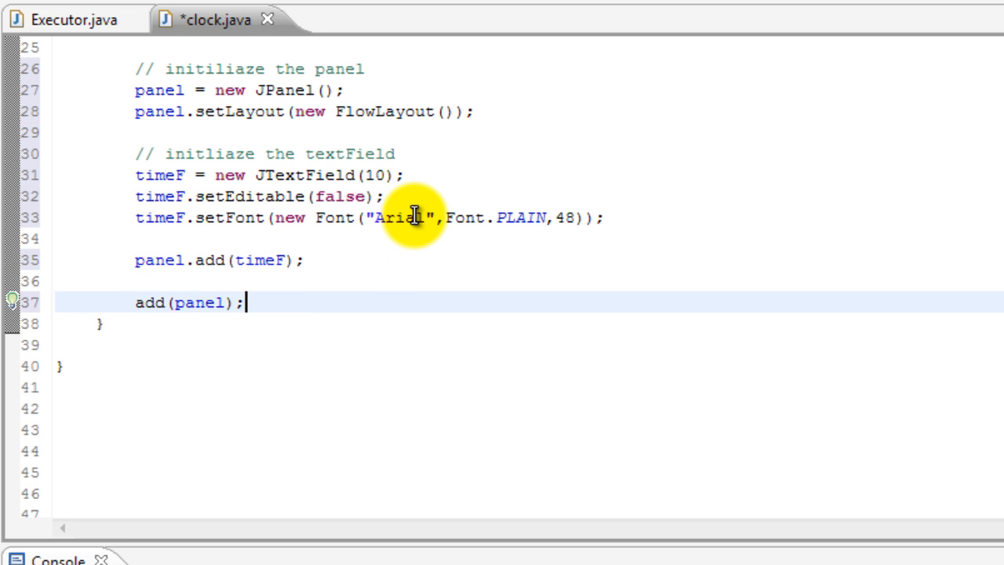
{"action": "key", "text": "Enter"}
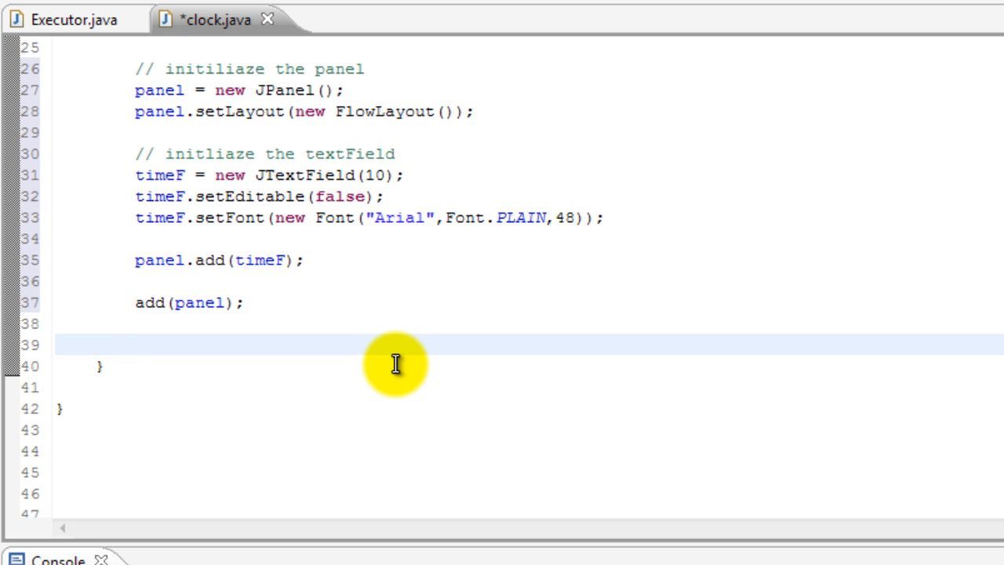
Step: On line 39, write Timer t = new Timer(1000, new Listener());
{"action": "left_click", "coordinate": [136, 345]}
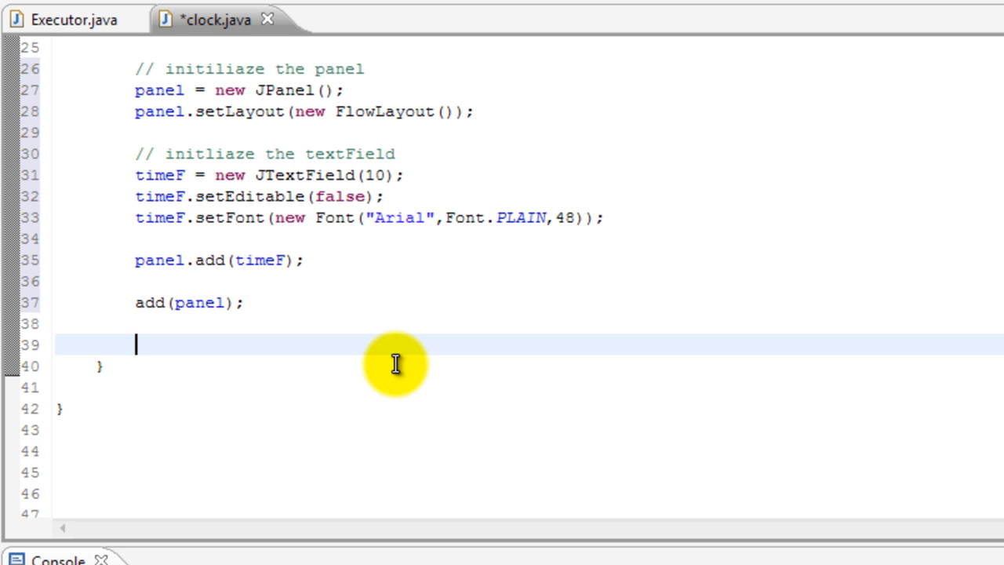
{"action": "type", "text": "Timer t"}
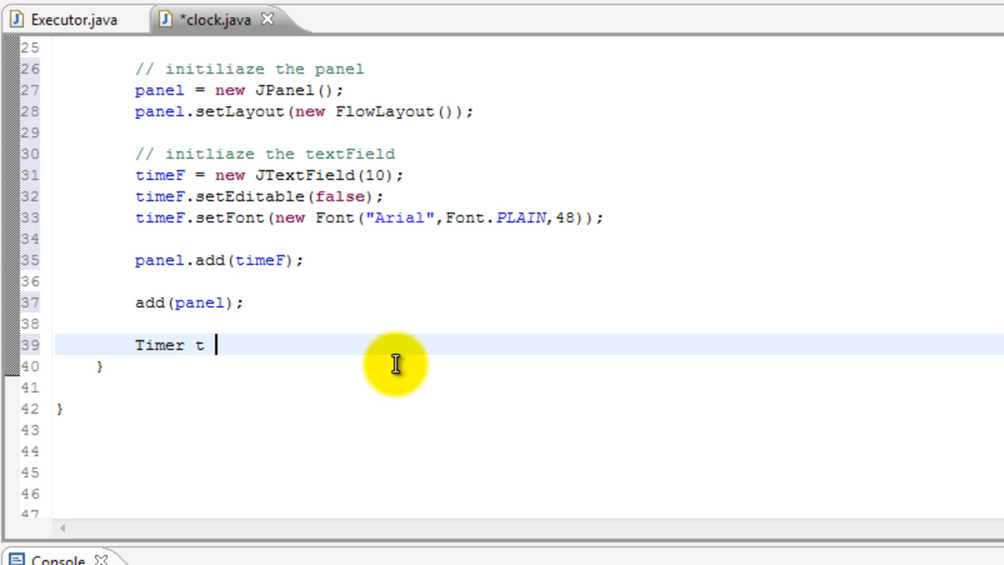
{"action": "type", "text": "= new ti"}
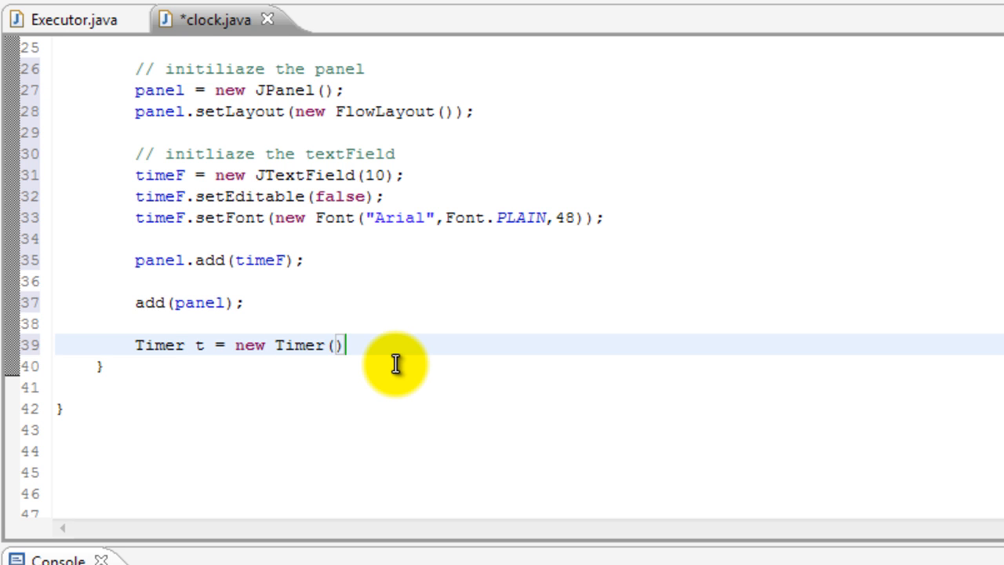
{"action": "type", "text": ";"}
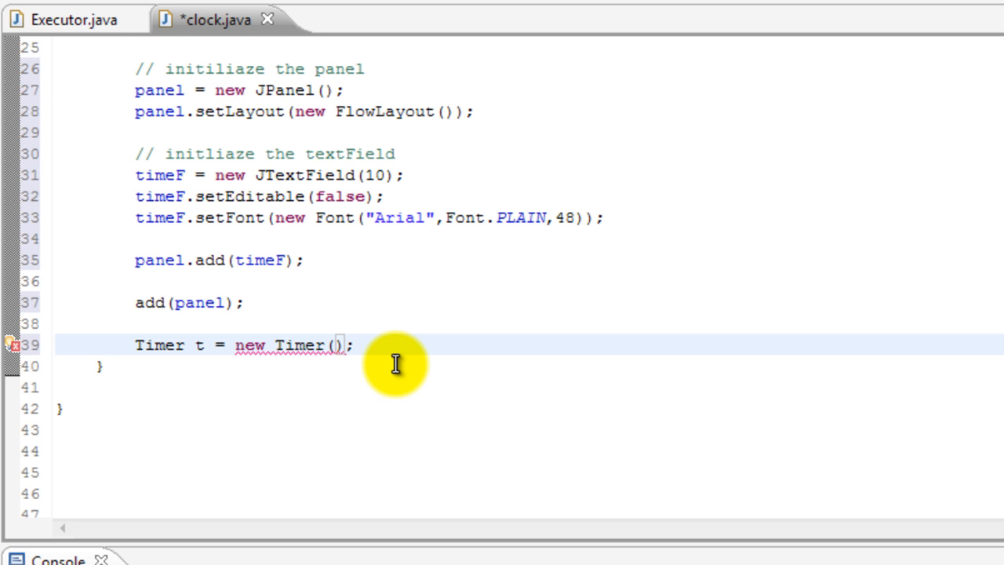
{"action": "type", "text": "1000"}
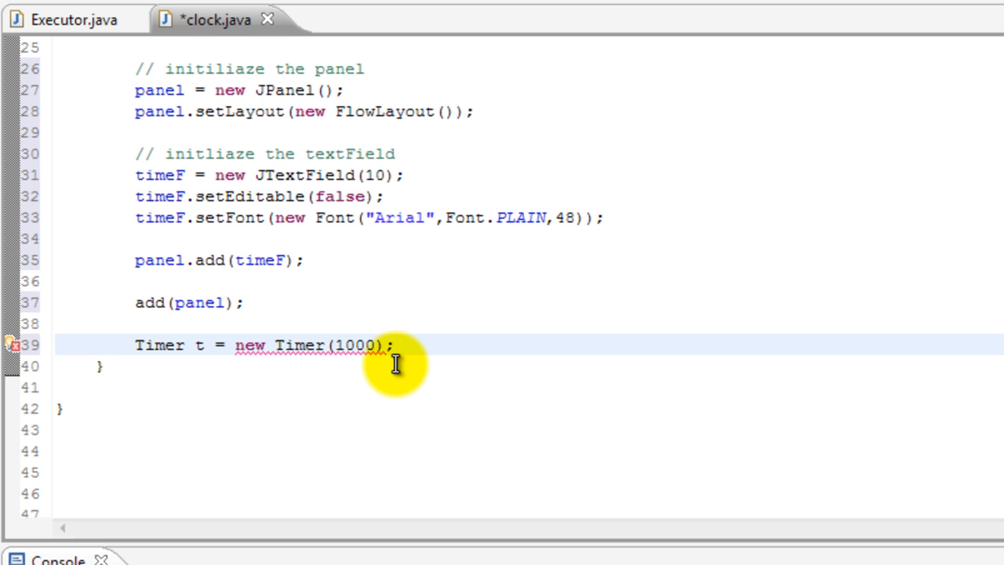
{"action": "type", "text": ","}
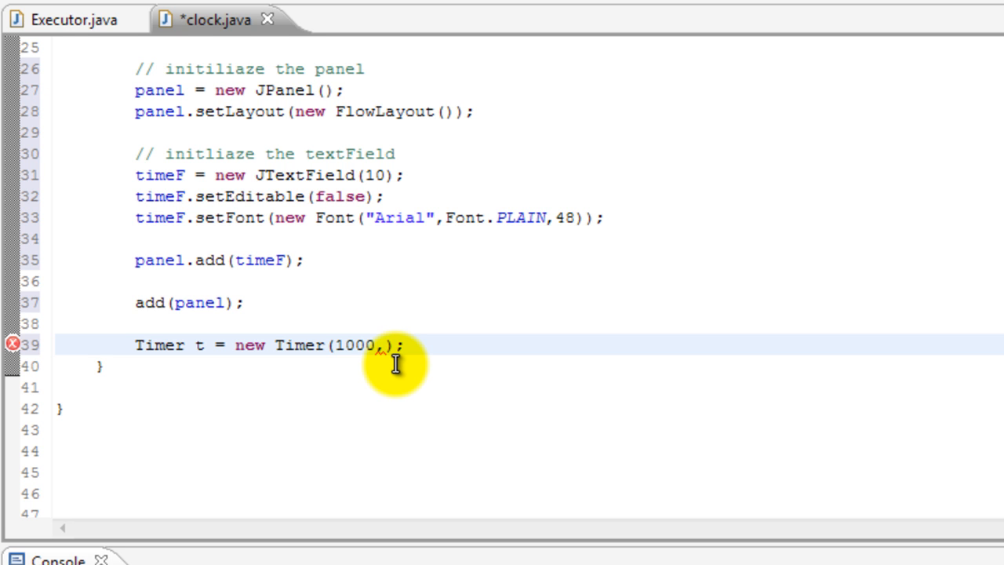
{"action": "type", "text": "new"}
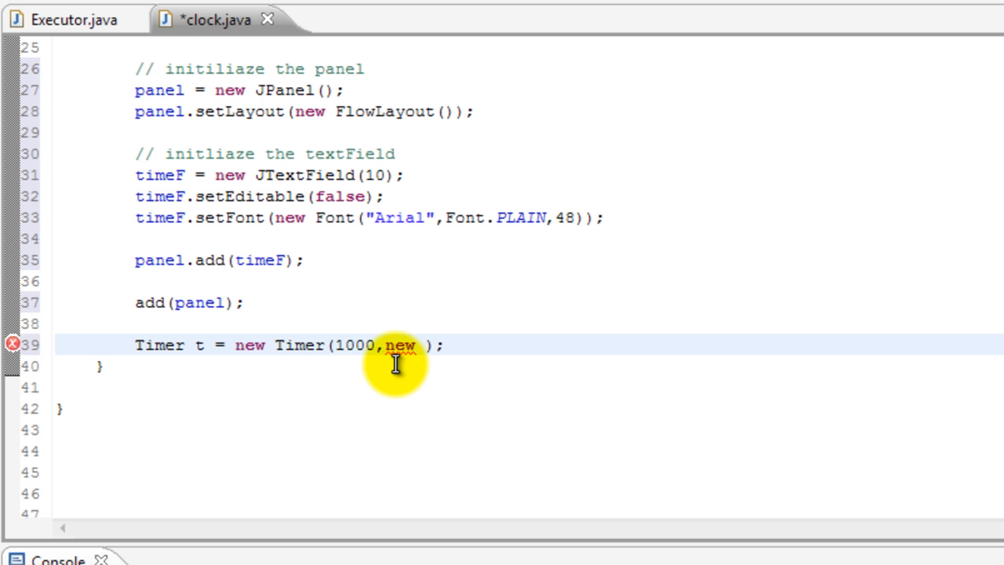
{"action": "type", "text": "Listener()"}
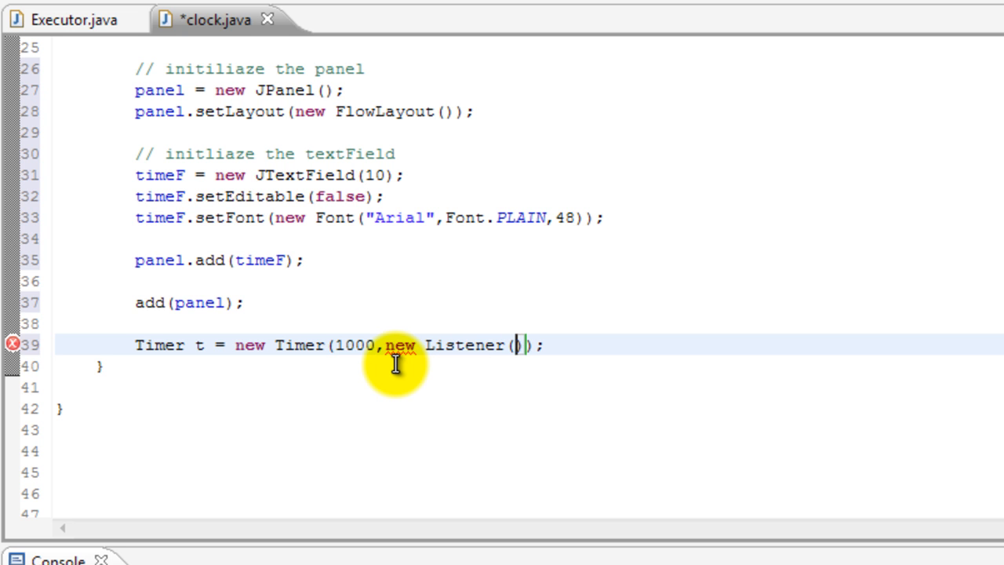
{"action": "mouse_move", "coordinate": [373, 412]}
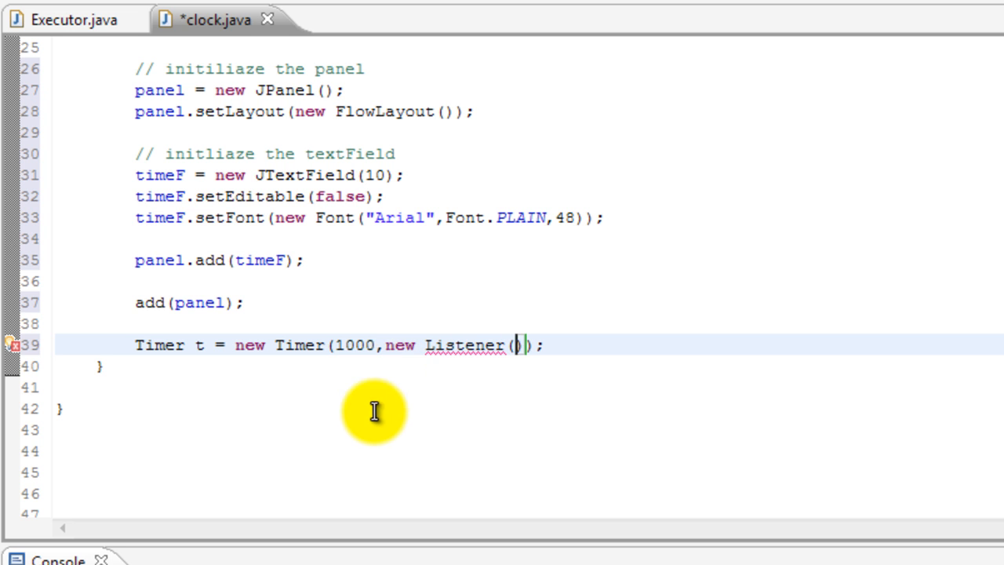
{"action": "double_click", "coordinate": [464, 344]}
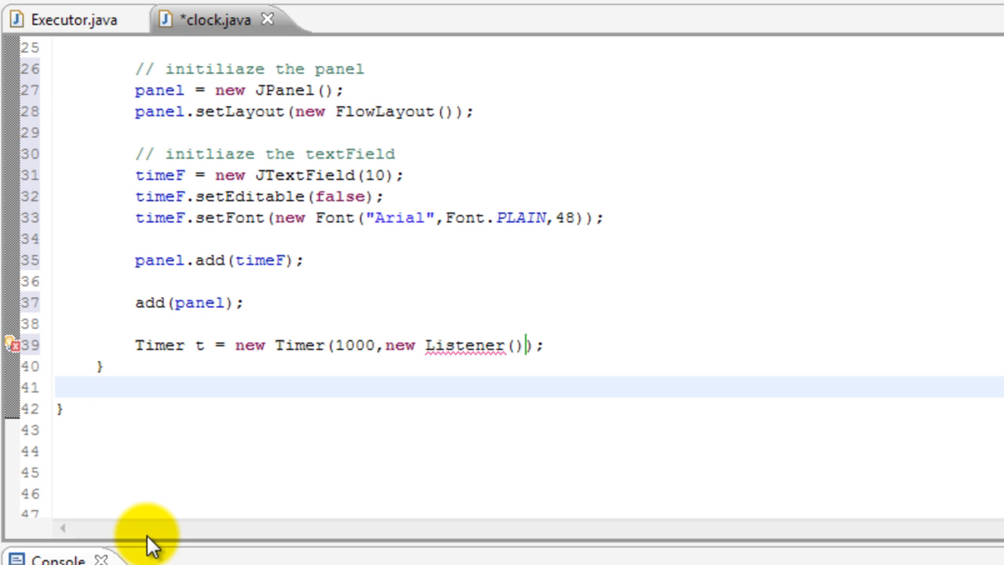
Step: Declare an inner class Listener implementing ActionListener
{"action": "type", "text": "class Lis"}
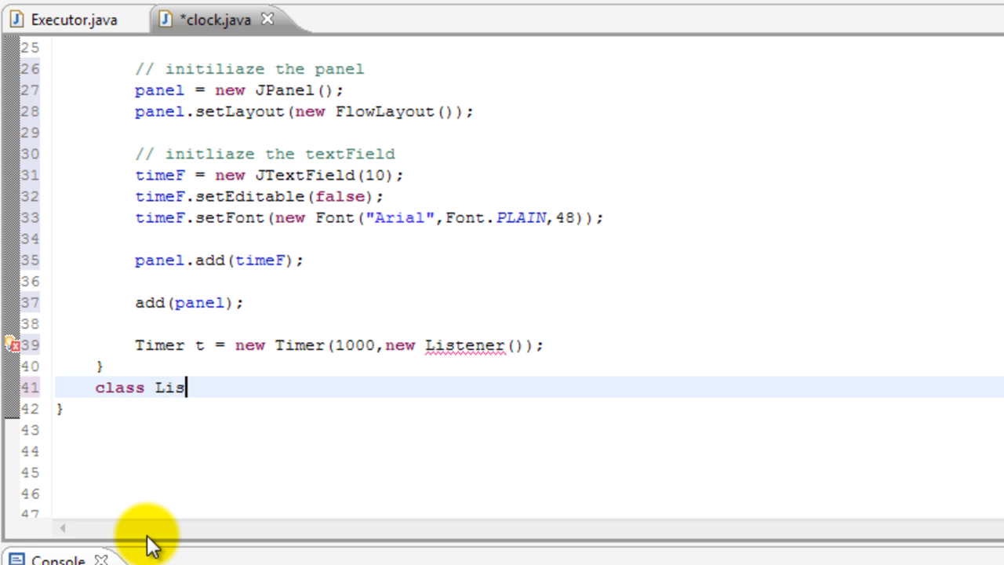
{"action": "type", "text": "tener im"}
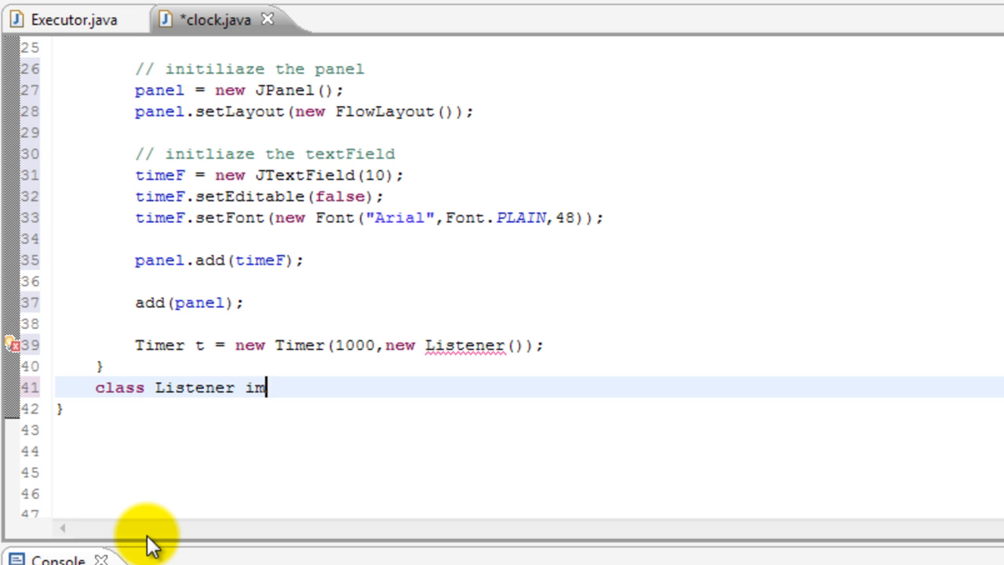
{"action": "type", "text": "plements"}
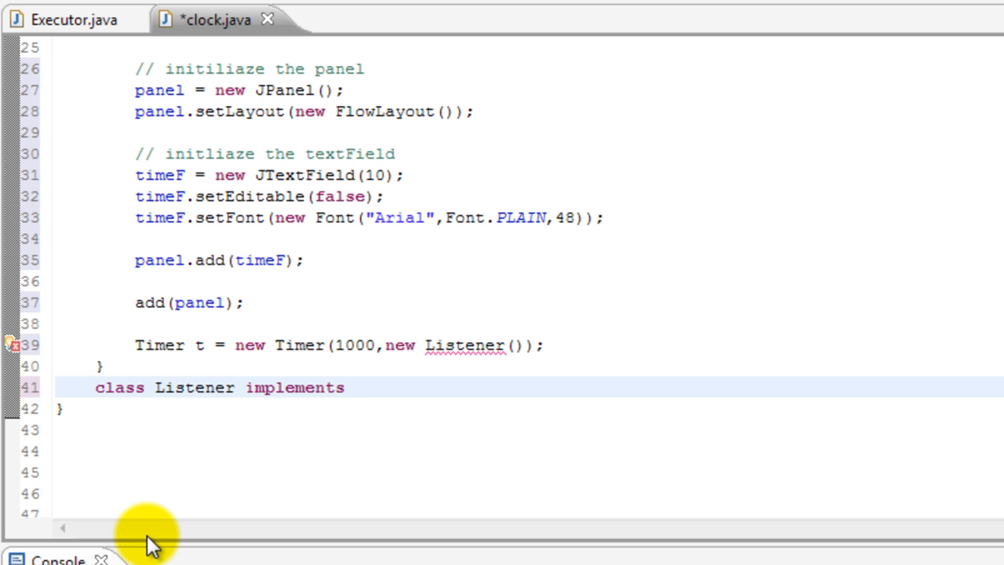
{"action": "type", "text": "ActionListe"}
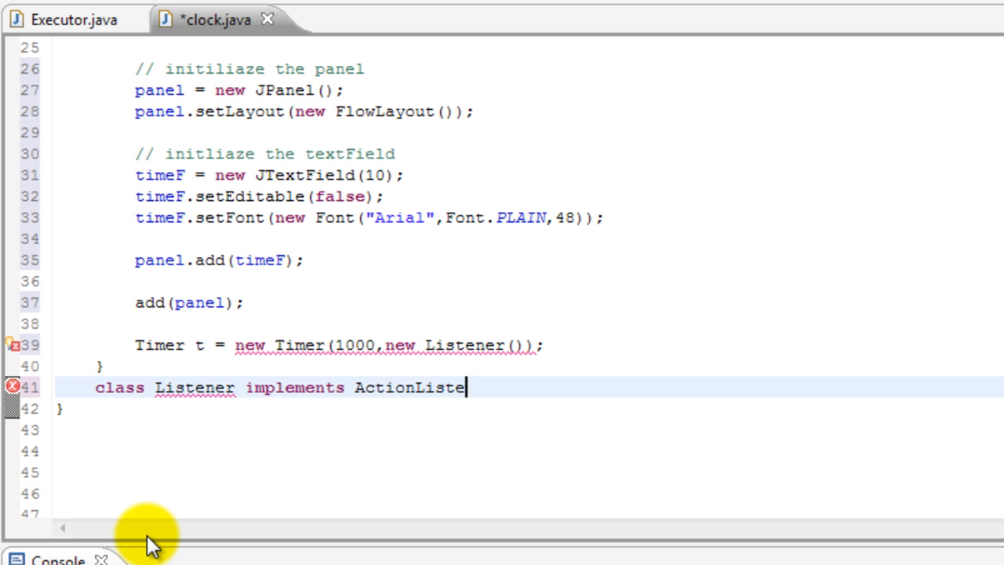
{"action": "type", "text": "ner{}"}
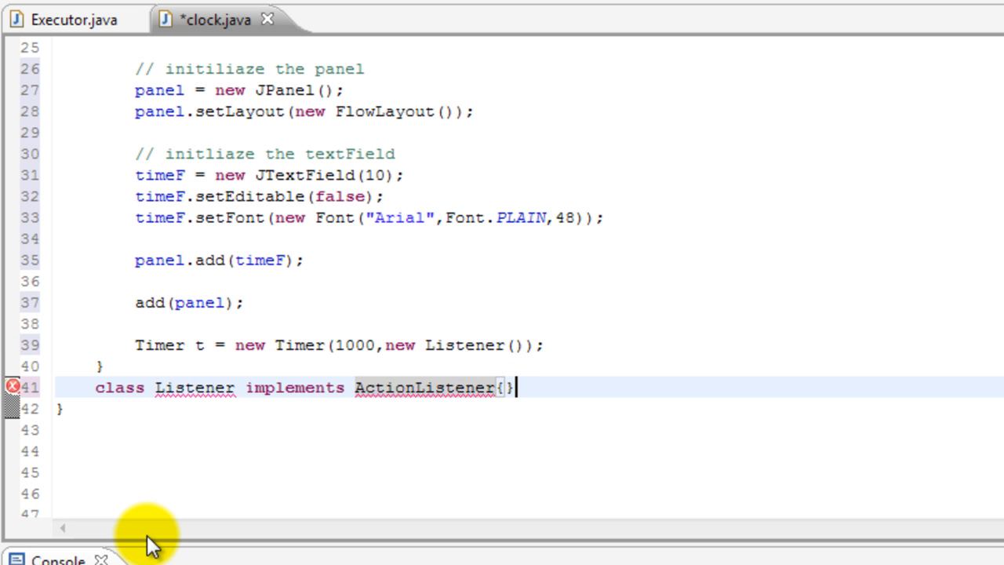
{"action": "key", "text": "Enter"}
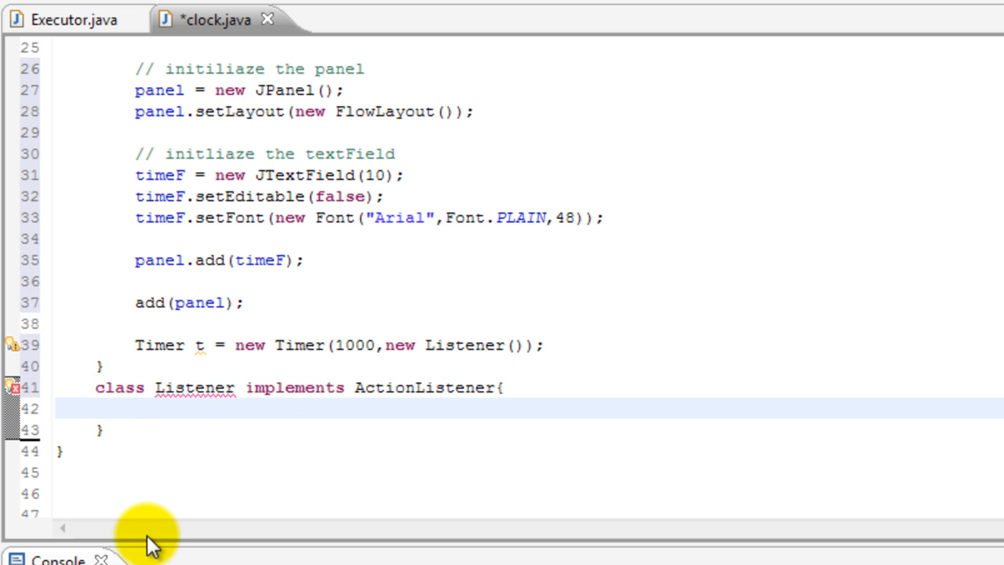
Step: Add an empty public void actionPerformed(ActionEvent e) method inside Listener
{"action": "type", "text": "public void"}
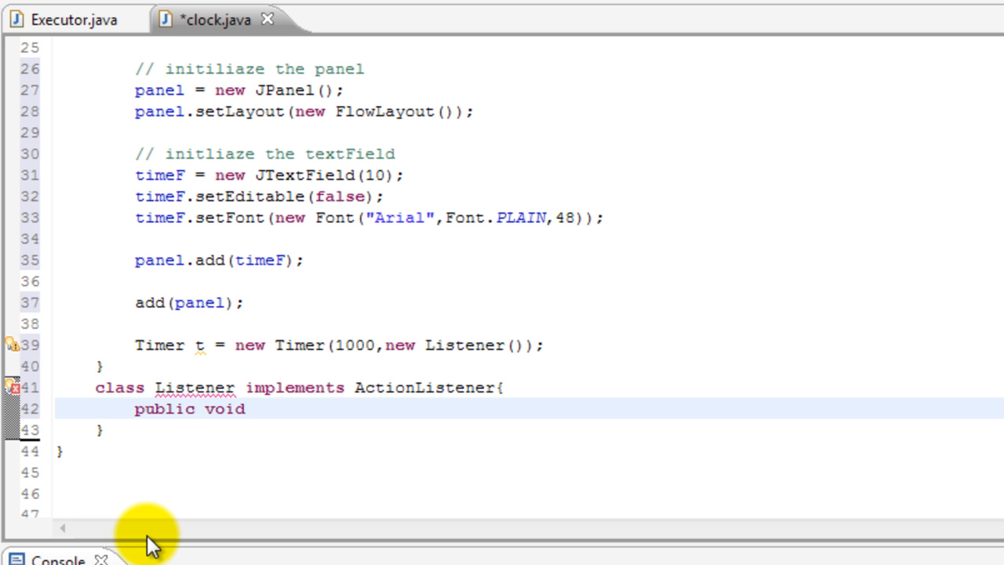
{"action": "type", "text": "acti"}
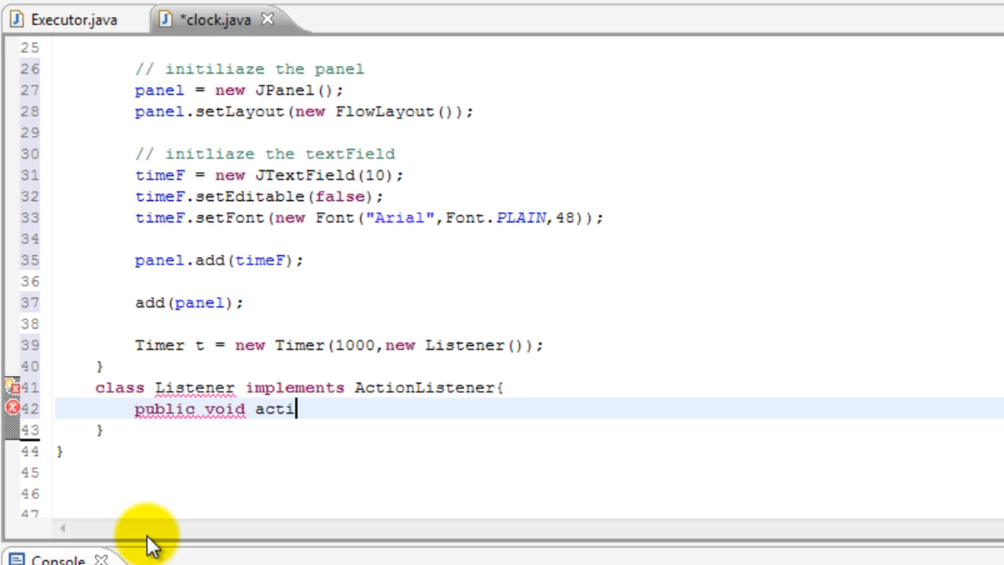
{"action": "type", "text": "onP"}
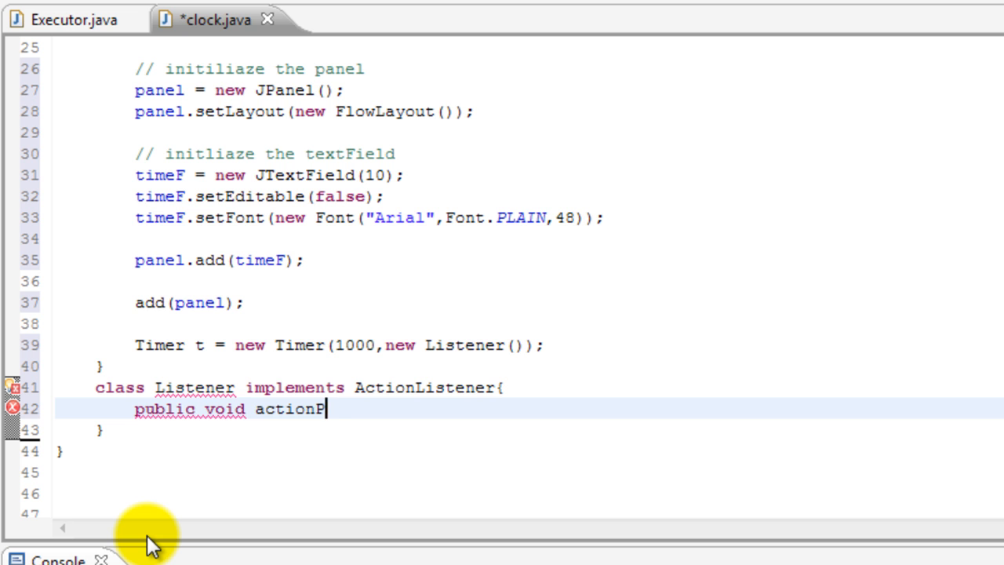
{"action": "type", "text": "erformed"}
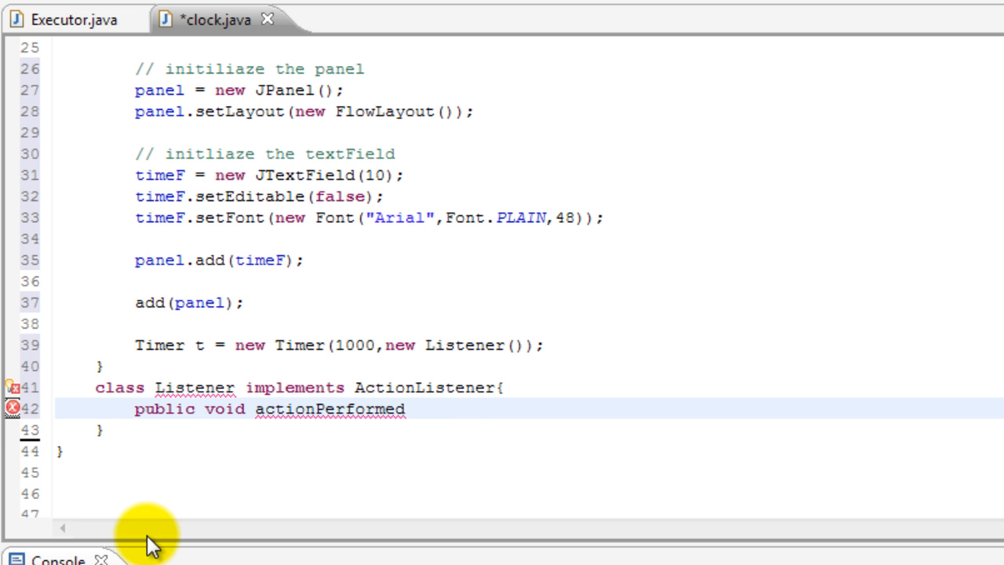
{"action": "type", "text": "(ActionE"}
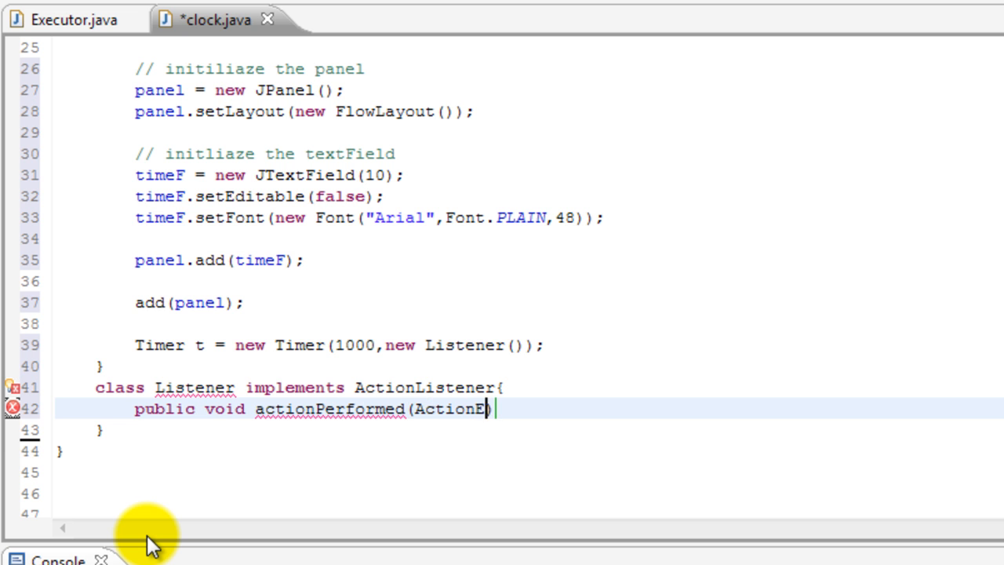
{"action": "type", "text": "vent e)"}
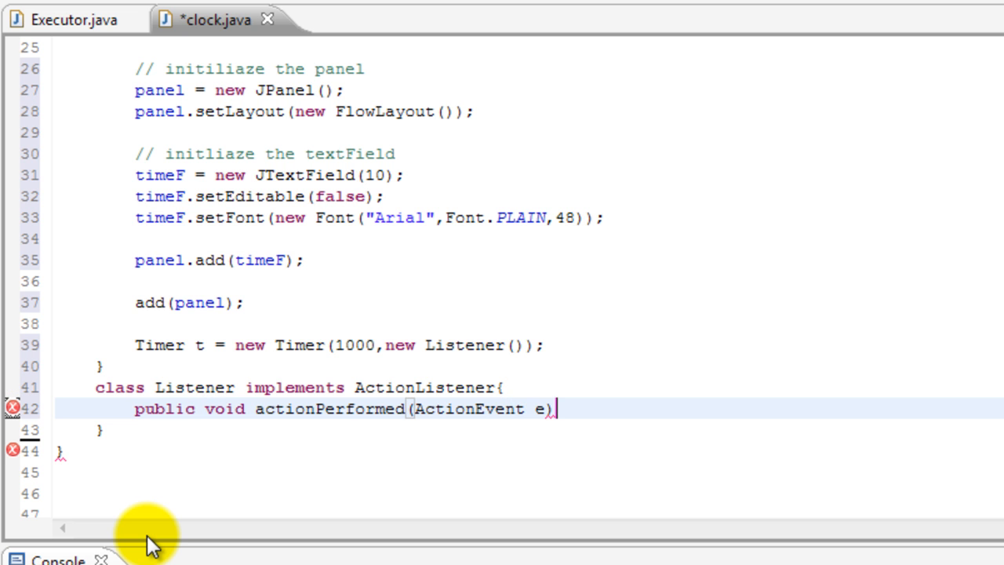
{"action": "type", "text": "{}"}
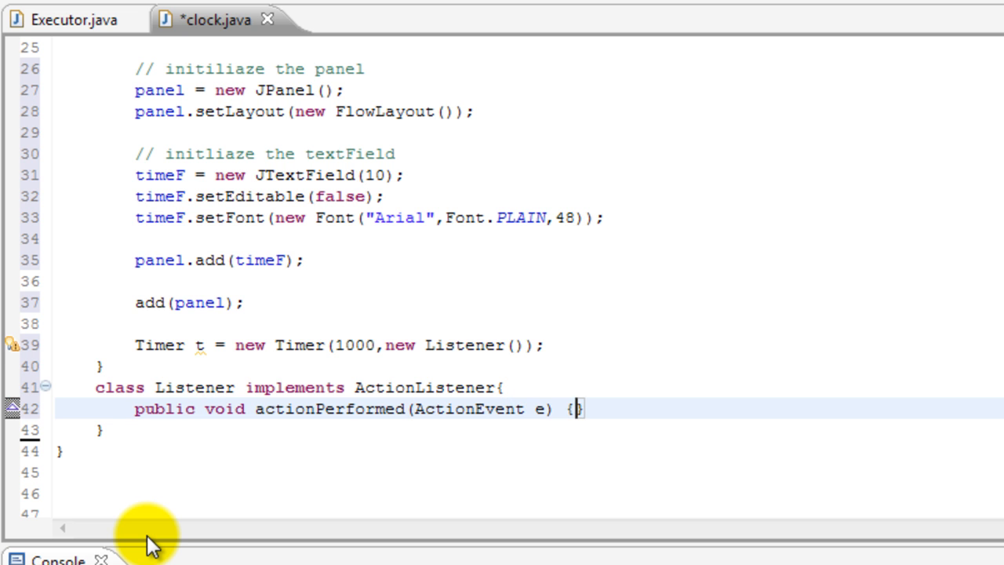
{"action": "key", "text": "Return"}
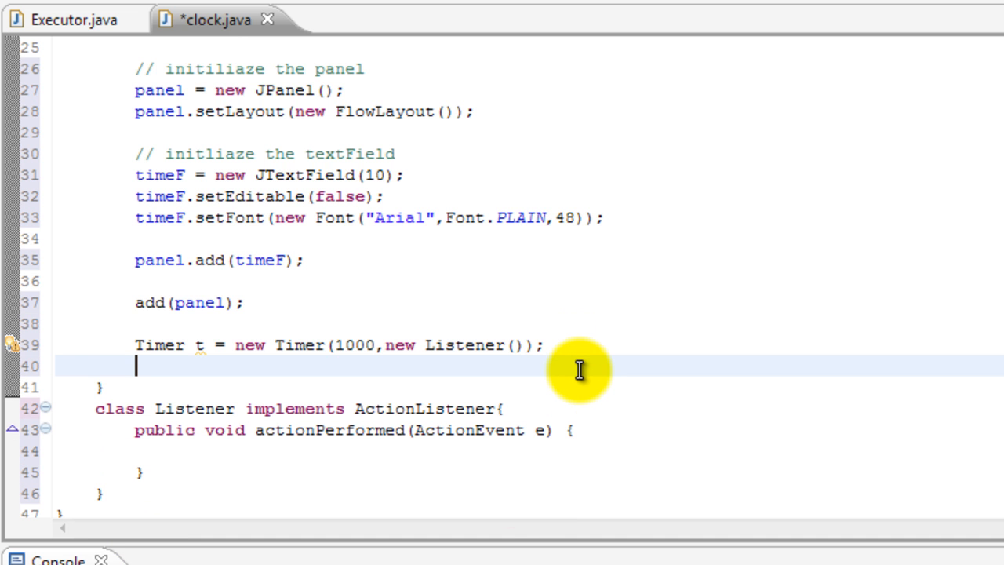
Step: Add t.start(); below the Timer line and scroll up to check the Calendar import
{"action": "type", "text": "t.start();"}
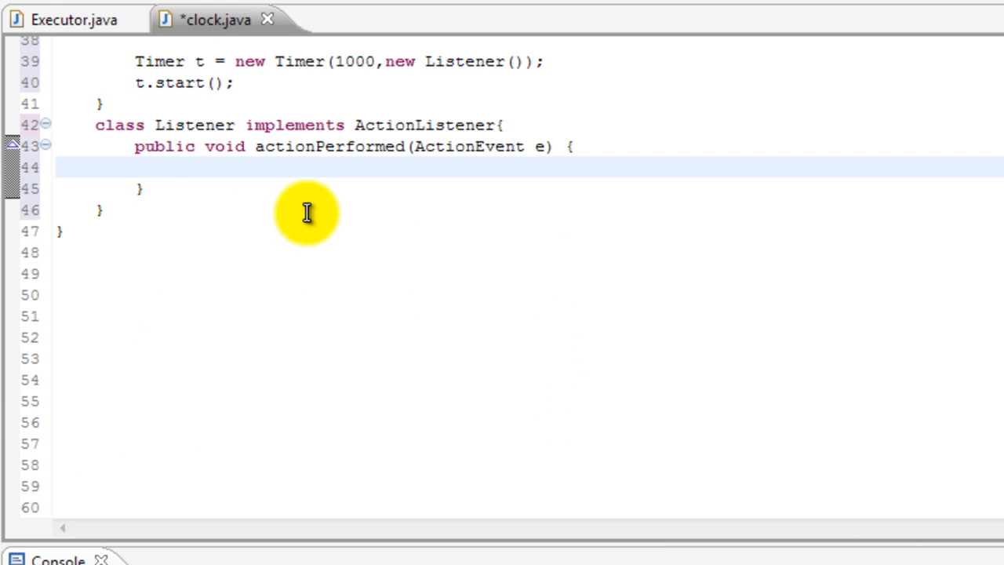
{"action": "scroll", "scroll_direction": "up", "scroll_amount": 3}
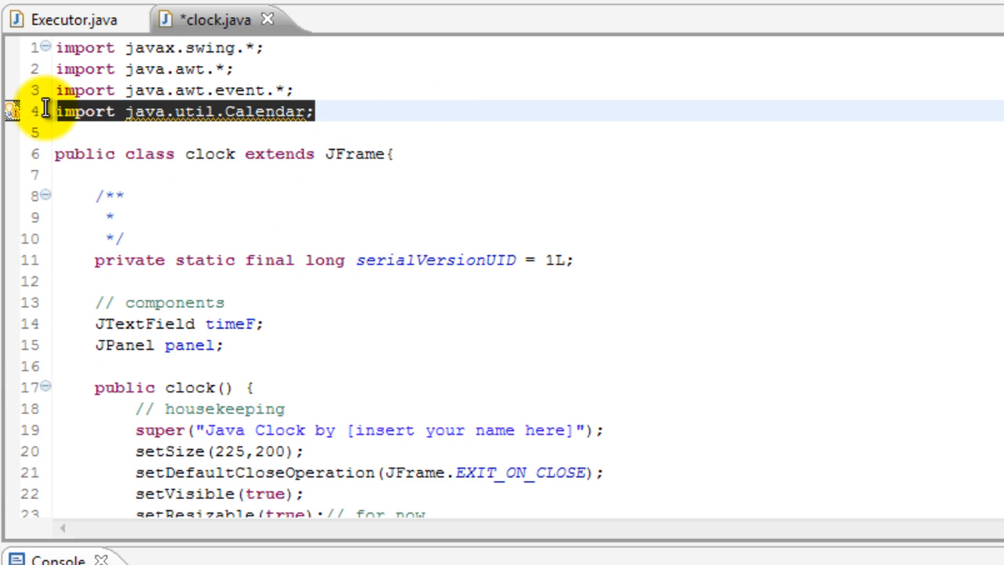
{"action": "mouse_move", "coordinate": [467, 135]}
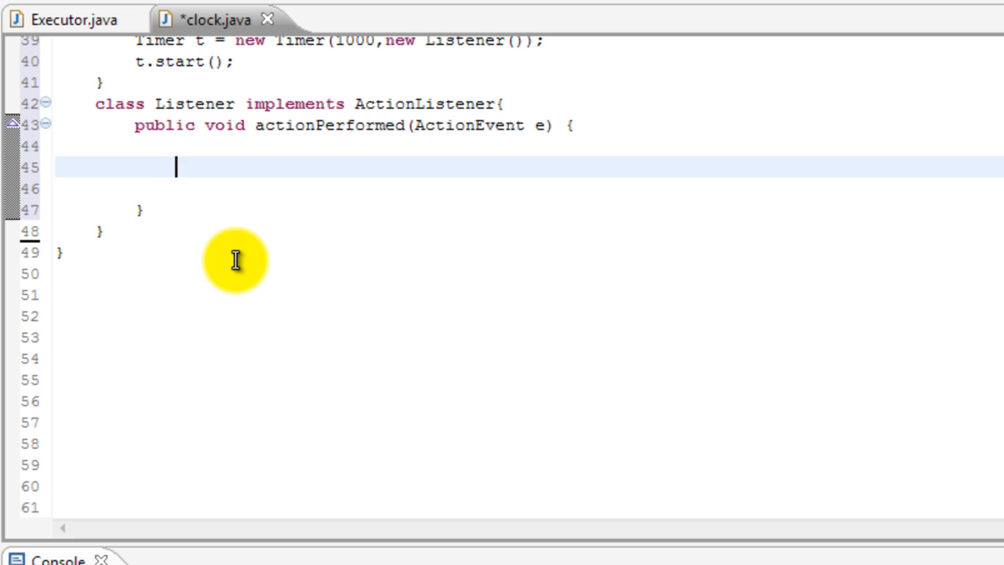
Step: Inside actionPerformed, type 'Calendar rightNow = Calendar.get' to bring up completion suggestions
{"action": "type", "text": "Cale"}
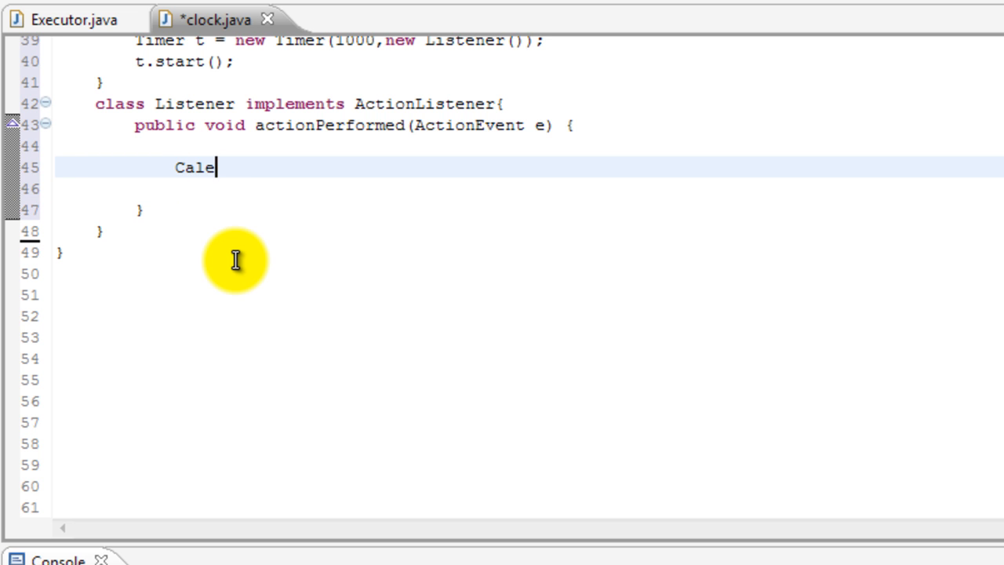
{"action": "type", "text": "ndar righ"}
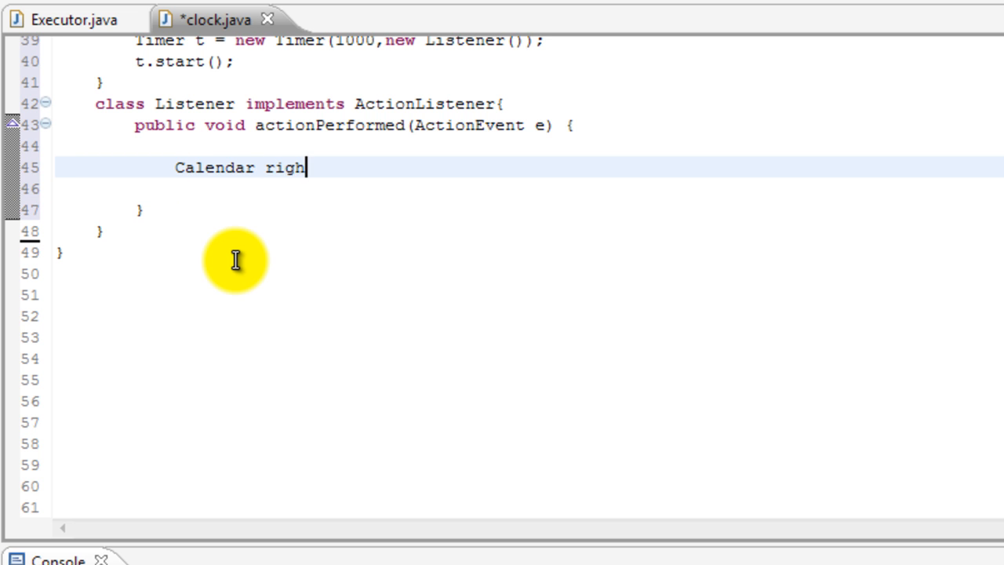
{"action": "type", "text": "tNow ="}
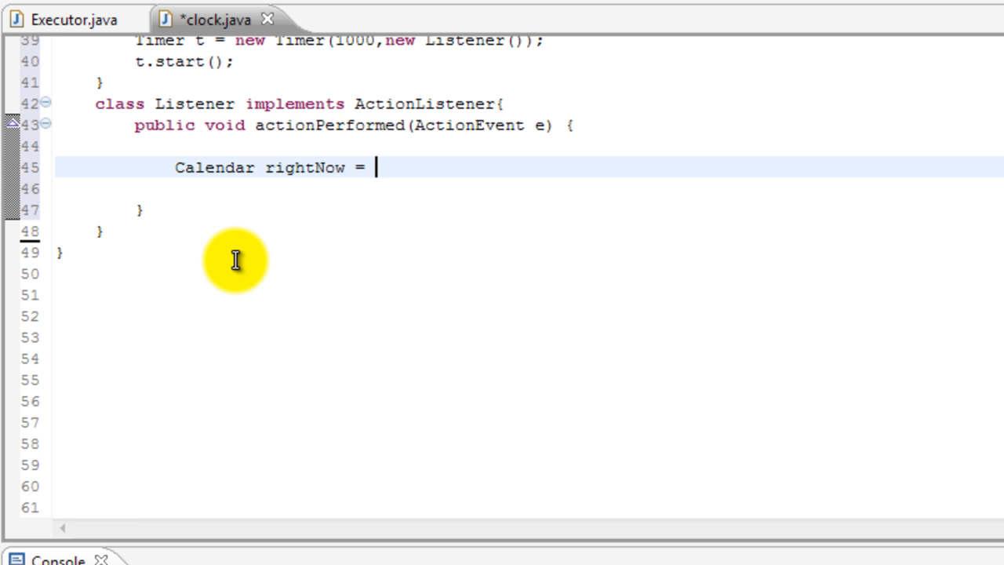
{"action": "type", "text": "Cal"}
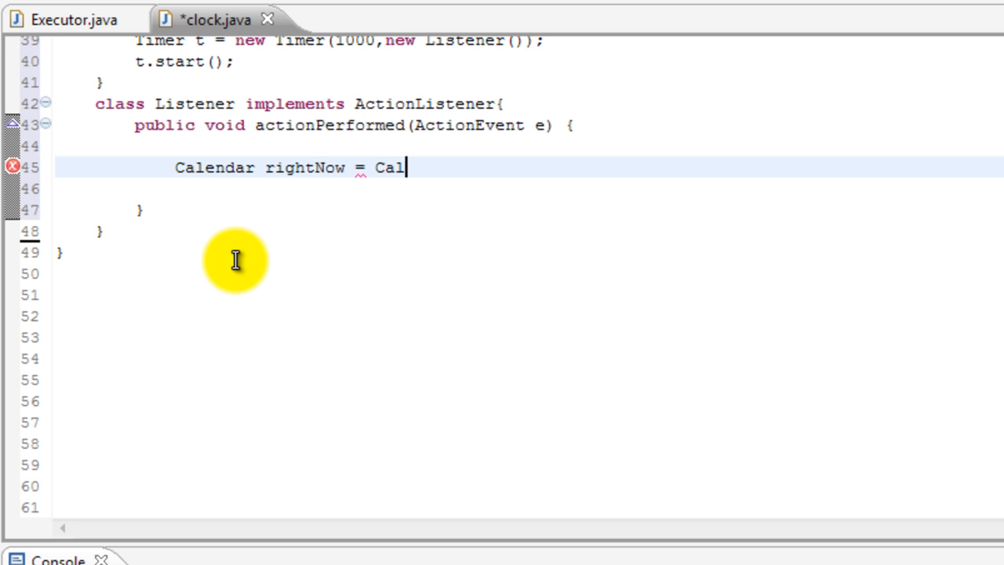
{"action": "type", "text": "endar."}
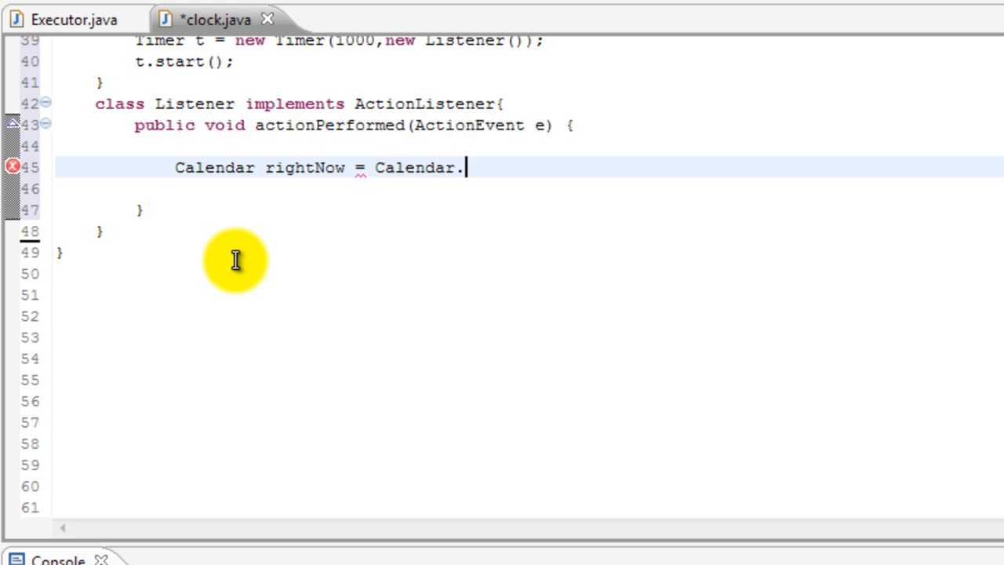
{"action": "type", "text": "get"}
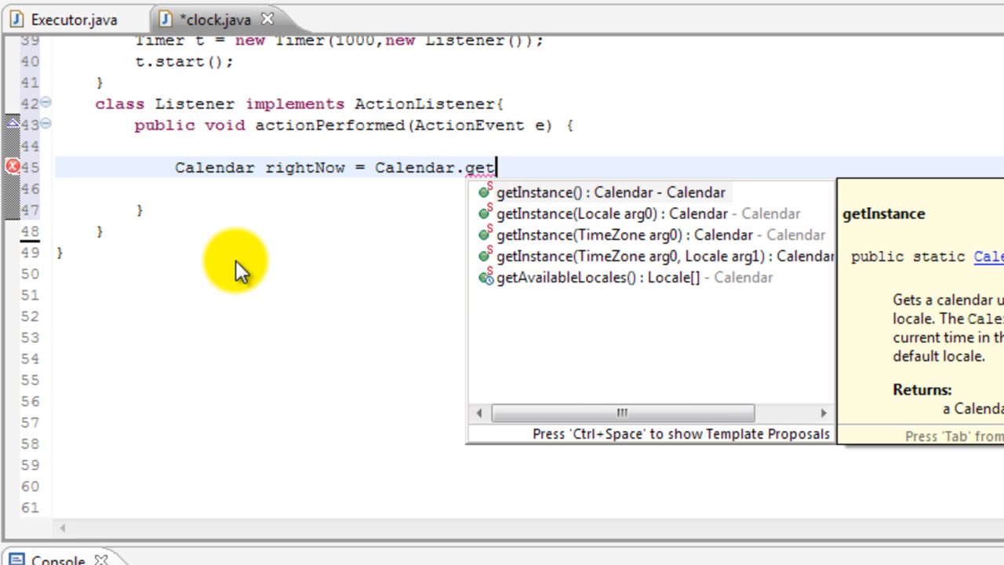
{"action": "mouse_move", "coordinate": [937, 310]}
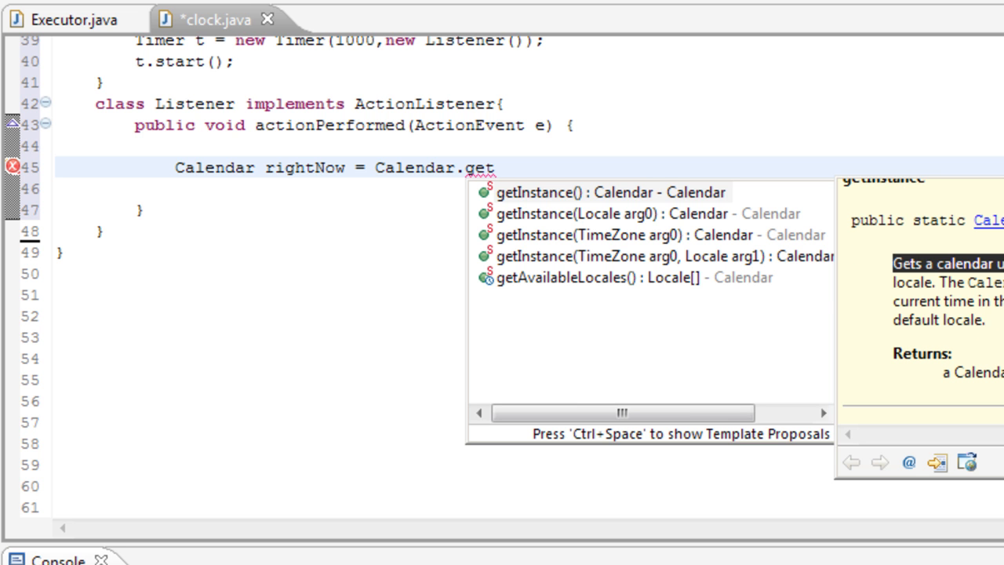
{"action": "mouse_move", "coordinate": [569, 203]}
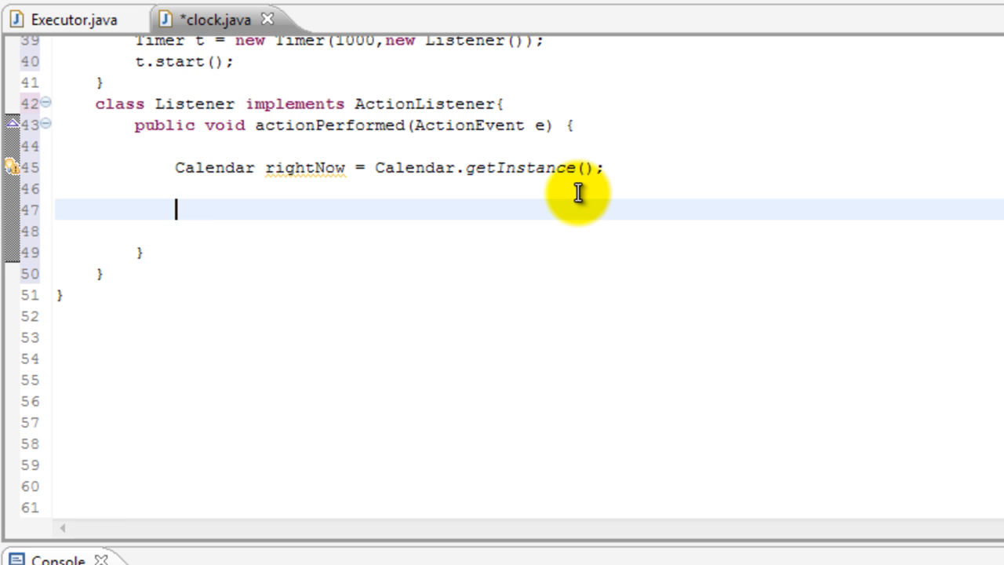
Step: Declare int hour = rightNow.get(Calendar.HOUR_OF_DAY); inside actionPerformed
{"action": "type", "text": "in"}
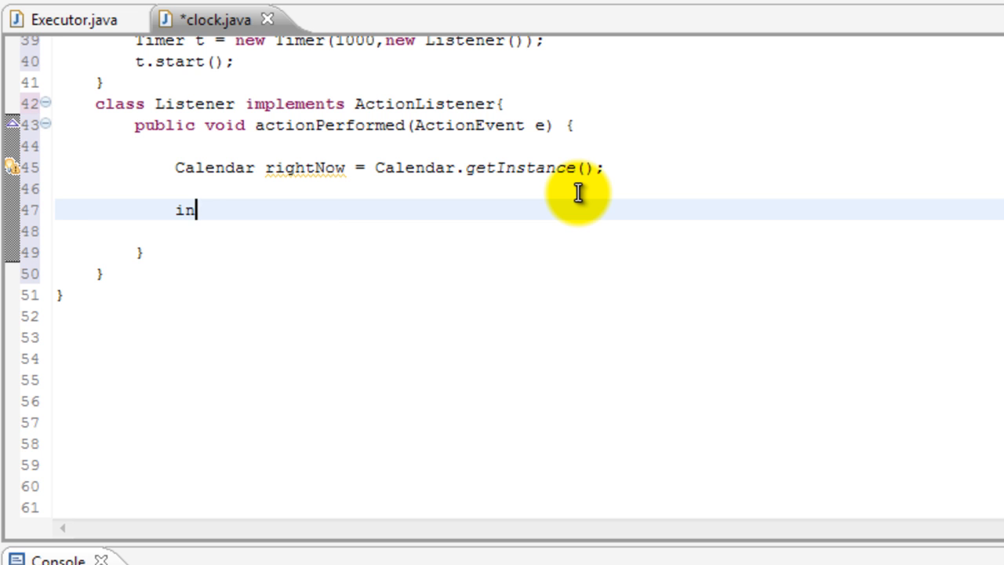
{"action": "type", "text": "t hour ="}
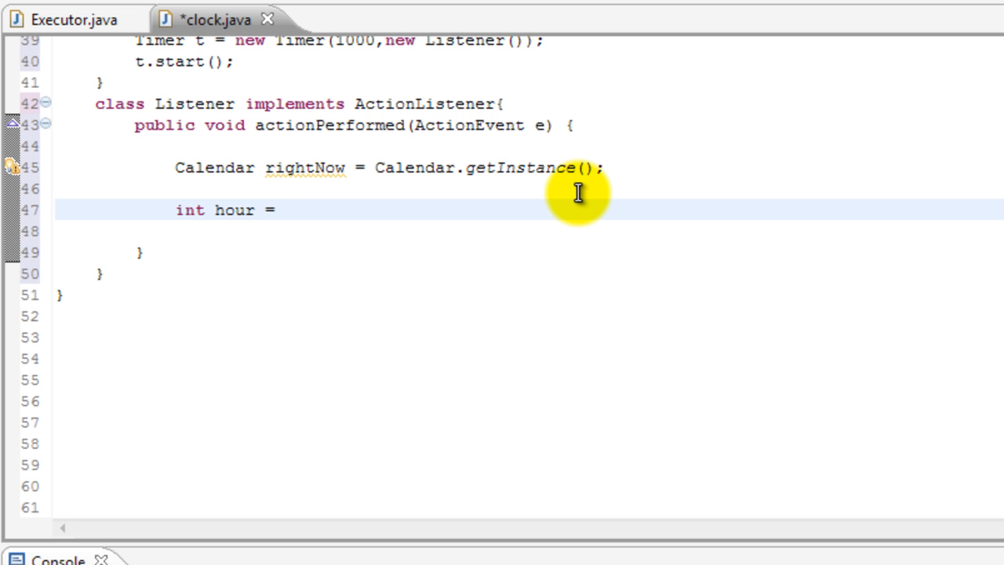
{"action": "type", "text": "rightNow.get(field"}
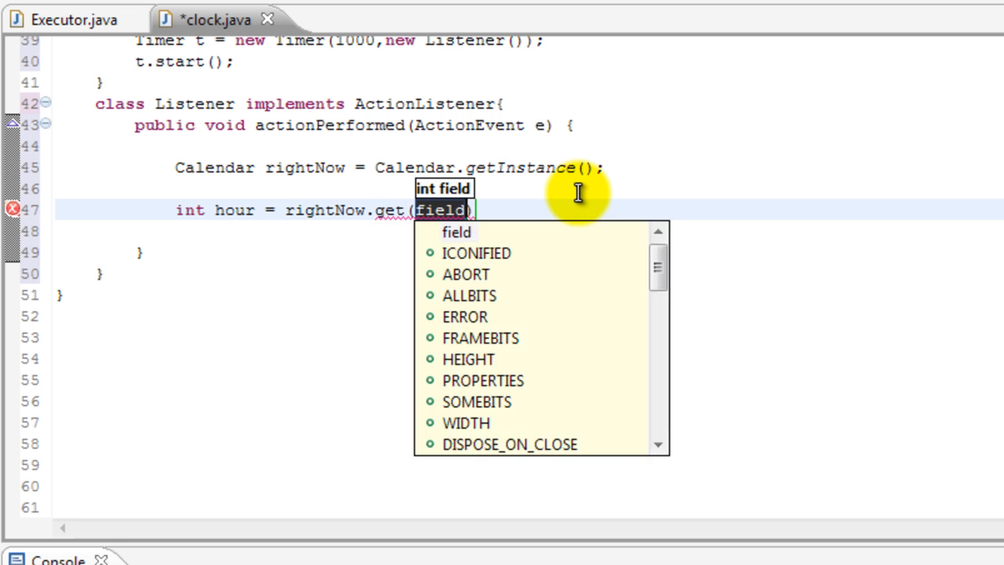
{"action": "type", "text": "cal"}
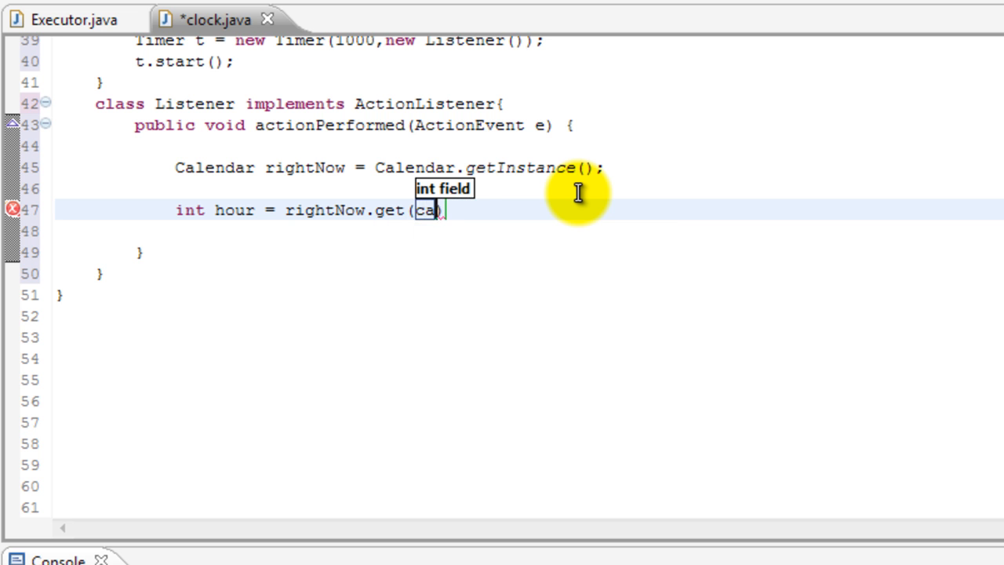
{"action": "type", "text": "Calendar"}
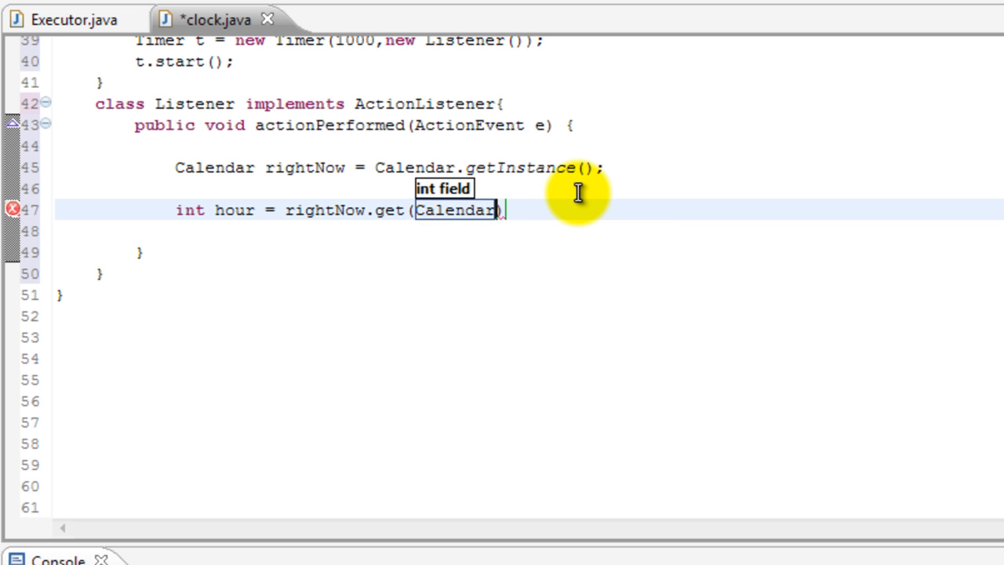
{"action": "type", "text": ".HOUR_OF_DAY"}
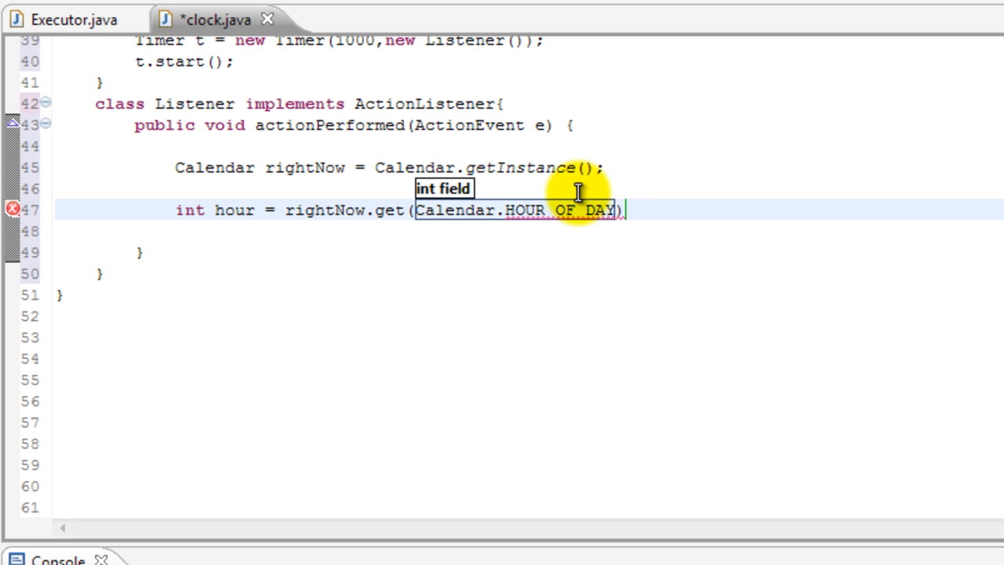
{"action": "type", "text": ";"}
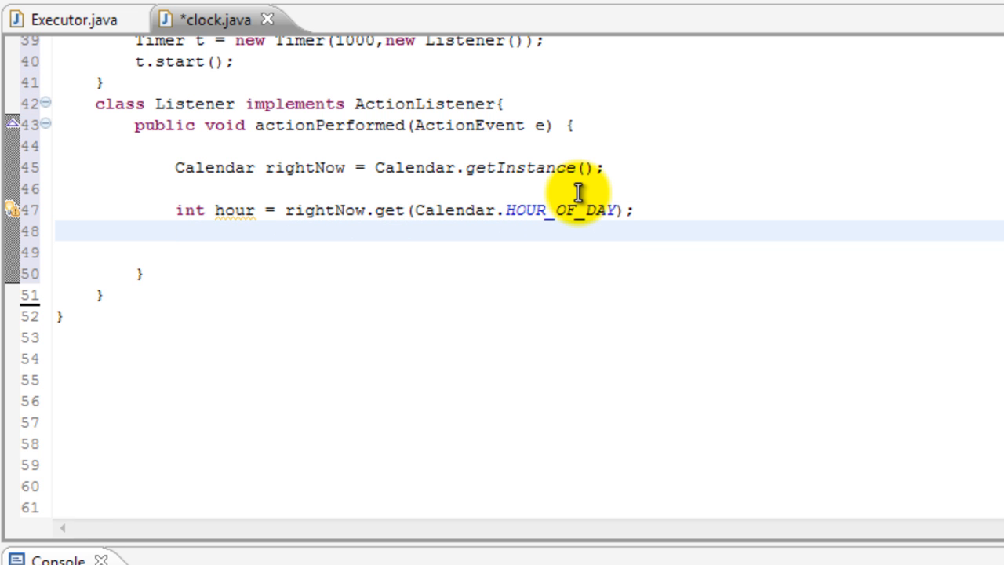
Step: Declare int min = rightNow.get(Calendar.MINUTE); below the hour line
{"action": "type", "text": "int"}
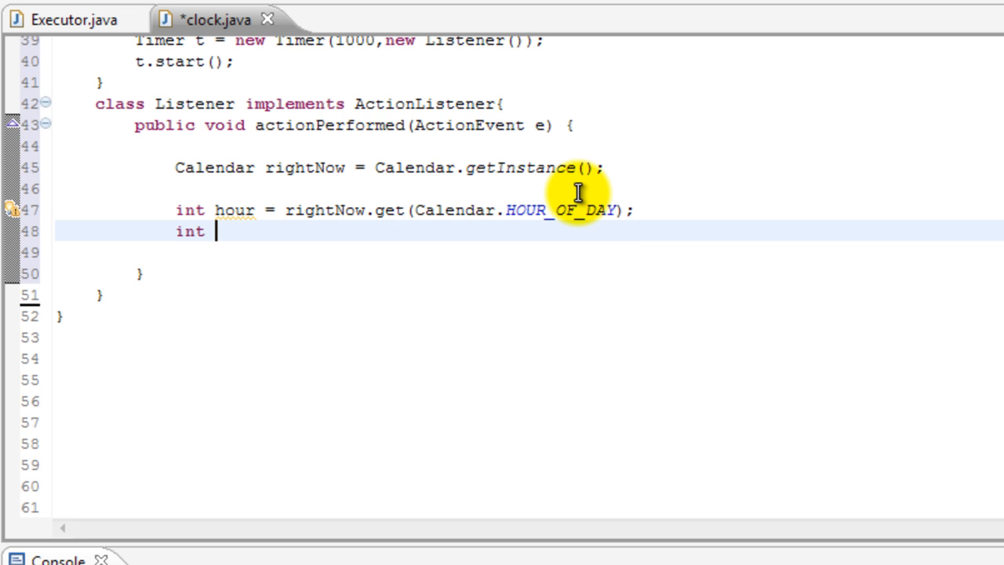
{"action": "type", "text": "min ="}
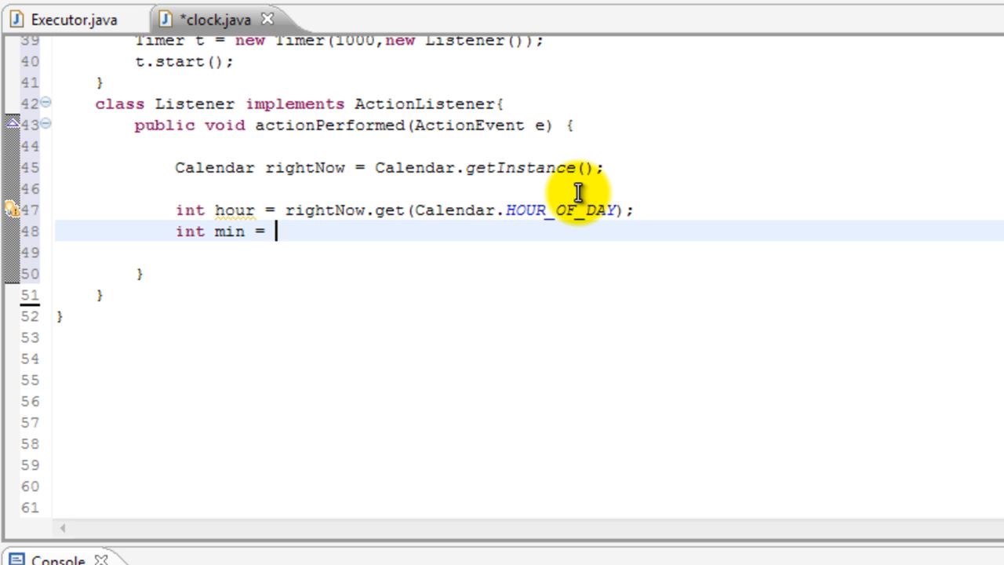
{"action": "type", "text": "rightNow.get(Ca"}
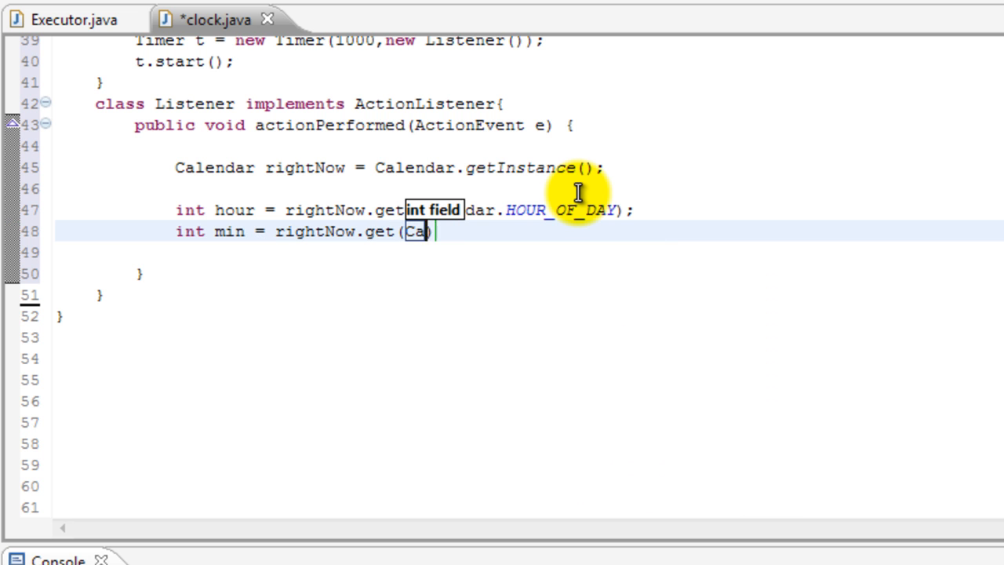
{"action": "type", "text": "lendar"}
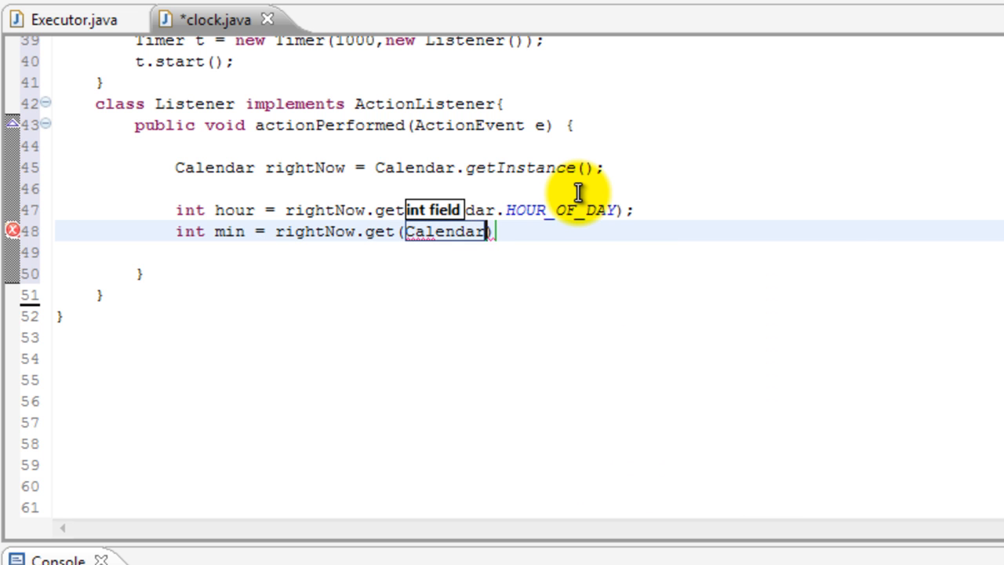
{"action": "type", "text": ".M"}
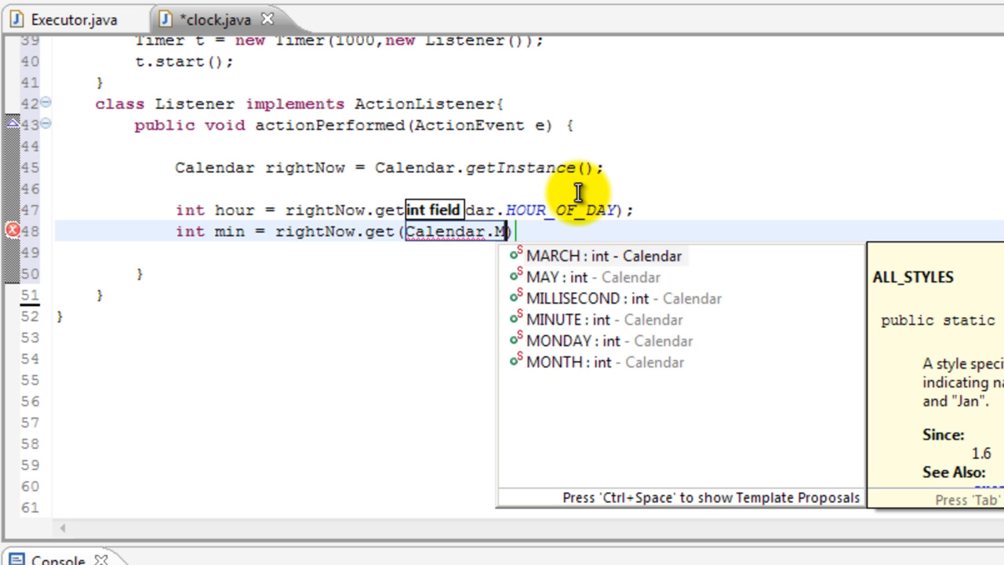
{"action": "left_click", "coordinate": [604, 320]}
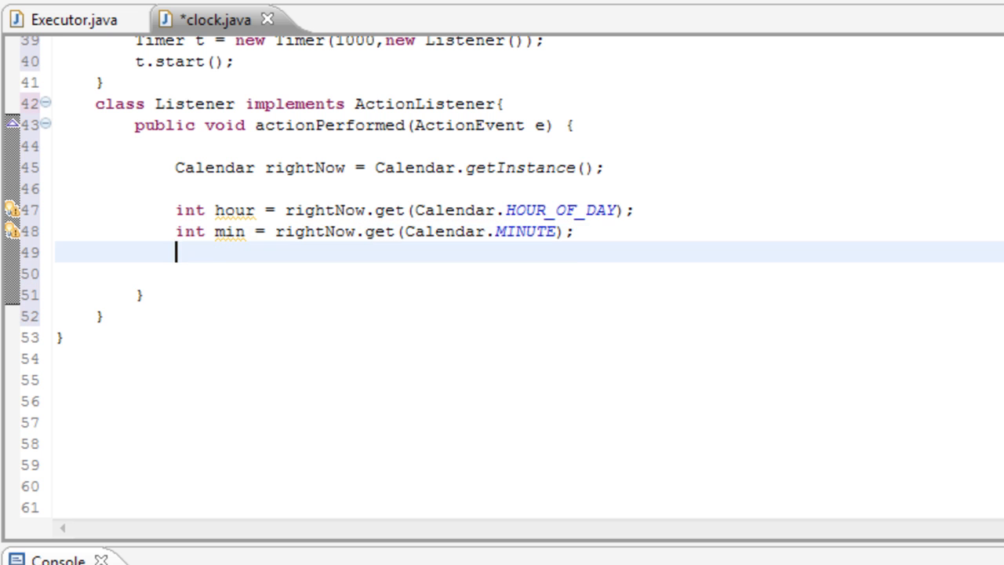
Step: Declare int sec from Calendar.SECOND, then place the cursor on blank line 51
{"action": "type", "text": "int sec"}
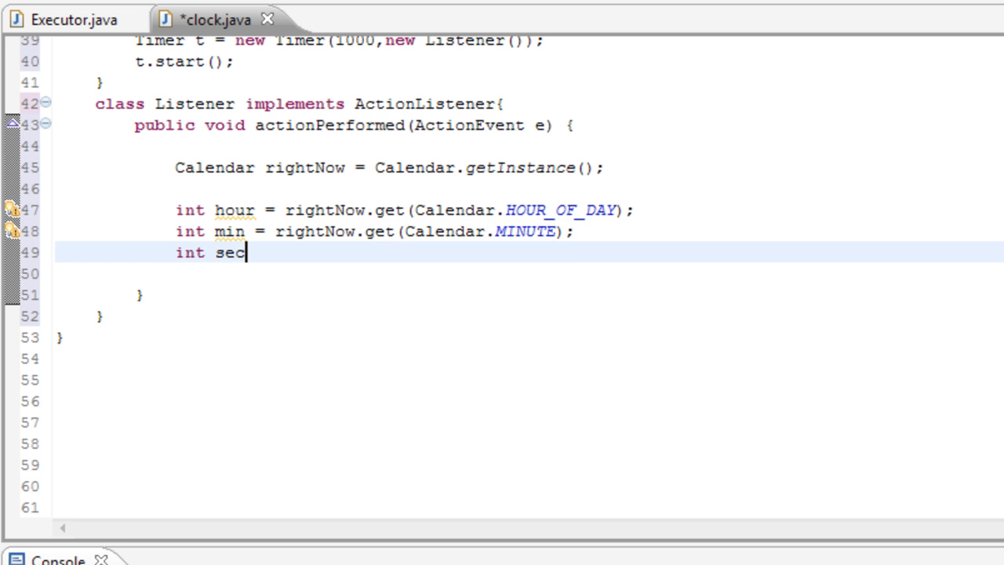
{"action": "type", "text": "= rightNow.get(Calendar."}
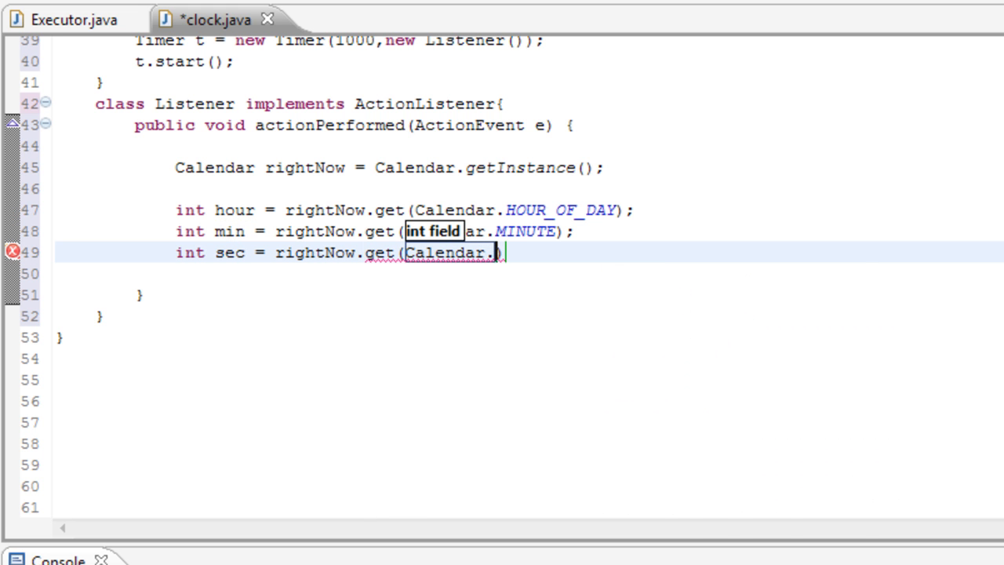
{"action": "type", "text": "SECOND"}
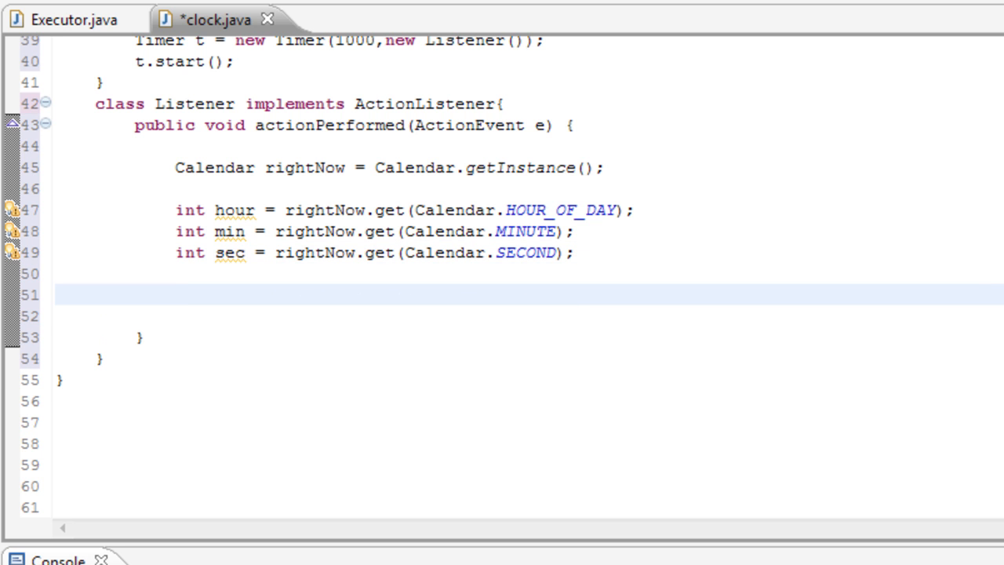
{"action": "left_click", "coordinate": [176, 294]}
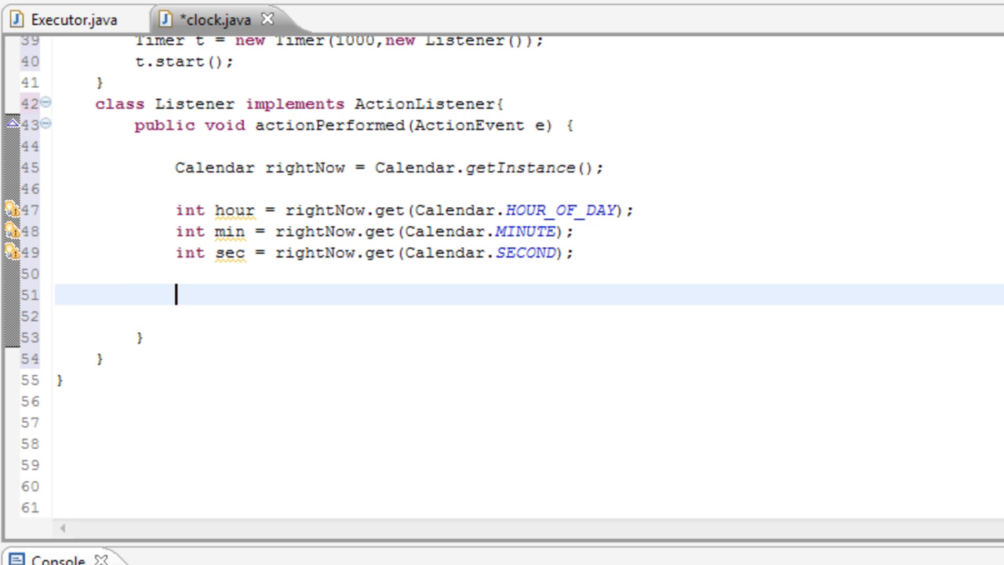
Step: Write timeF.setText(hour+":"+min+":"+sec); and save clock.java
{"action": "type", "text": "timeF"}
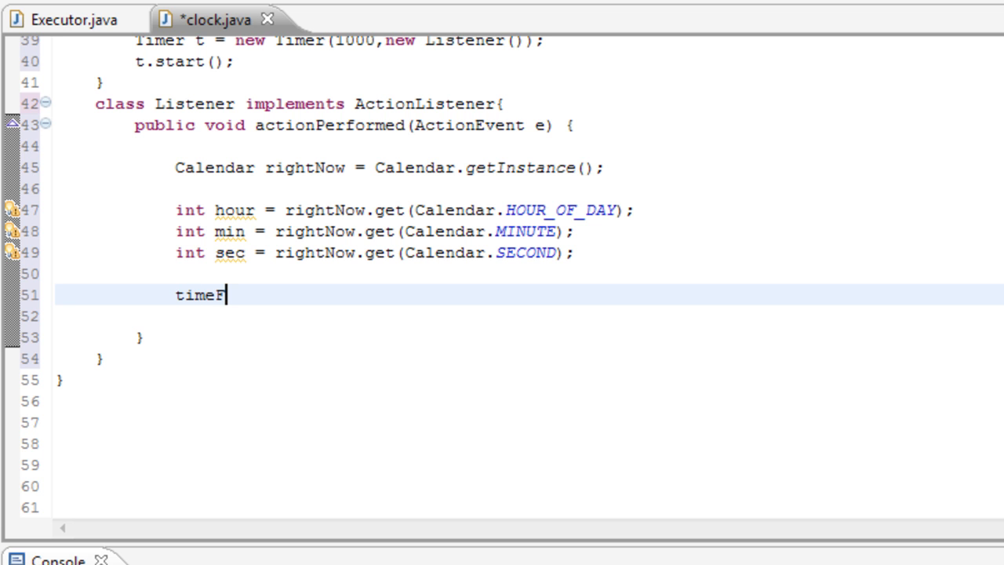
{"action": "type", "text": ".setText(\"\");"}
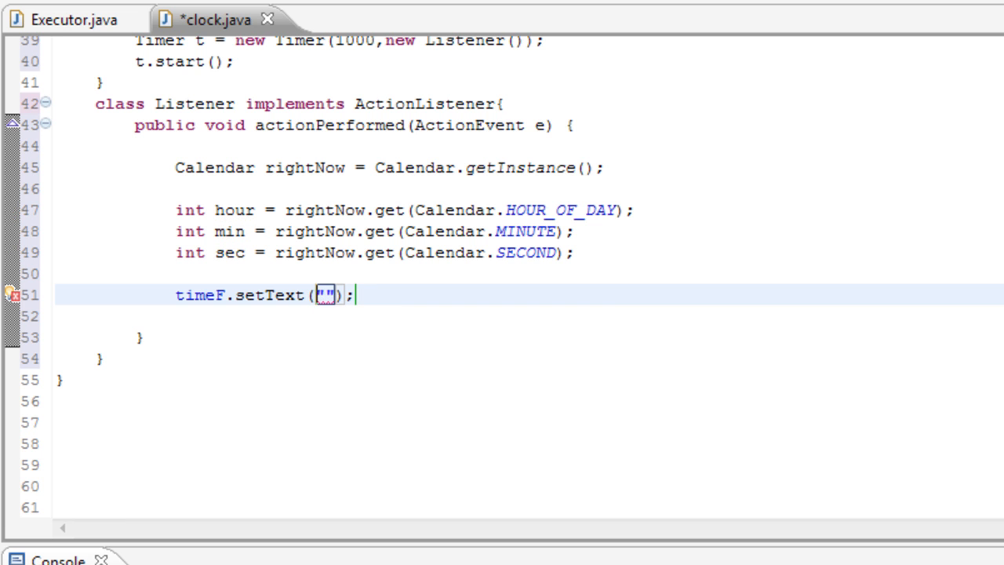
{"action": "type", "text": "hour"}
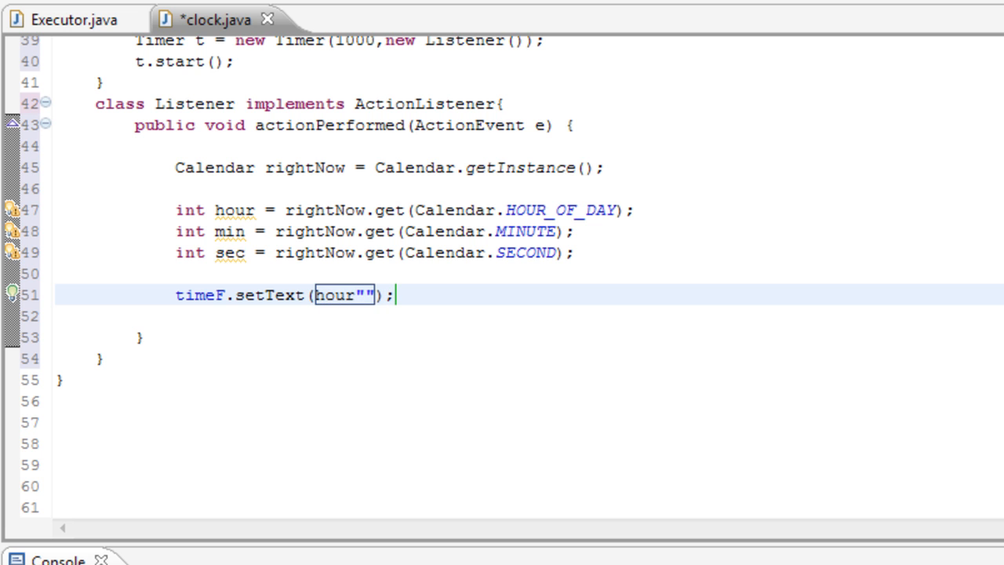
{"action": "type", "text": "+"}
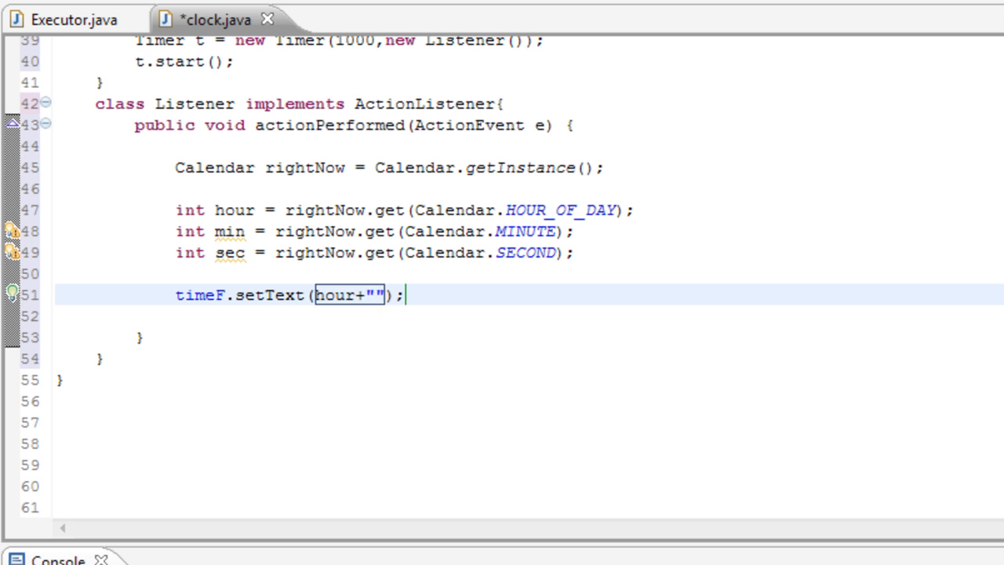
{"action": "type", "text": ":"}
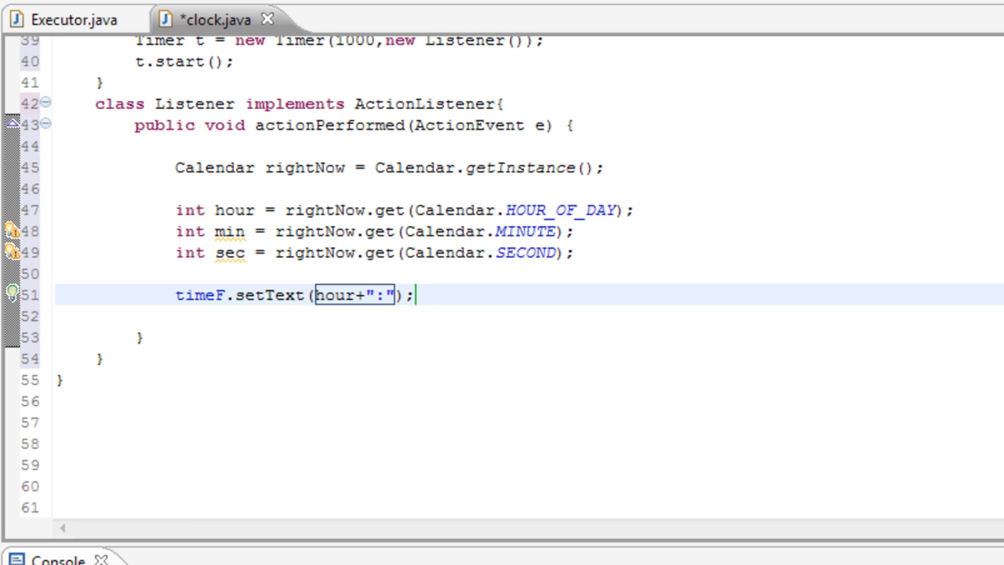
{"action": "type", "text": "+"}
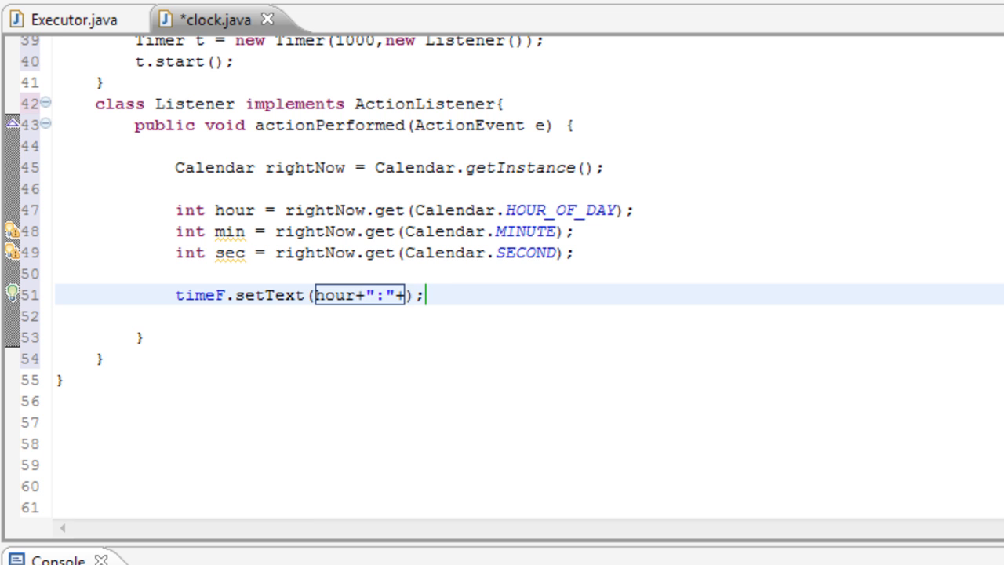
{"action": "type", "text": "min"}
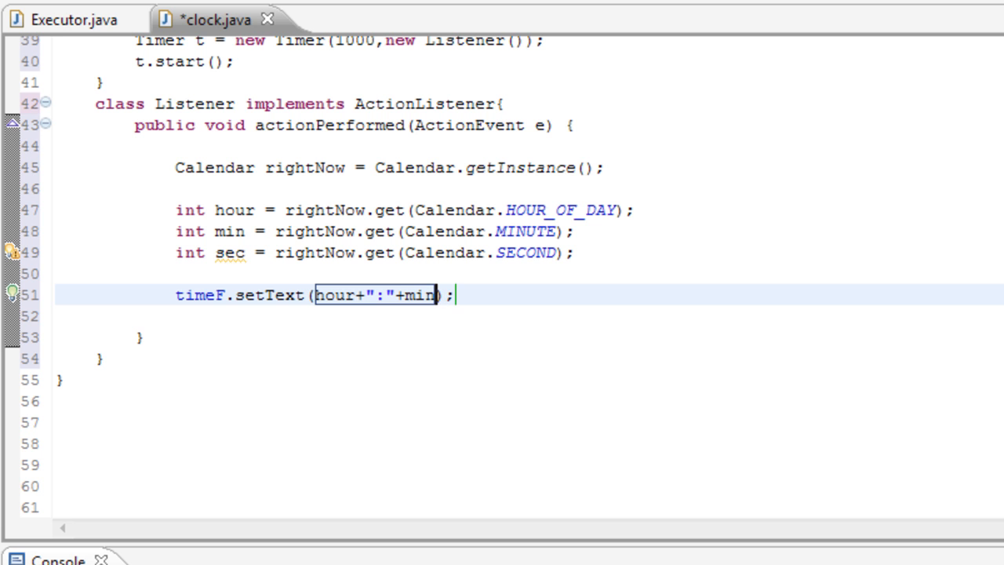
{"action": "type", "text": "+\"\""}
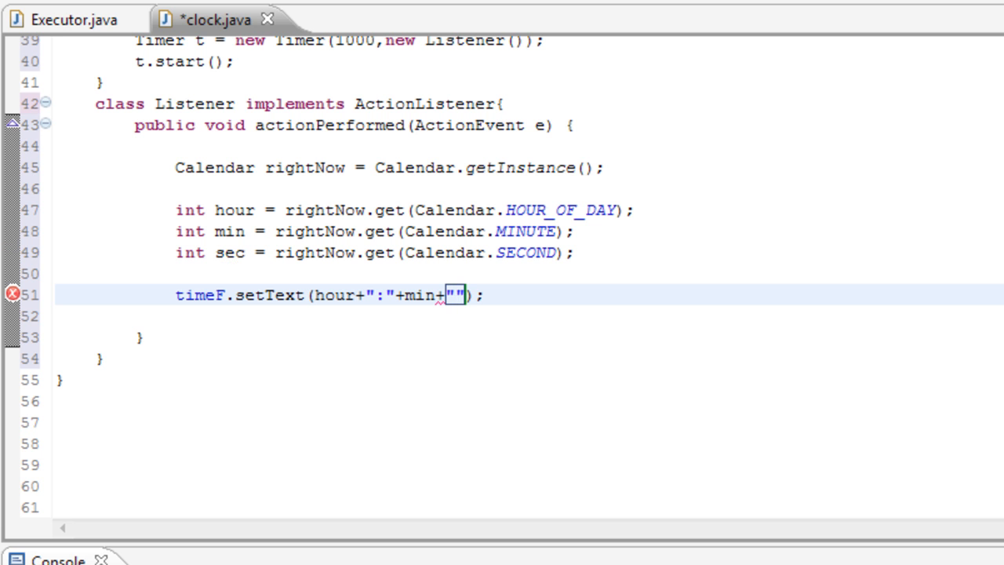
{"action": "type", "text": ":"}
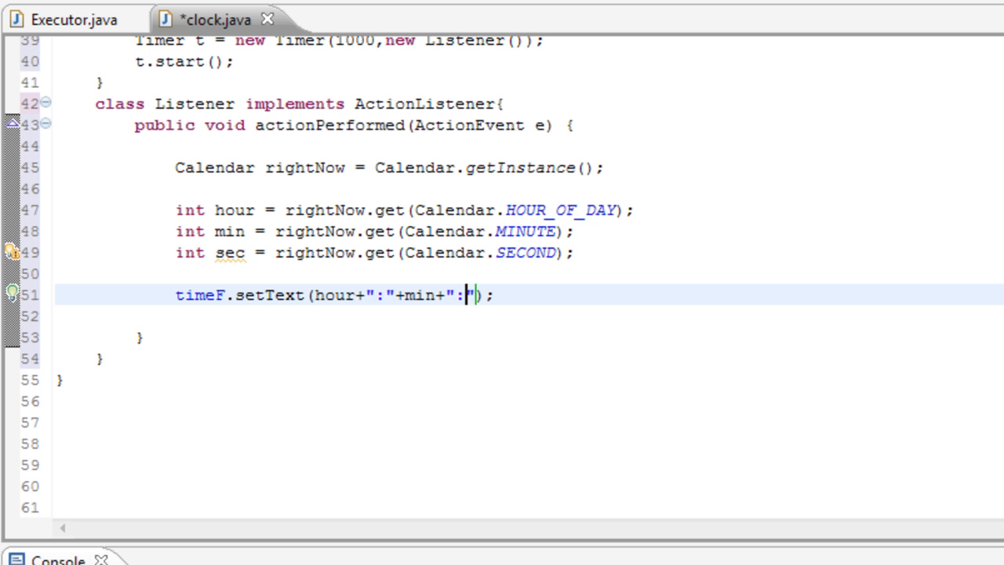
{"action": "type", "text": "+"}
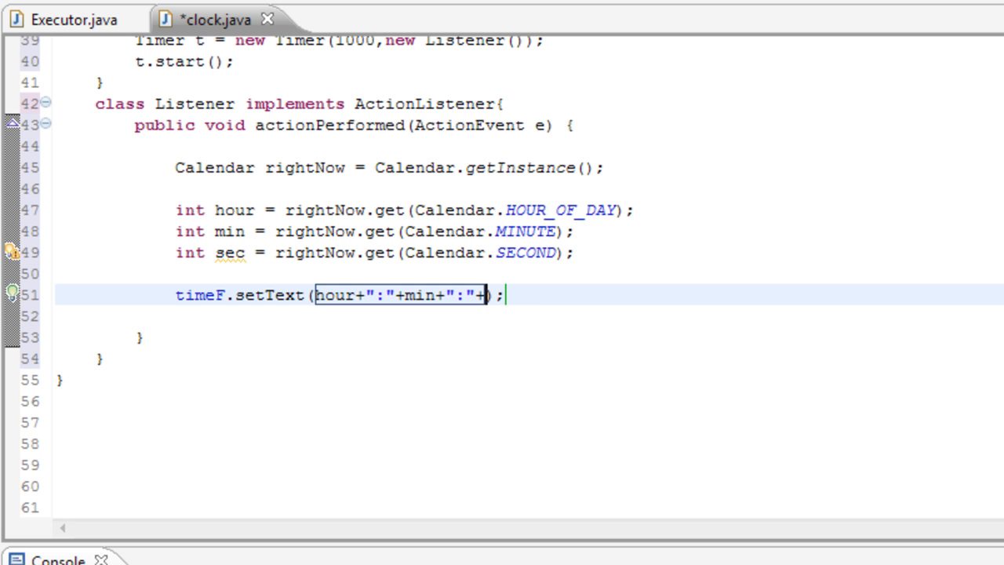
{"action": "type", "text": "sec"}
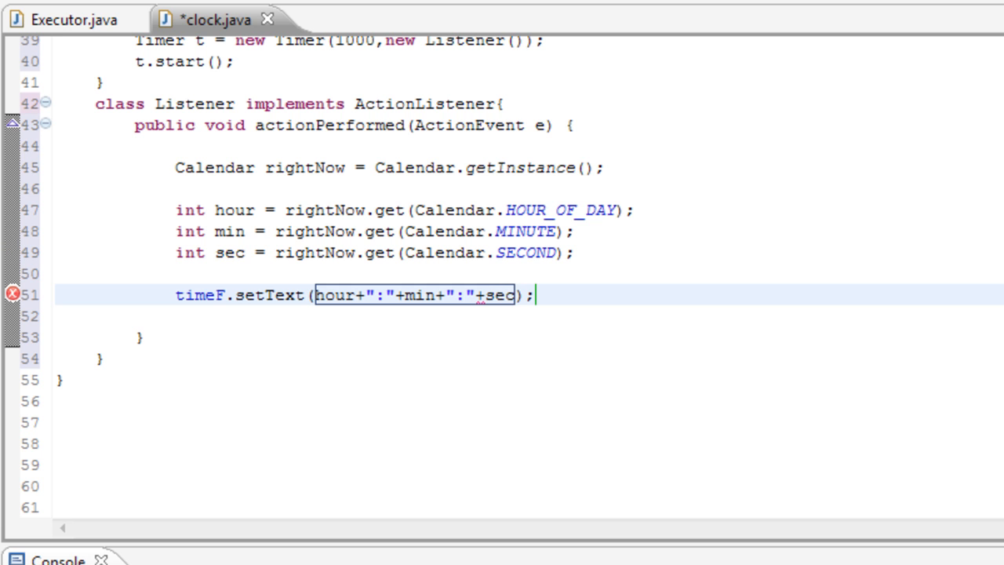
{"action": "key", "text": "ctrl+s"}
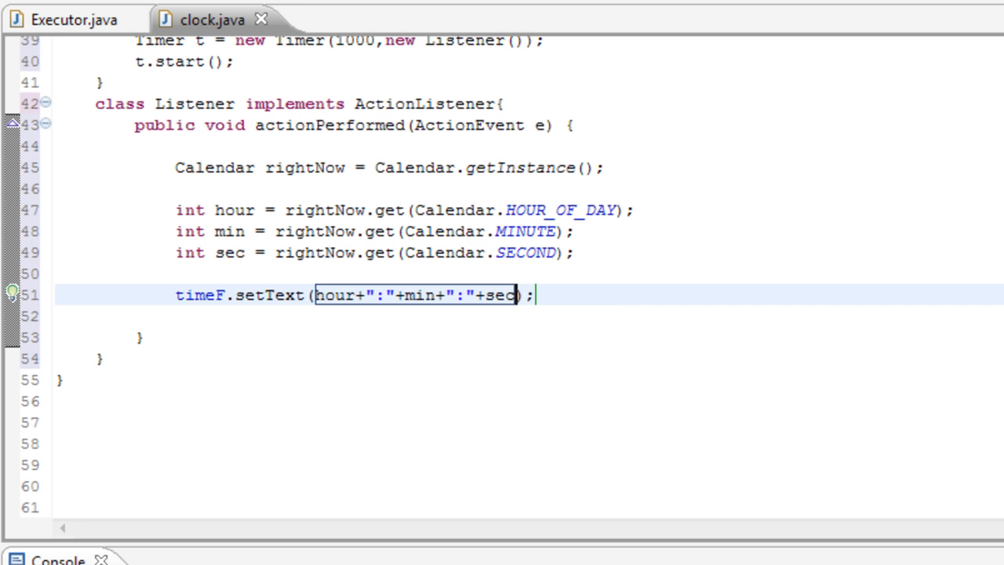
{"action": "mouse_move", "coordinate": [568, 312]}
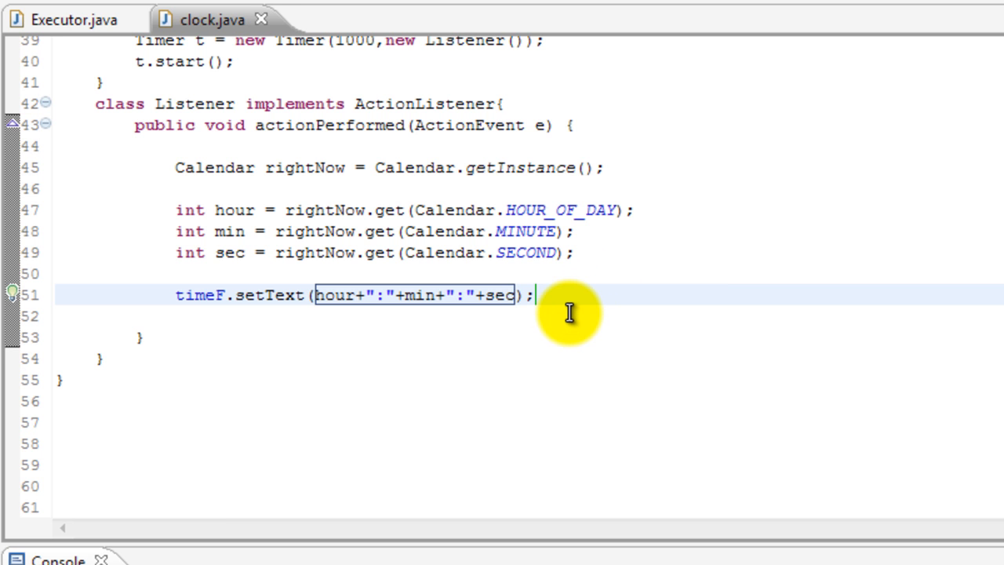
{"action": "scroll", "scroll_direction": "up", "scroll_amount": 3}
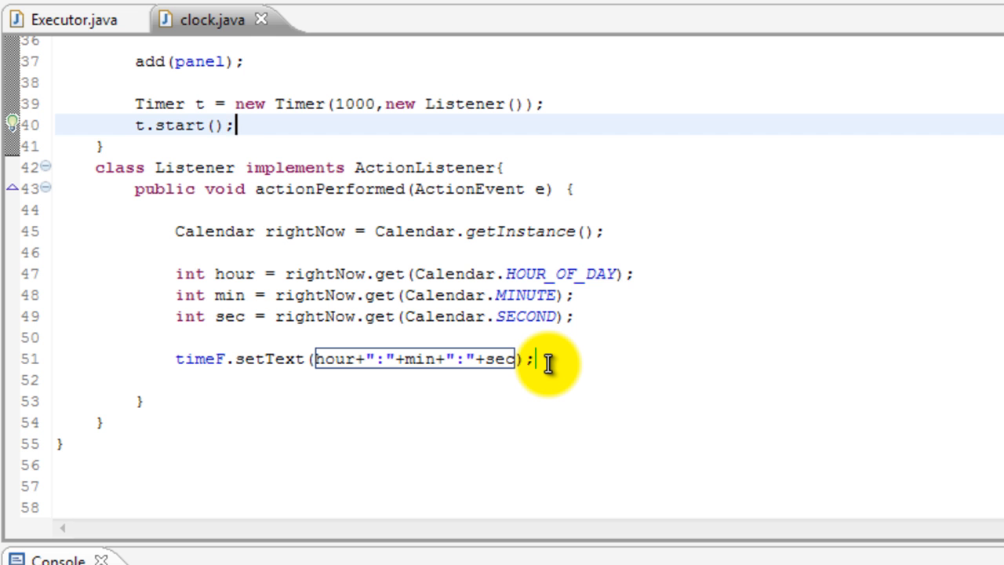
{"action": "left_click", "coordinate": [540, 358]}
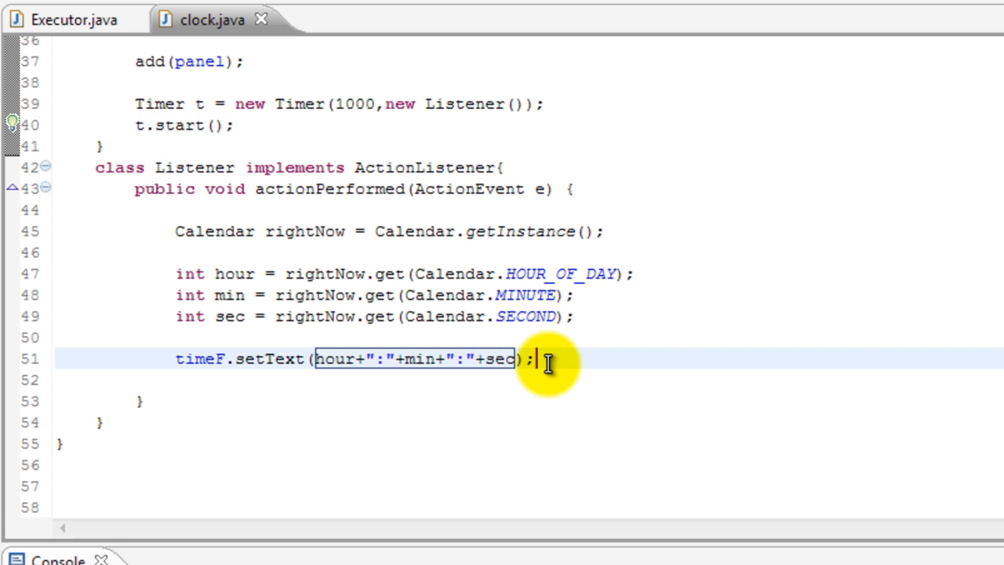
{"action": "scroll", "scroll_direction": "up", "scroll_amount": 3}
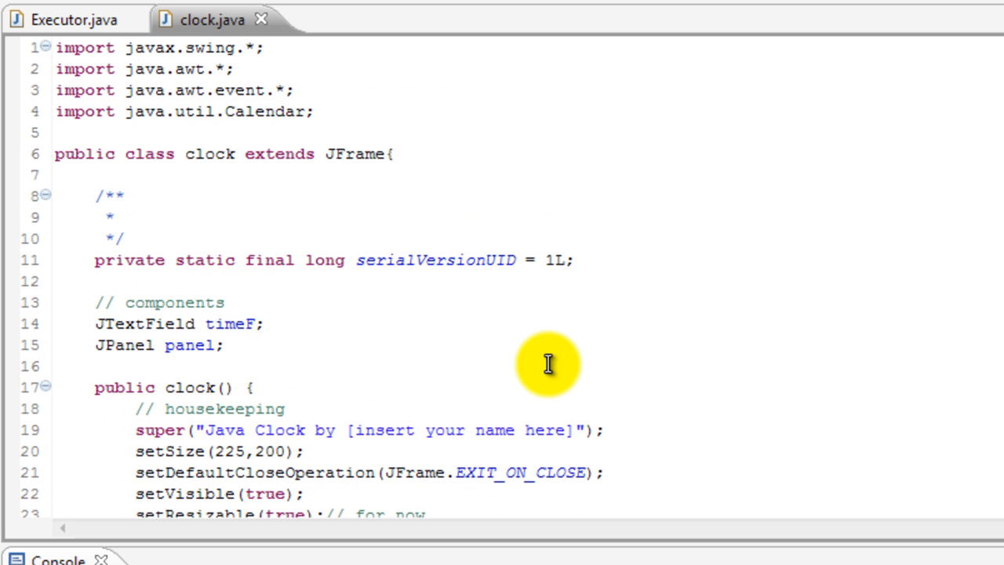
{"action": "scroll", "scroll_direction": "down", "scroll_amount": 3}
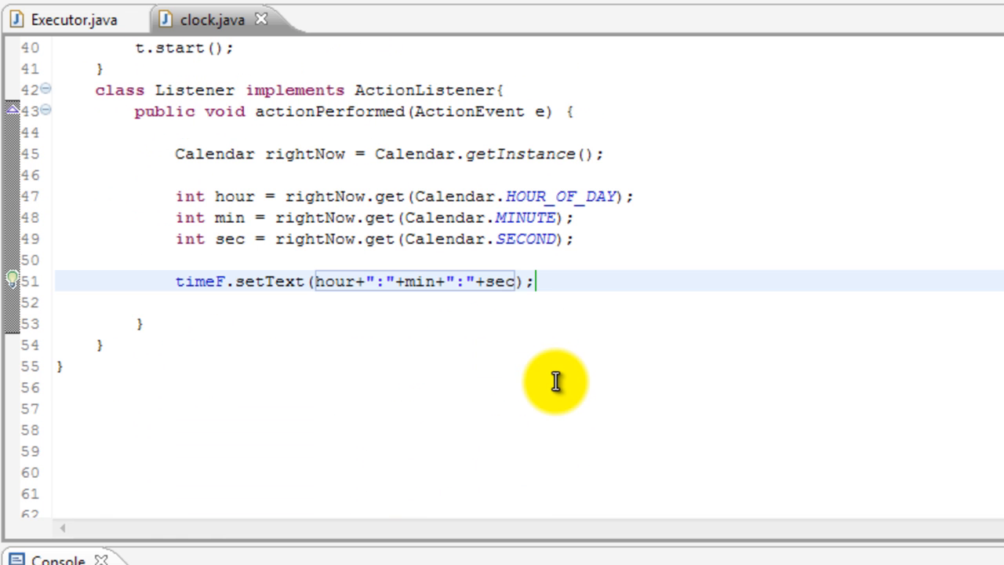
Step: Switch to the Executor.java tab and deselect the new clock() line
{"action": "left_click", "coordinate": [74, 19]}
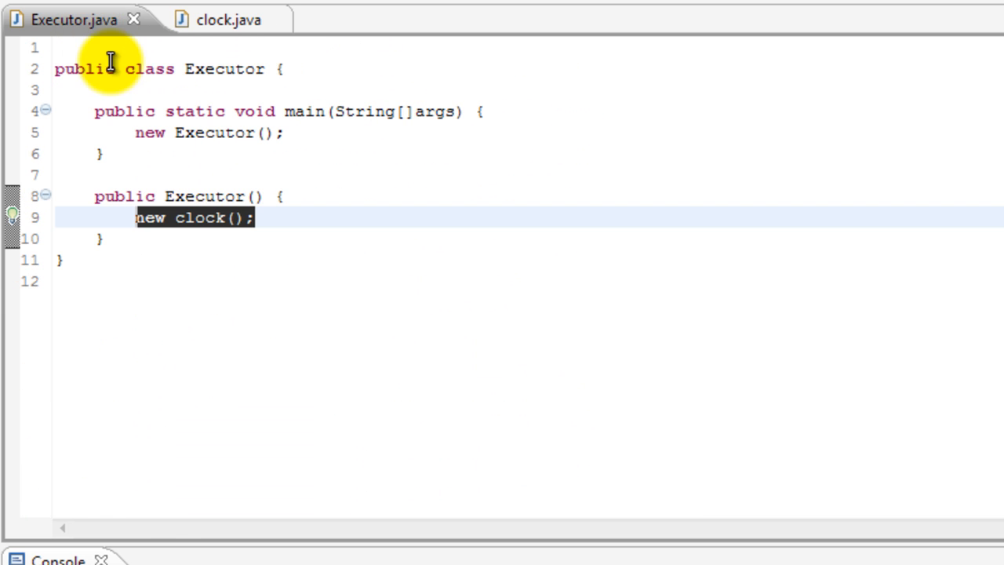
{"action": "mouse_move", "coordinate": [452, 4]}
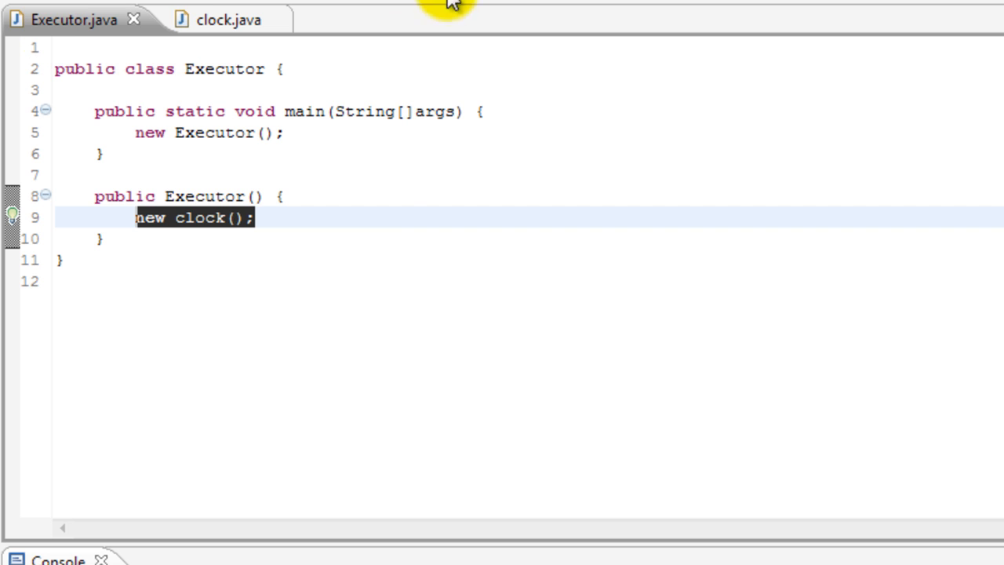
{"action": "left_click", "coordinate": [254, 217]}
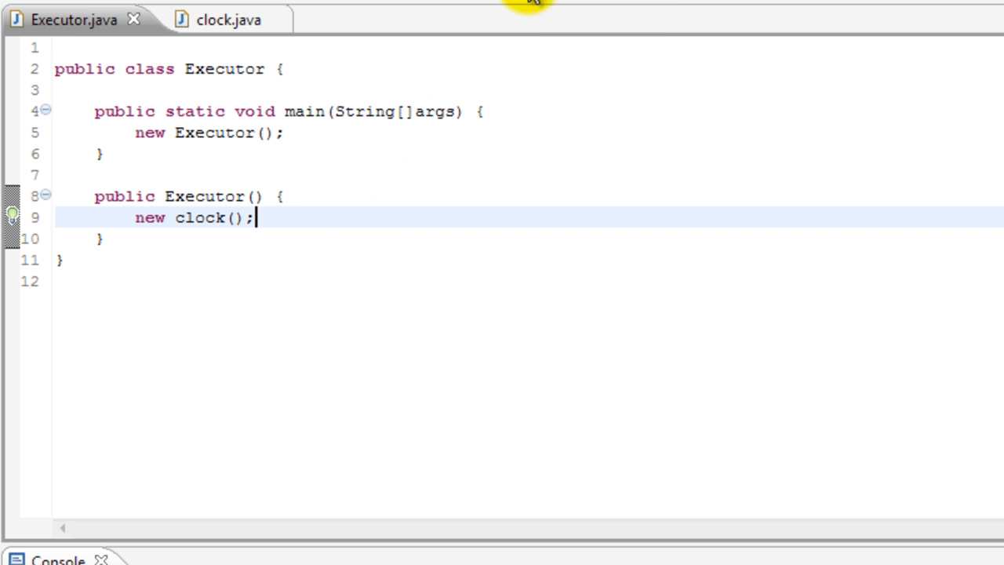
{"action": "mouse_move", "coordinate": [606, 350]}
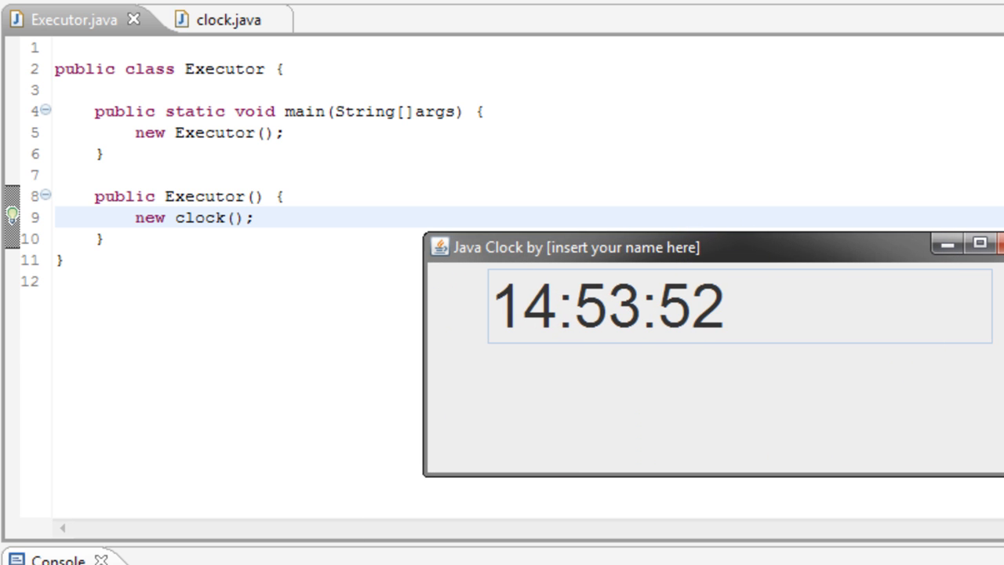
{"action": "mouse_move", "coordinate": [840, 284]}
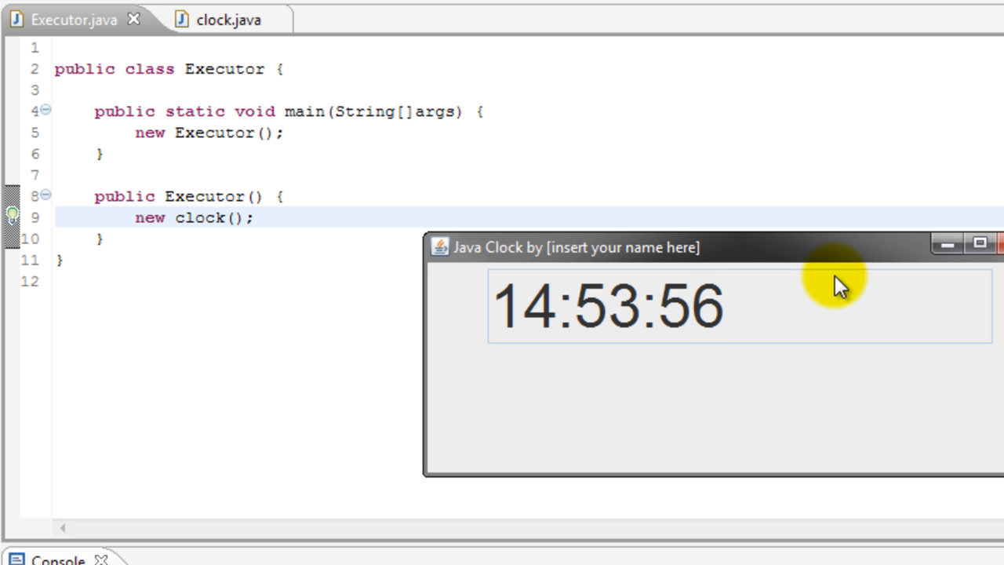
{"action": "mouse_move", "coordinate": [759, 329]}
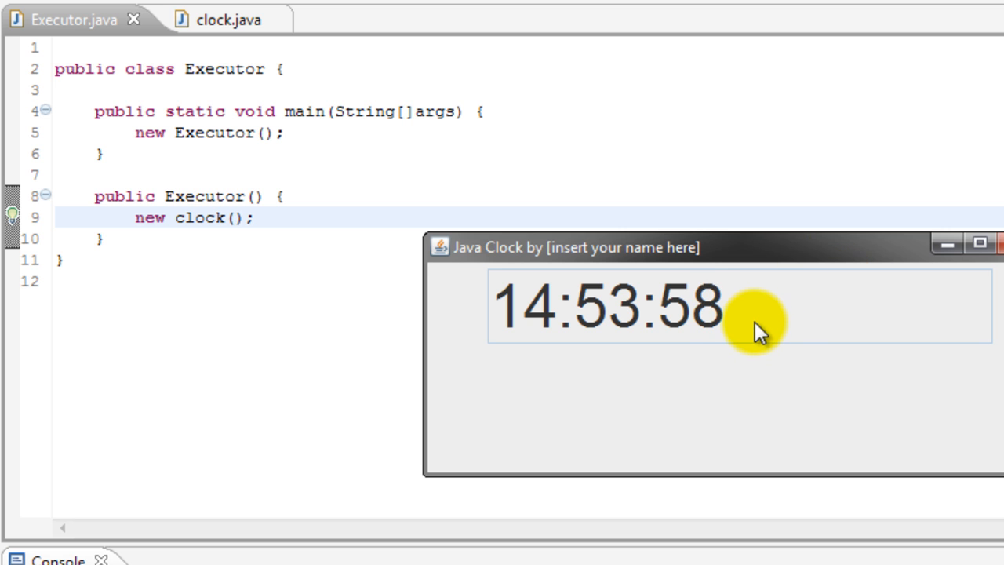
{"action": "mouse_move", "coordinate": [804, 359]}
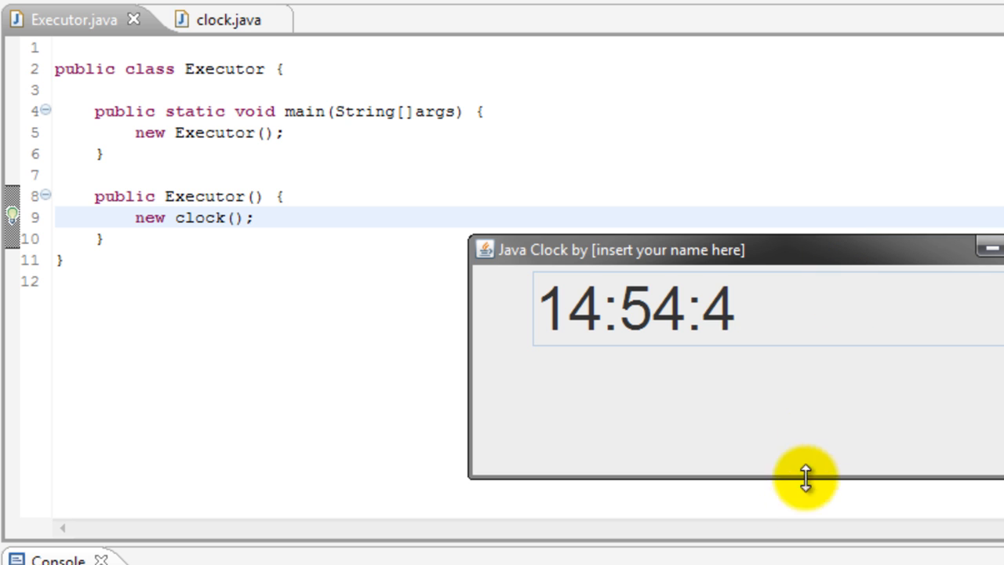
Step: Drag the Java Clock window's bottom edge up to shorten it around the time
{"action": "left_click_drag", "start_coordinate": [806, 479], "coordinate": [815, 377]}
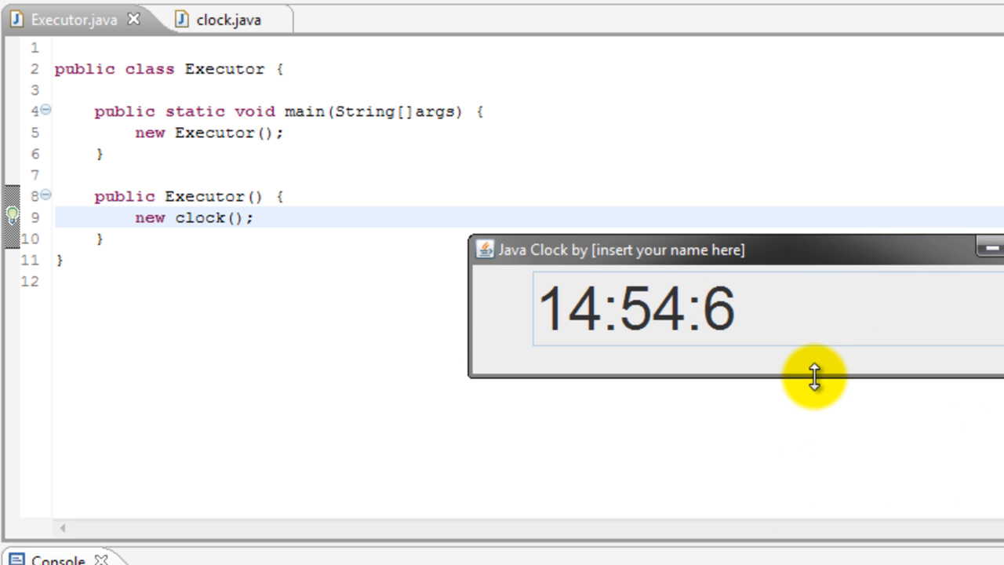